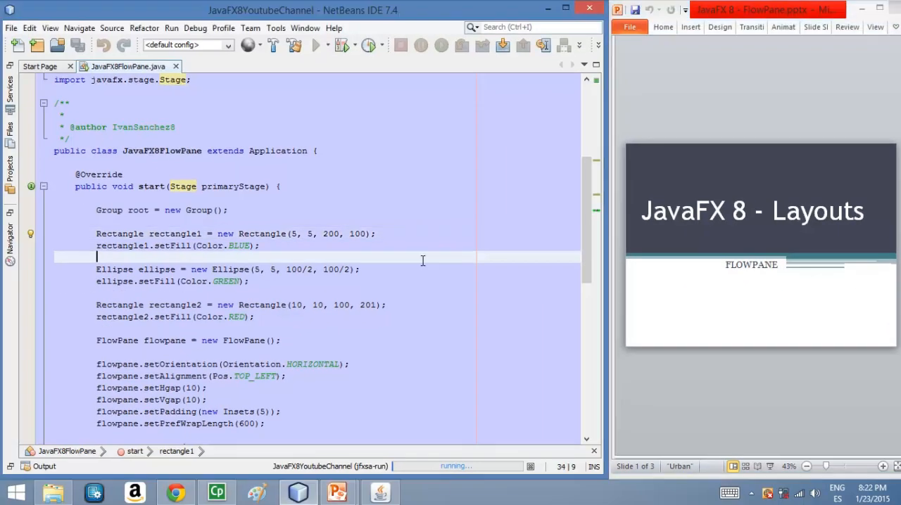
Step: Launch the FlowPane app and position its window to show the three shapes in one row beside the layout code
{"action": "scroll", "scroll_direction": "down", "scroll_amount": 3}
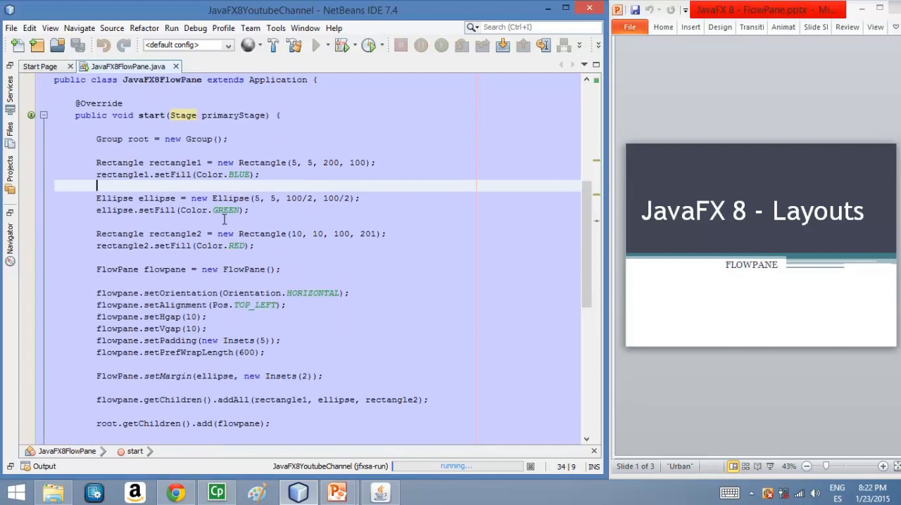
{"action": "scroll", "scroll_direction": "up", "scroll_amount": 3}
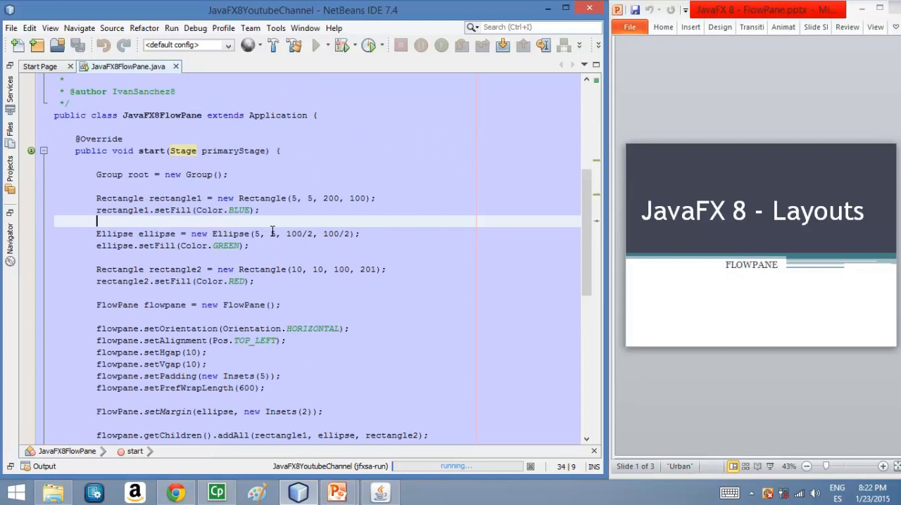
{"action": "mouse_move", "coordinate": [242, 233]}
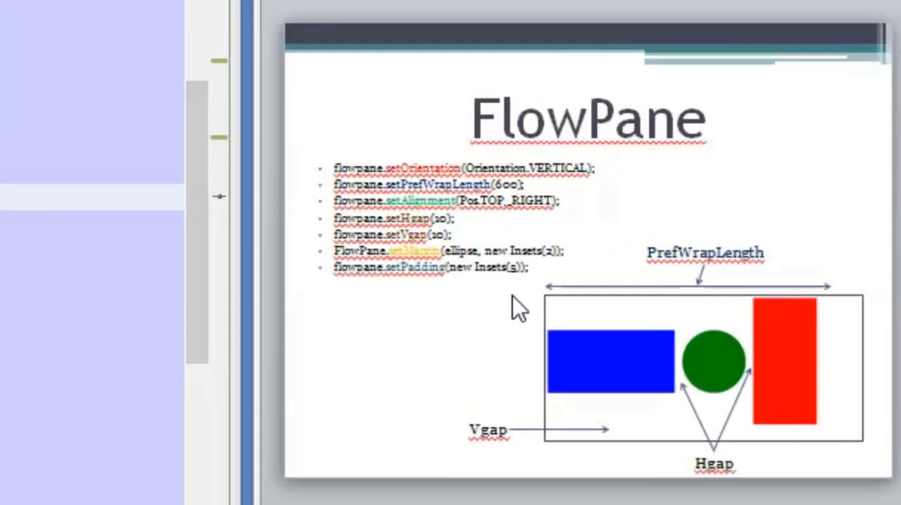
{"action": "mouse_move", "coordinate": [612, 359]}
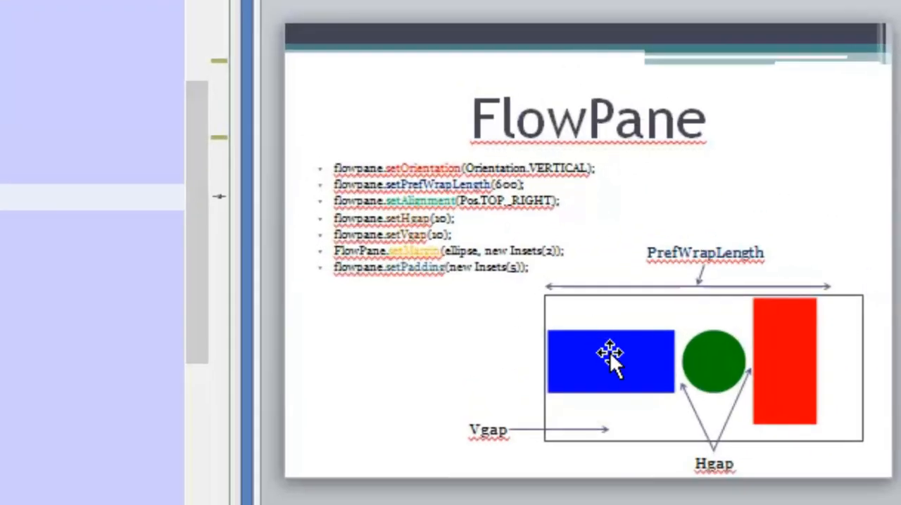
{"action": "mouse_move", "coordinate": [718, 369]}
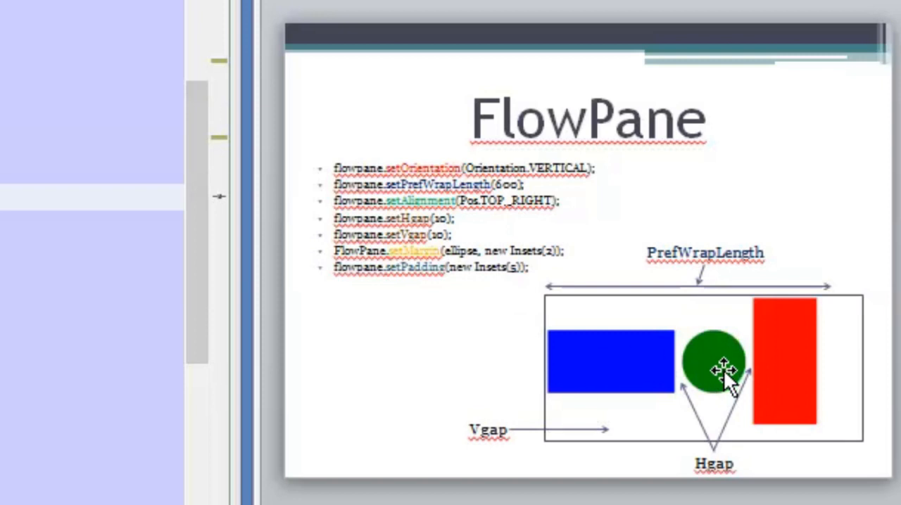
{"action": "mouse_move", "coordinate": [730, 383]}
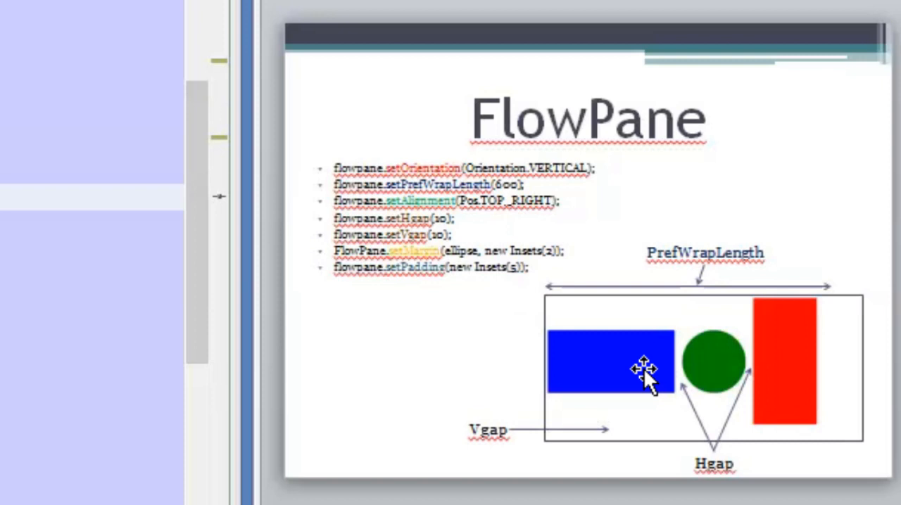
{"action": "mouse_move", "coordinate": [749, 368]}
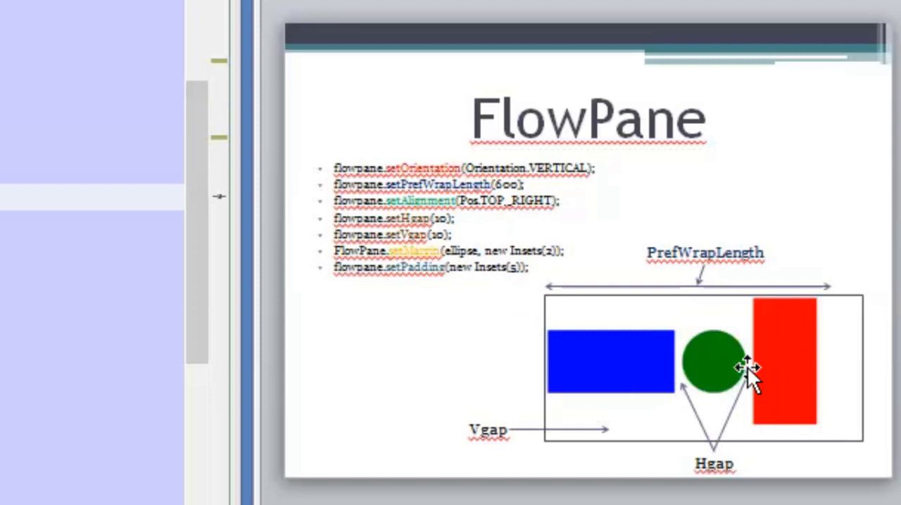
{"action": "mouse_move", "coordinate": [552, 321]}
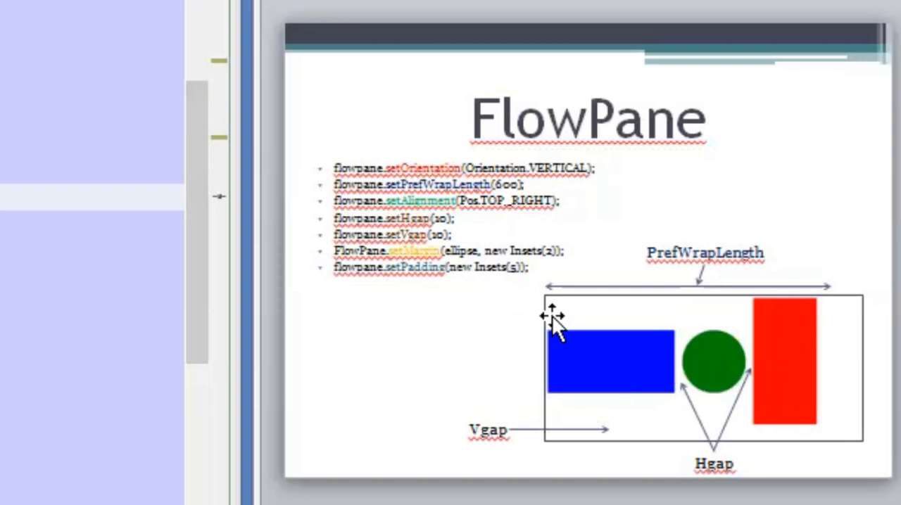
{"action": "mouse_move", "coordinate": [640, 351]}
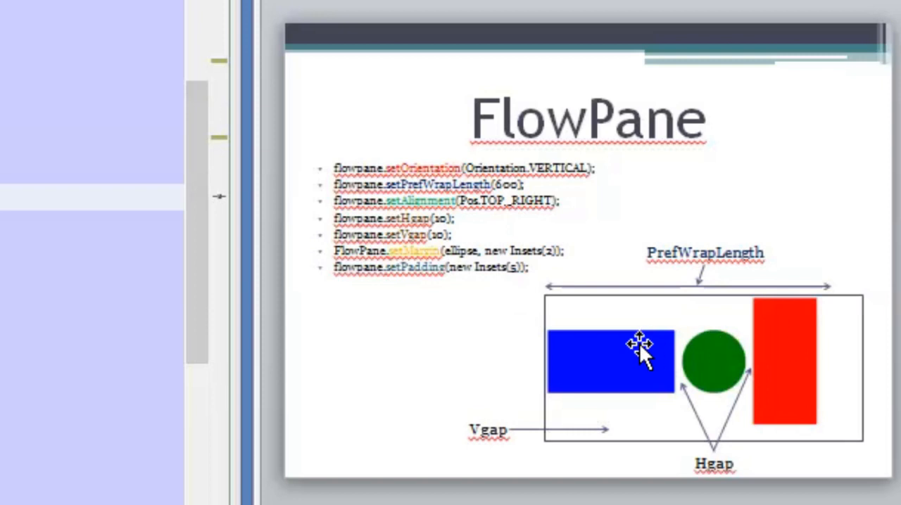
{"action": "mouse_move", "coordinate": [602, 359]}
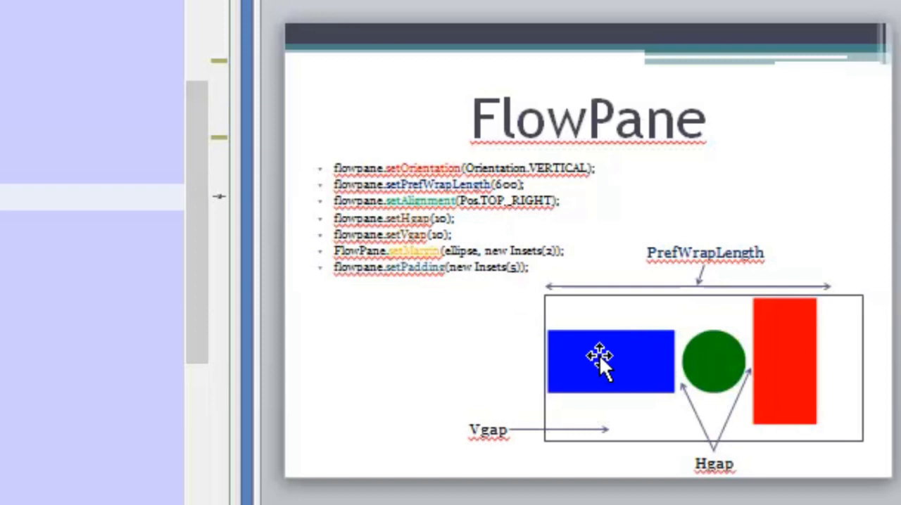
{"action": "mouse_move", "coordinate": [753, 366]}
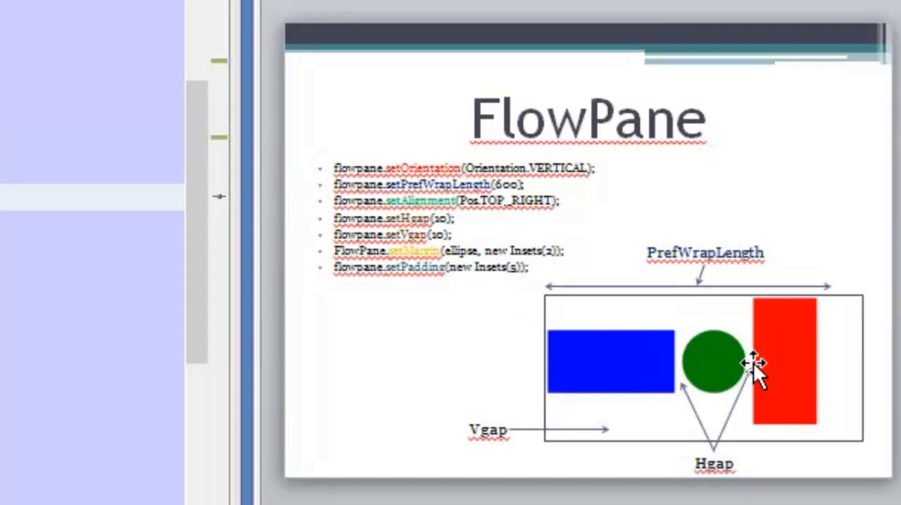
{"action": "mouse_move", "coordinate": [735, 380]}
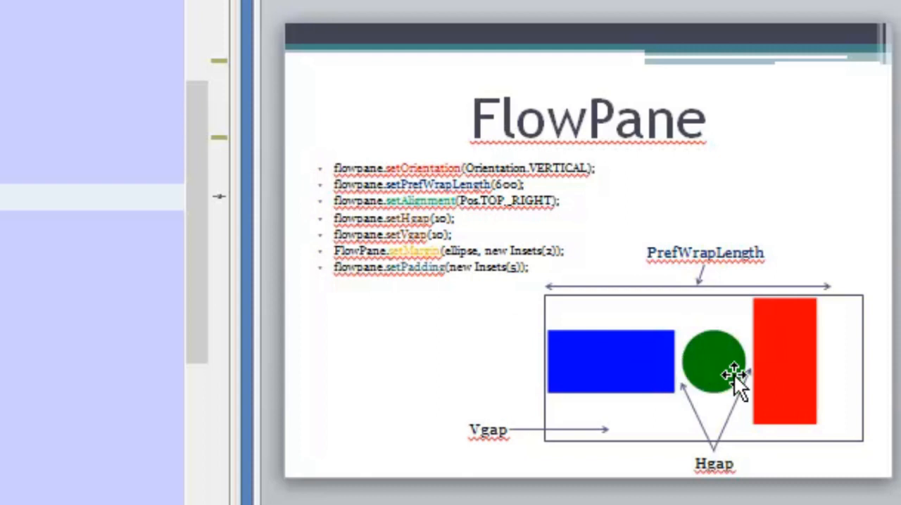
{"action": "mouse_move", "coordinate": [620, 368]}
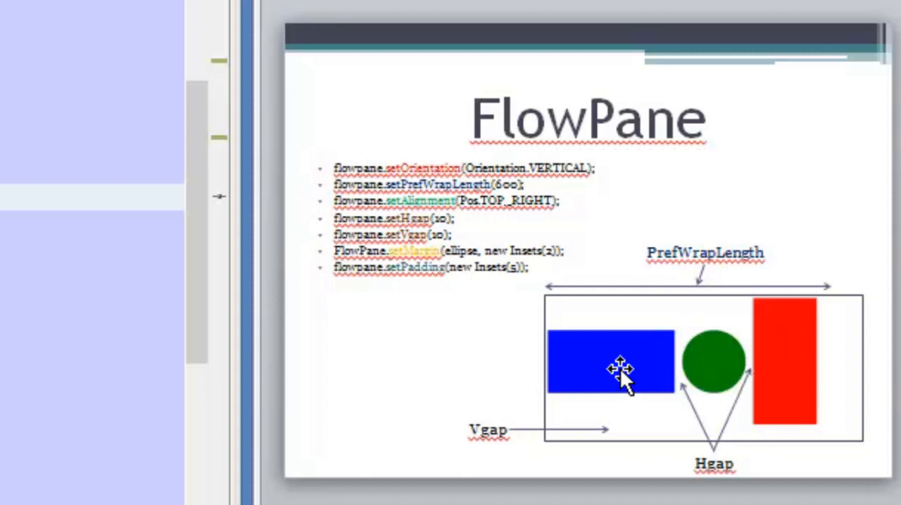
{"action": "mouse_move", "coordinate": [590, 369]}
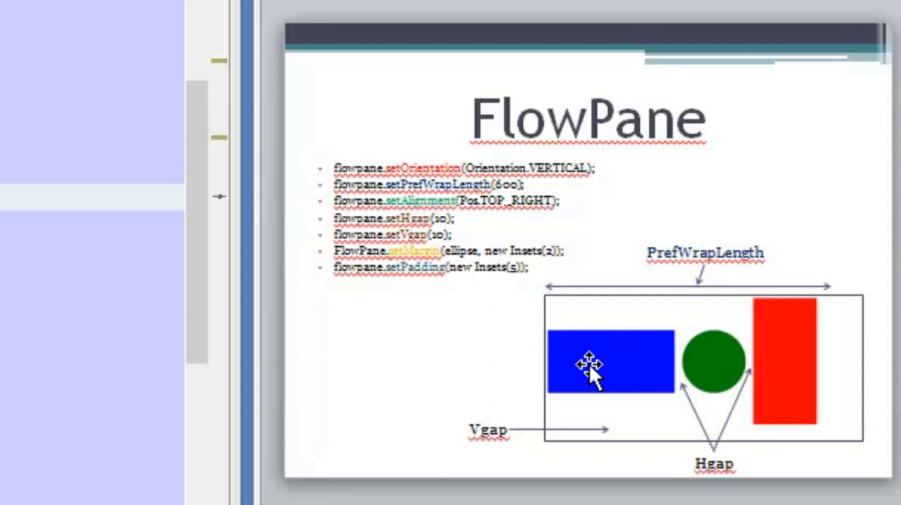
{"action": "mouse_move", "coordinate": [598, 369]}
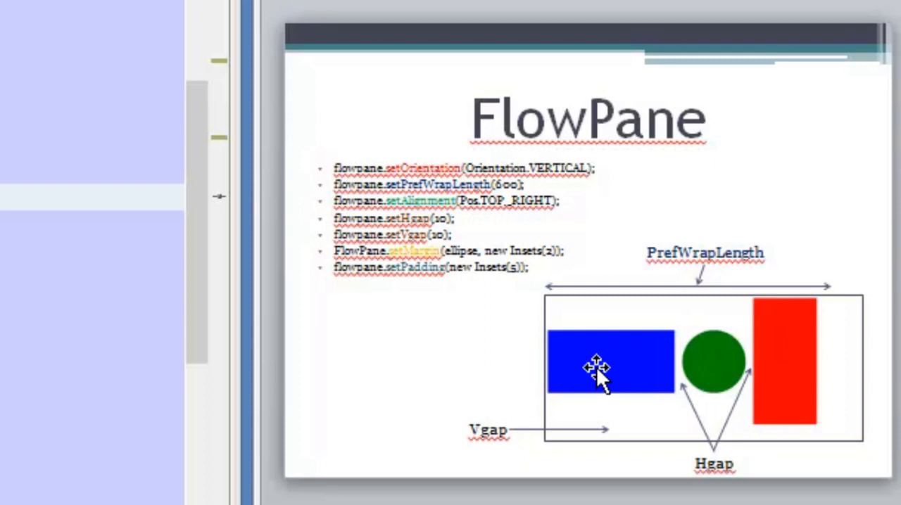
{"action": "mouse_move", "coordinate": [634, 377]}
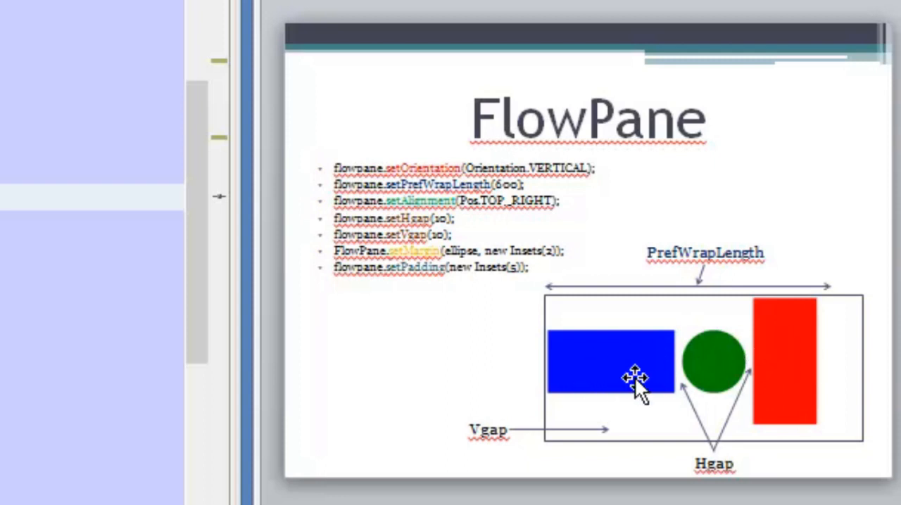
{"action": "mouse_move", "coordinate": [542, 373]}
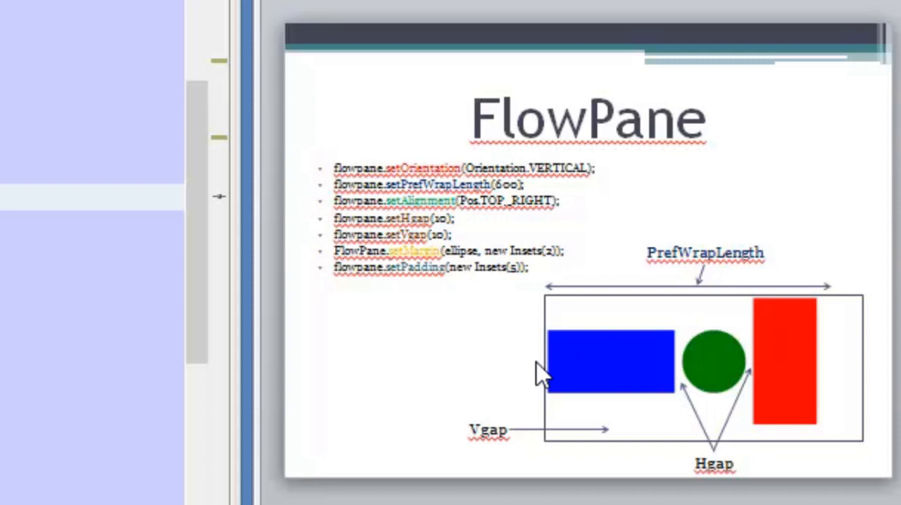
{"action": "mouse_move", "coordinate": [580, 363]}
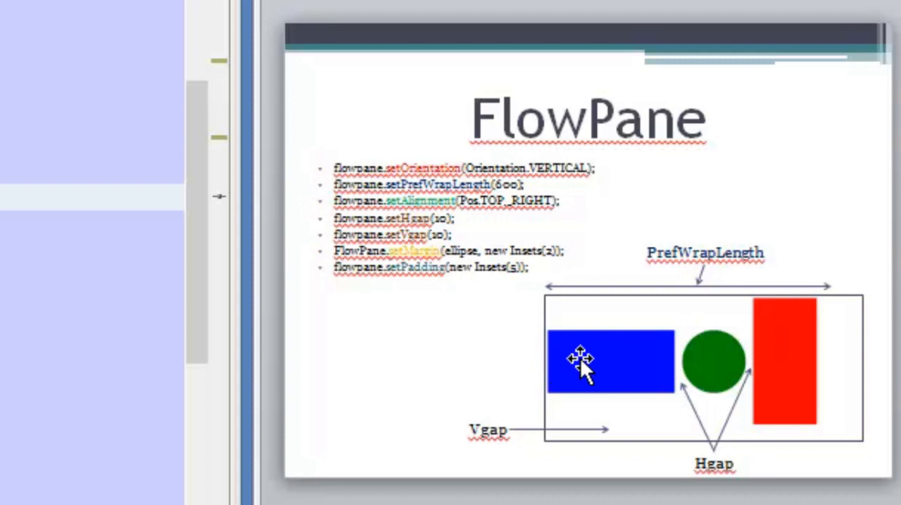
{"action": "mouse_move", "coordinate": [616, 405]}
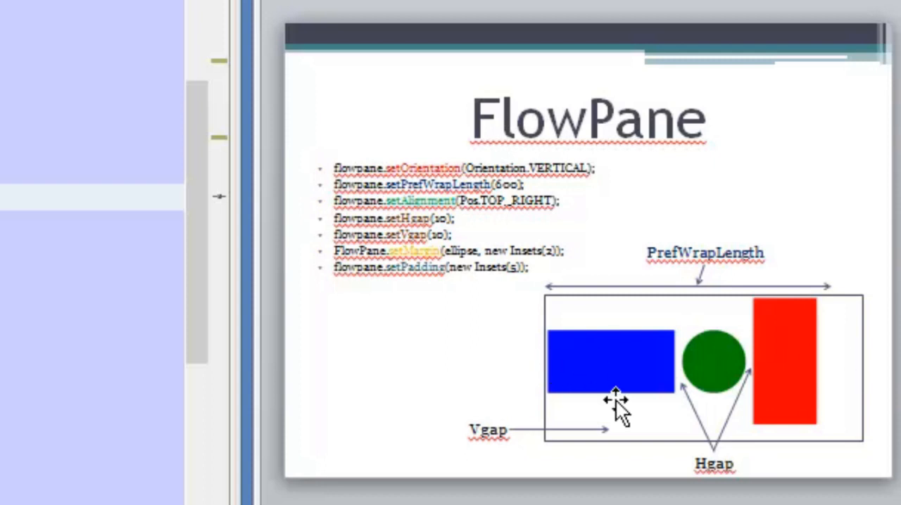
{"action": "mouse_move", "coordinate": [799, 373]}
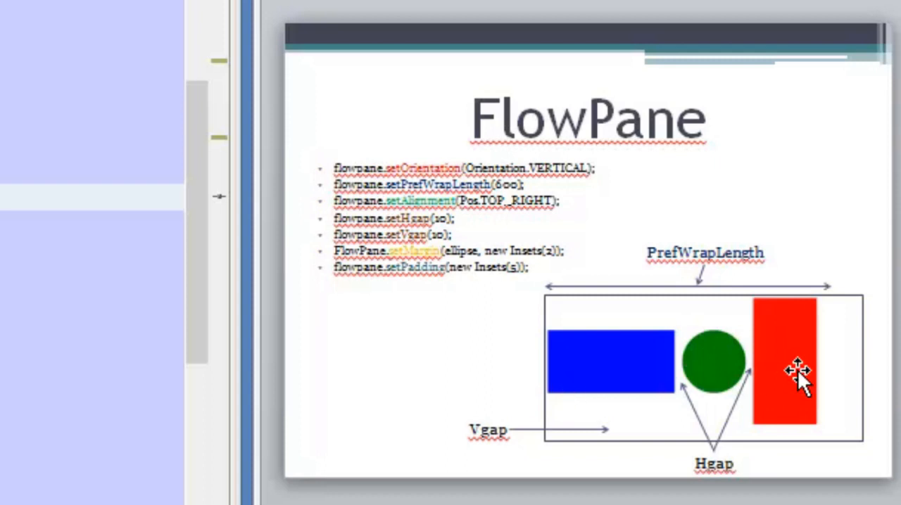
{"action": "mouse_move", "coordinate": [380, 162]}
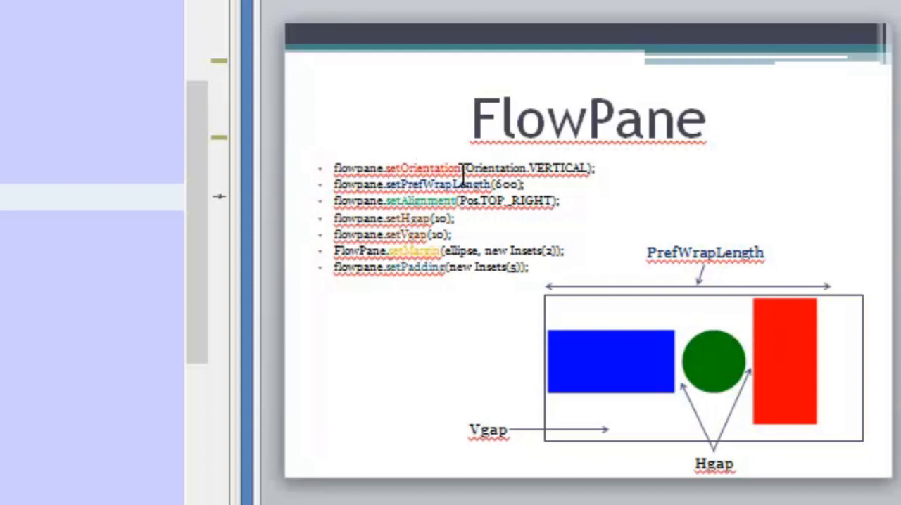
{"action": "mouse_move", "coordinate": [570, 169]}
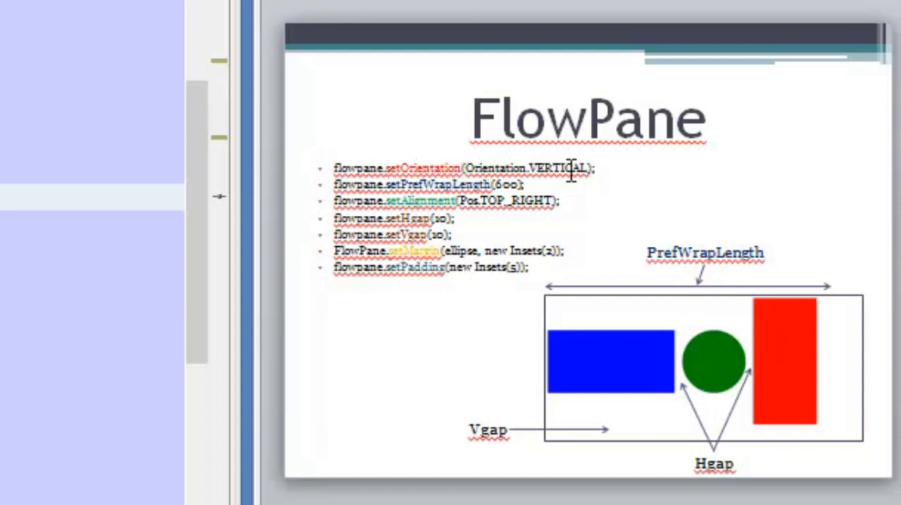
{"action": "mouse_move", "coordinate": [532, 167]}
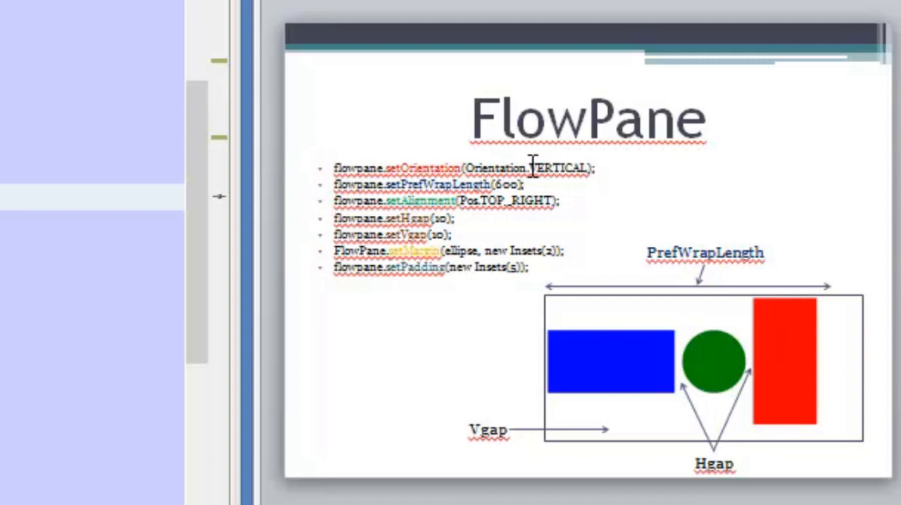
{"action": "mouse_move", "coordinate": [538, 162]}
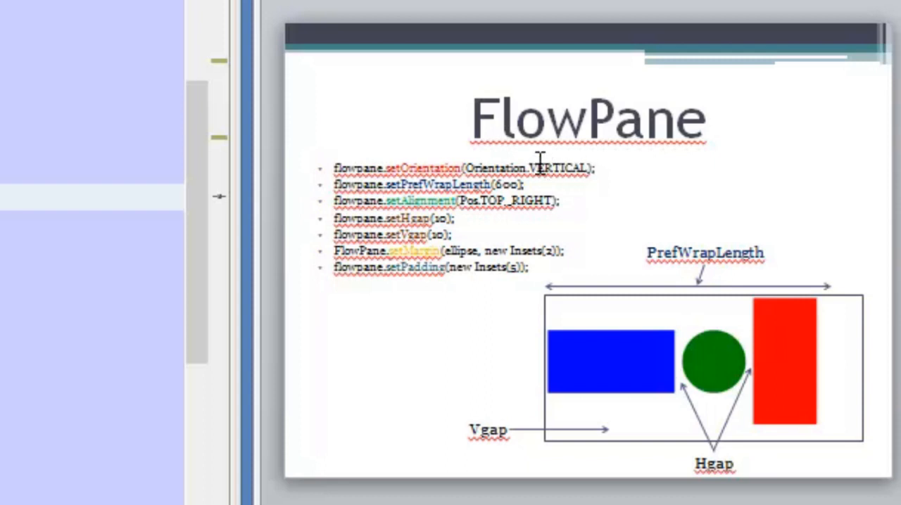
{"action": "mouse_move", "coordinate": [791, 380]}
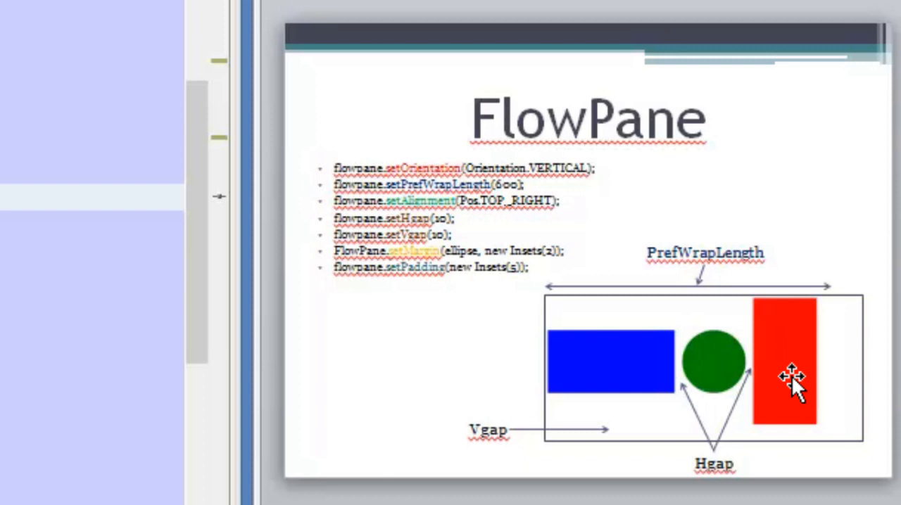
{"action": "mouse_move", "coordinate": [711, 359]}
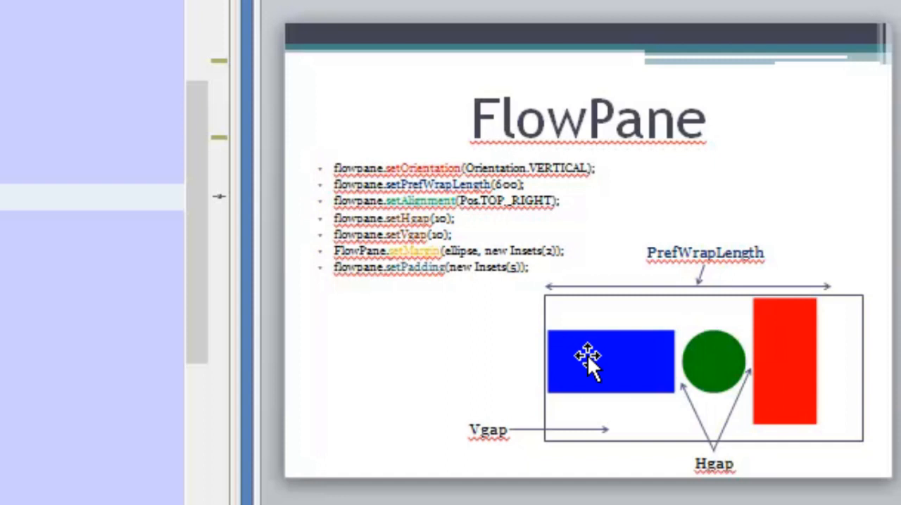
{"action": "mouse_move", "coordinate": [618, 363]}
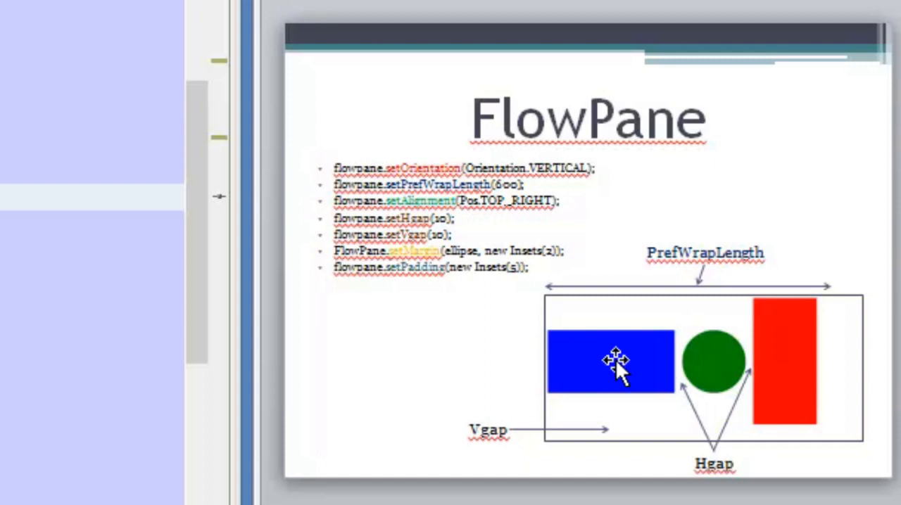
{"action": "mouse_move", "coordinate": [796, 366]}
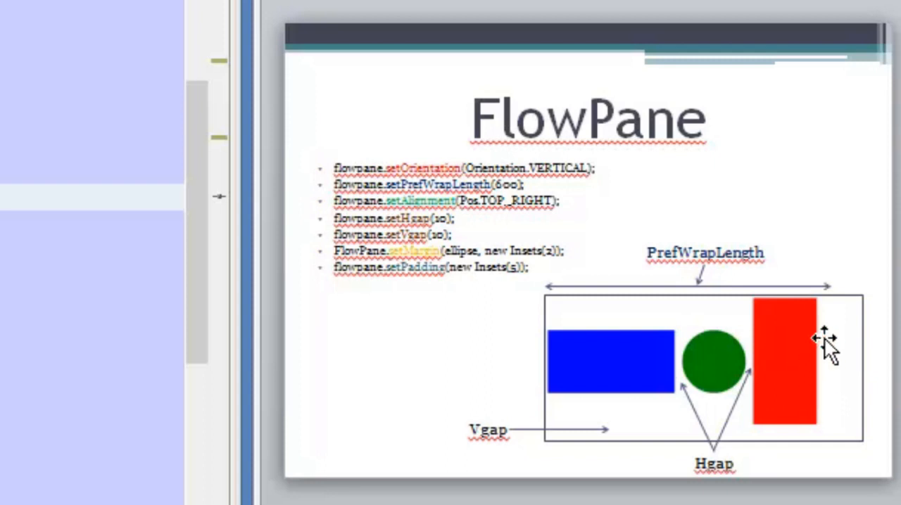
{"action": "mouse_move", "coordinate": [667, 467]}
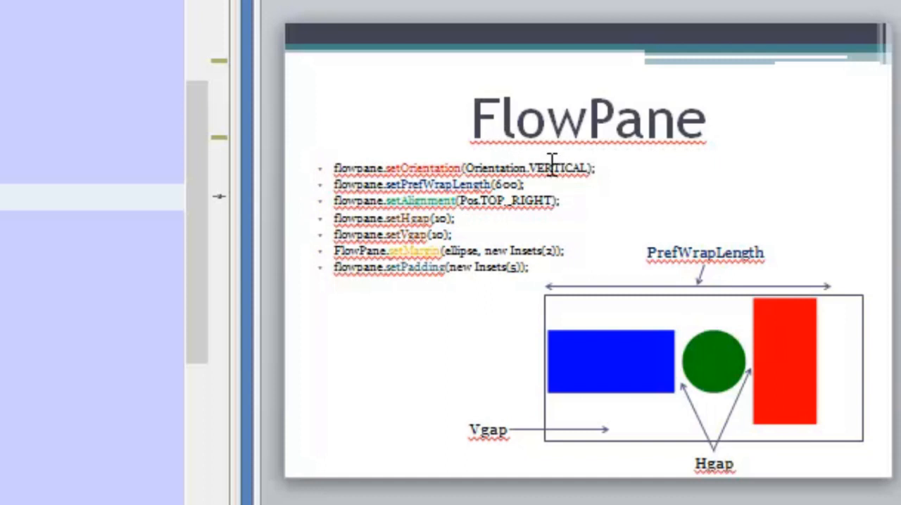
{"action": "mouse_move", "coordinate": [598, 317]}
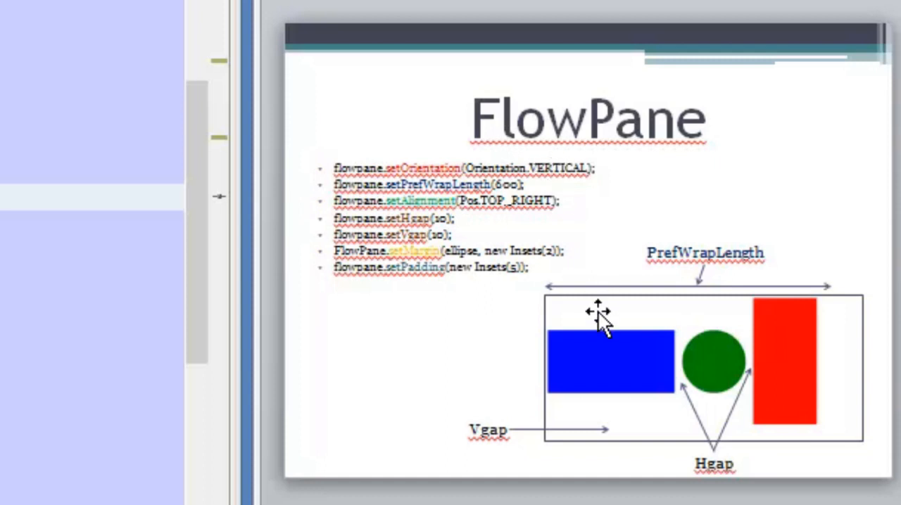
{"action": "mouse_move", "coordinate": [605, 422]}
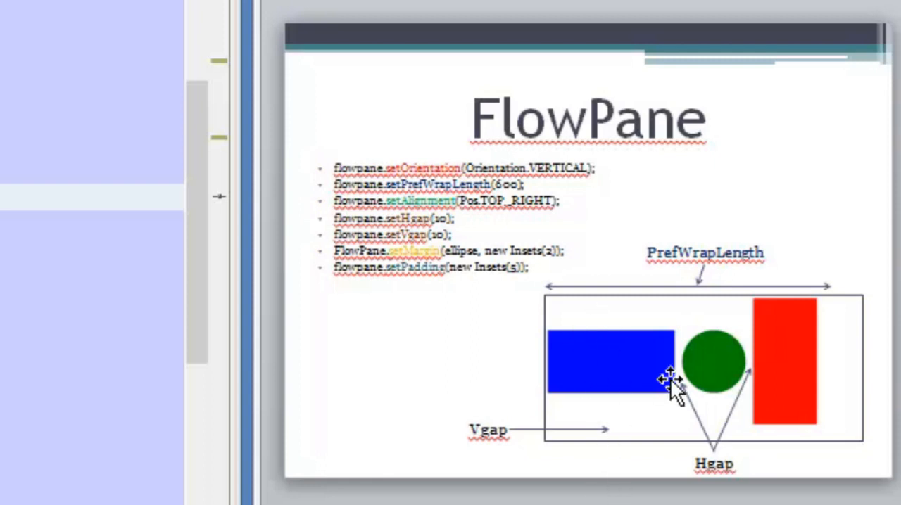
{"action": "mouse_move", "coordinate": [646, 368]}
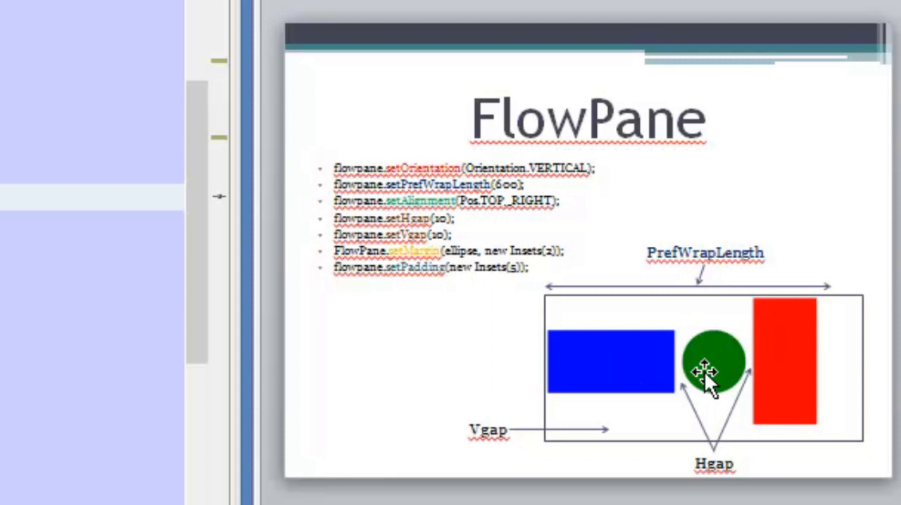
{"action": "mouse_move", "coordinate": [617, 479]}
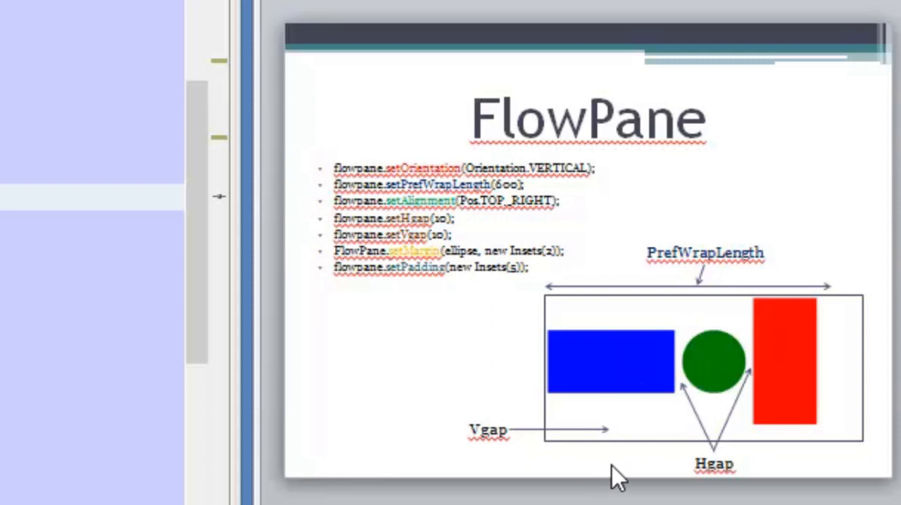
{"action": "mouse_move", "coordinate": [590, 430]}
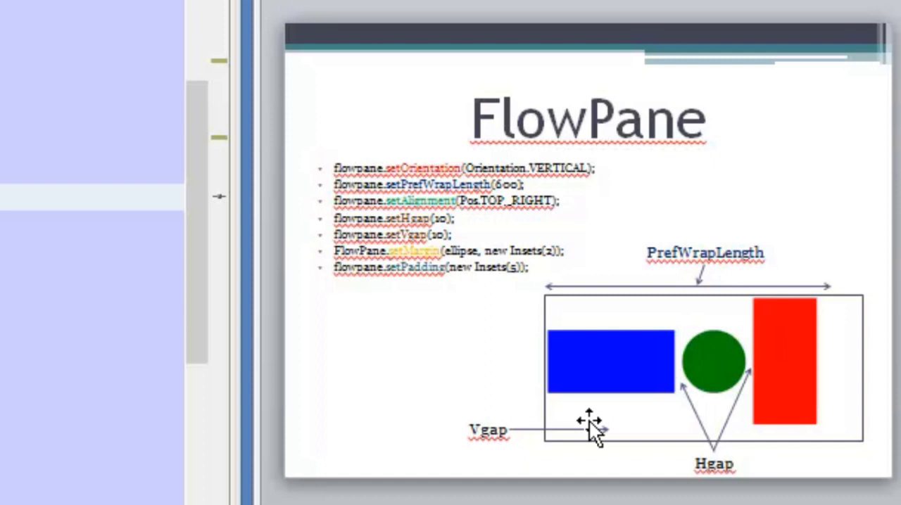
{"action": "mouse_move", "coordinate": [631, 496]}
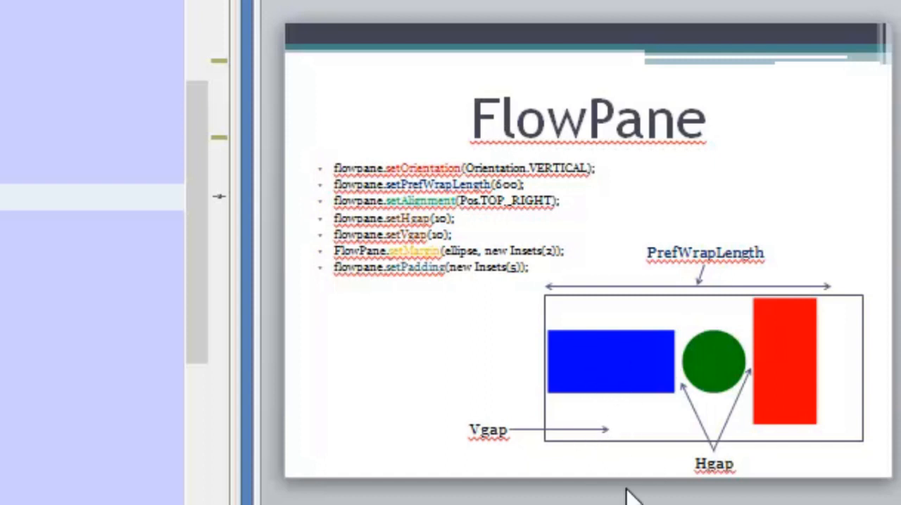
{"action": "mouse_move", "coordinate": [602, 359]}
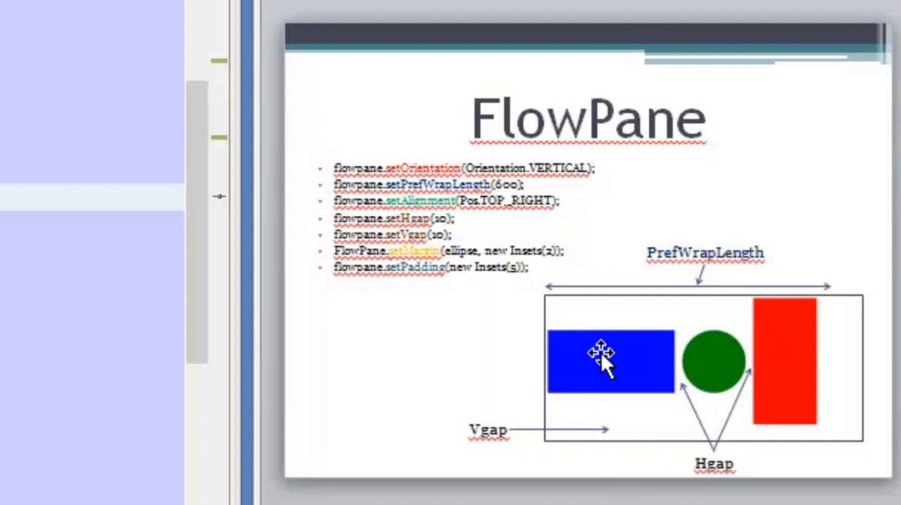
{"action": "mouse_move", "coordinate": [611, 355]}
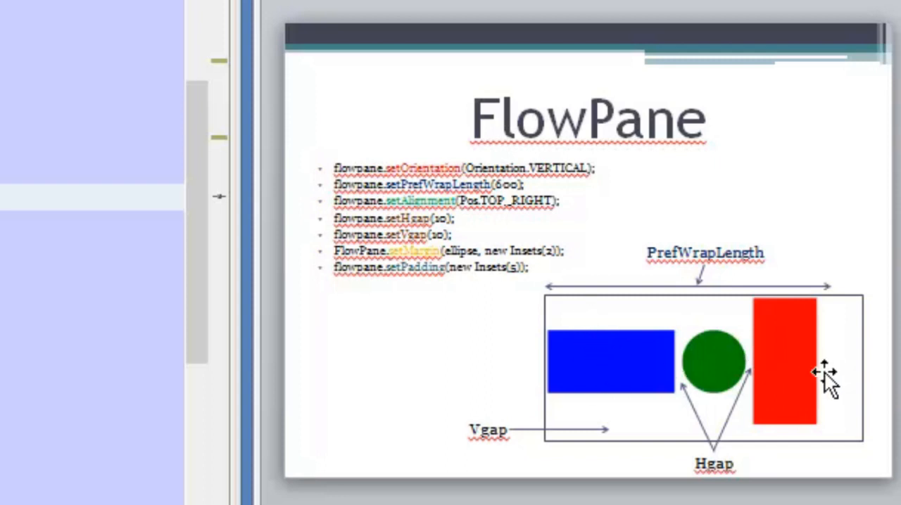
{"action": "mouse_move", "coordinate": [602, 359]}
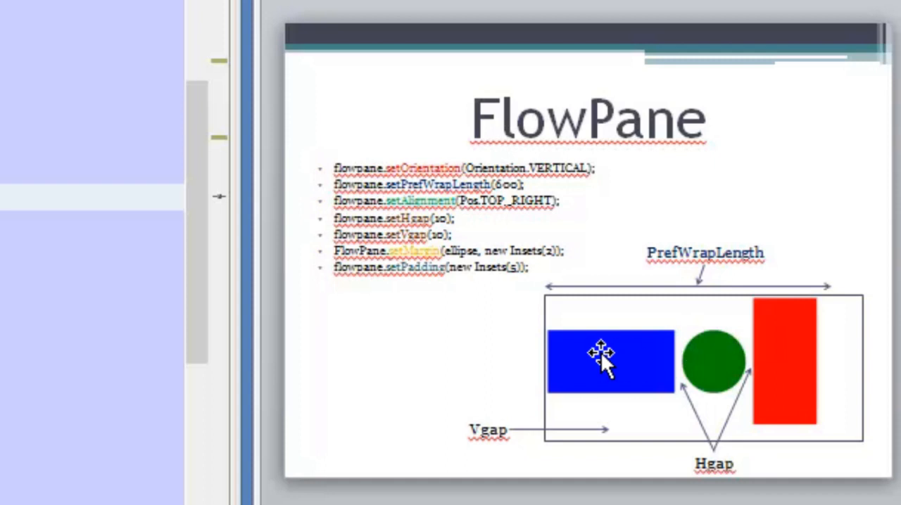
{"action": "mouse_move", "coordinate": [791, 359]}
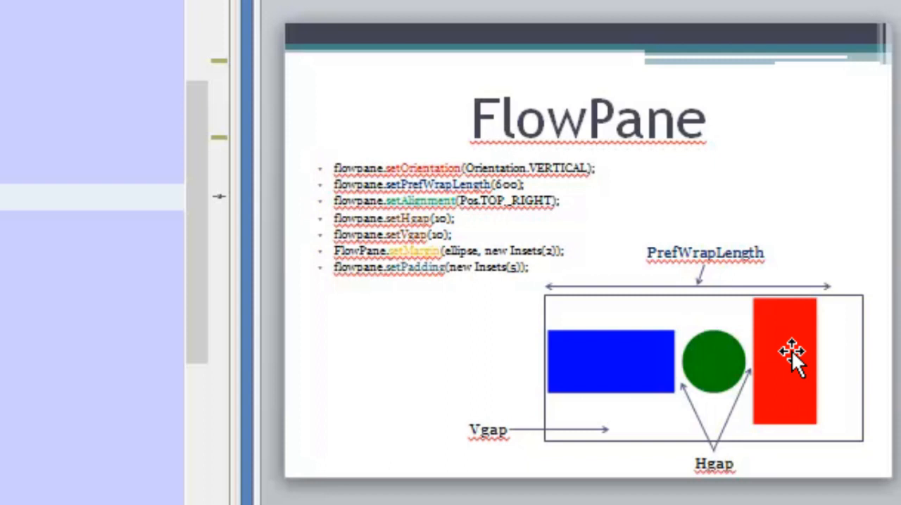
{"action": "mouse_move", "coordinate": [603, 352]}
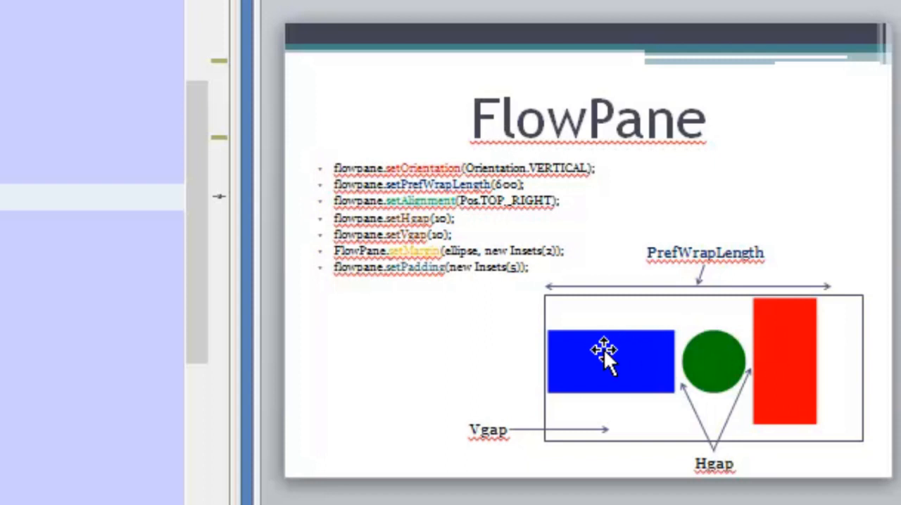
{"action": "mouse_move", "coordinate": [577, 387]}
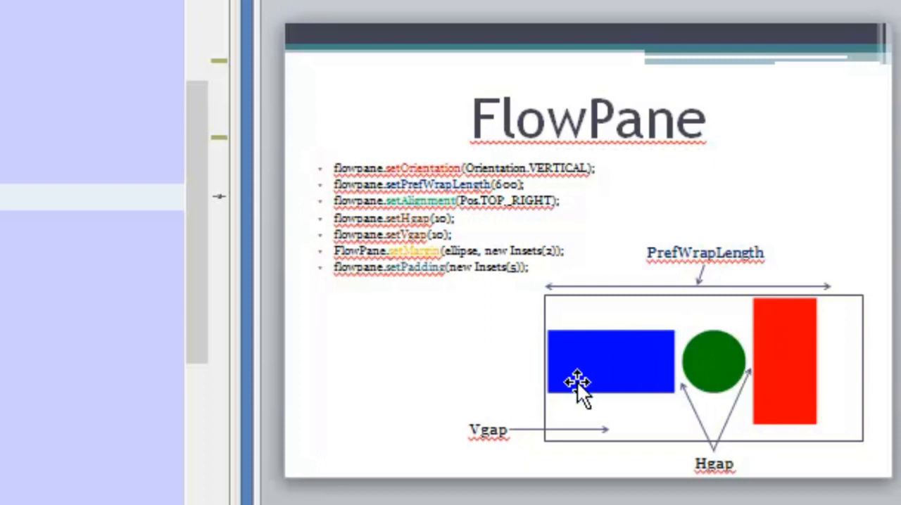
{"action": "mouse_move", "coordinate": [608, 500]}
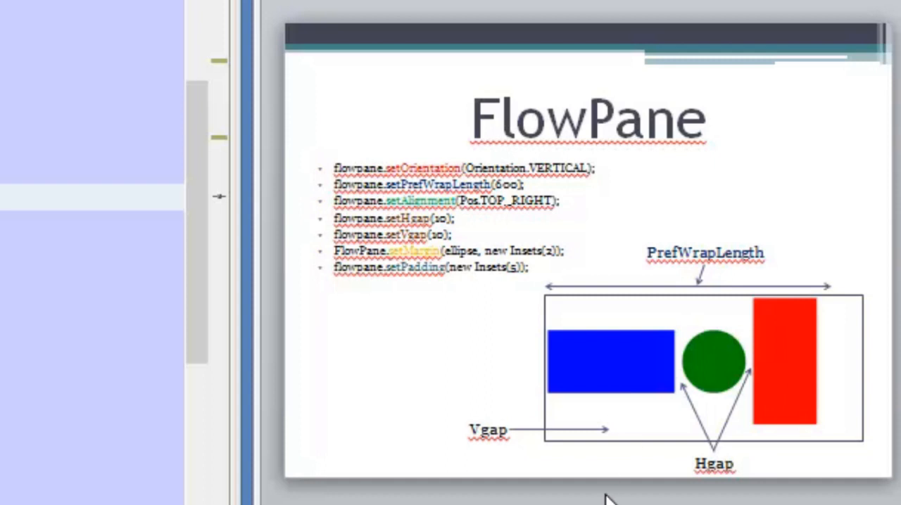
{"action": "mouse_move", "coordinate": [620, 383]}
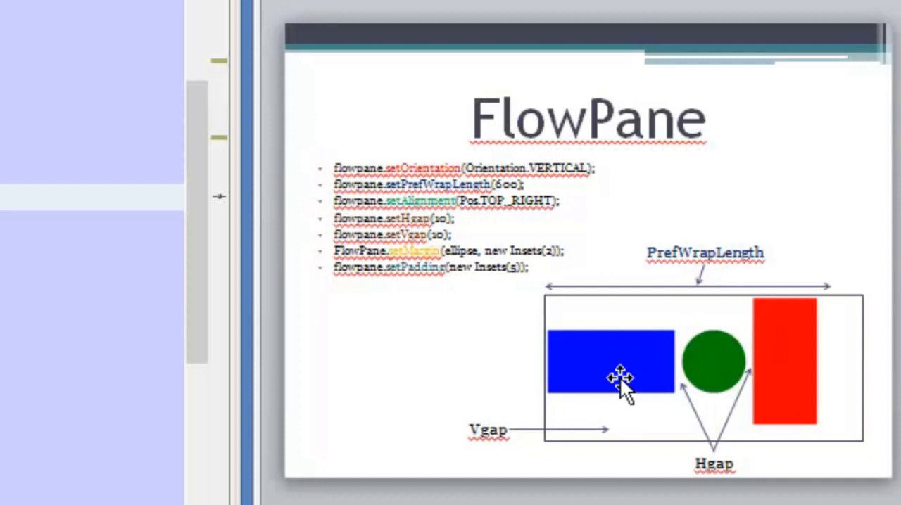
{"action": "mouse_move", "coordinate": [715, 380]}
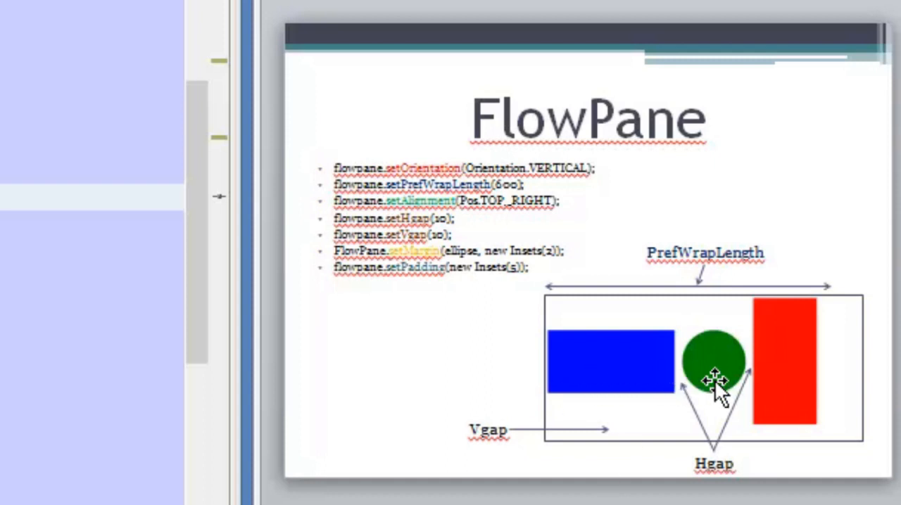
{"action": "mouse_move", "coordinate": [753, 369]}
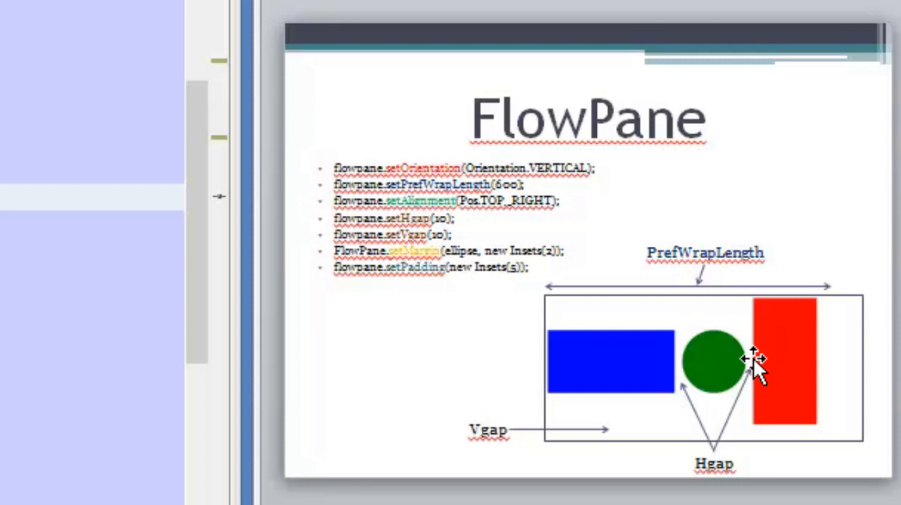
{"action": "mouse_move", "coordinate": [781, 383]}
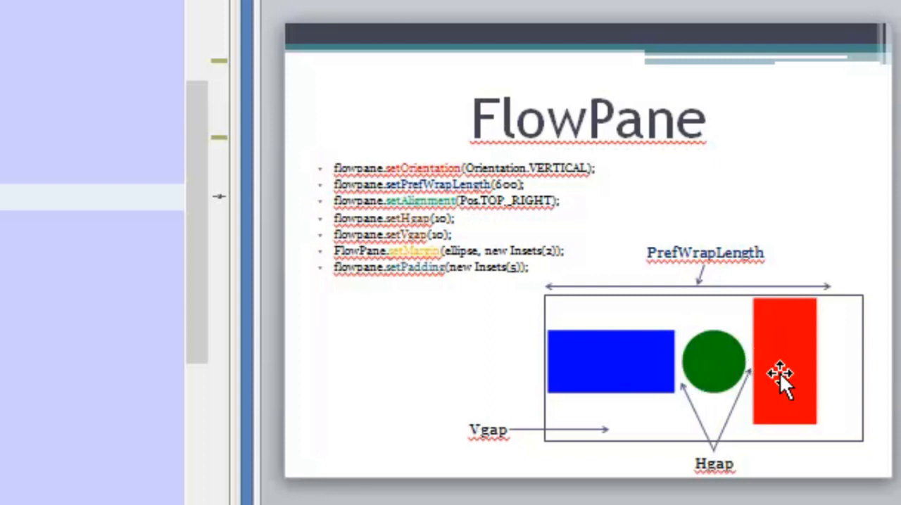
{"action": "mouse_move", "coordinate": [704, 330]}
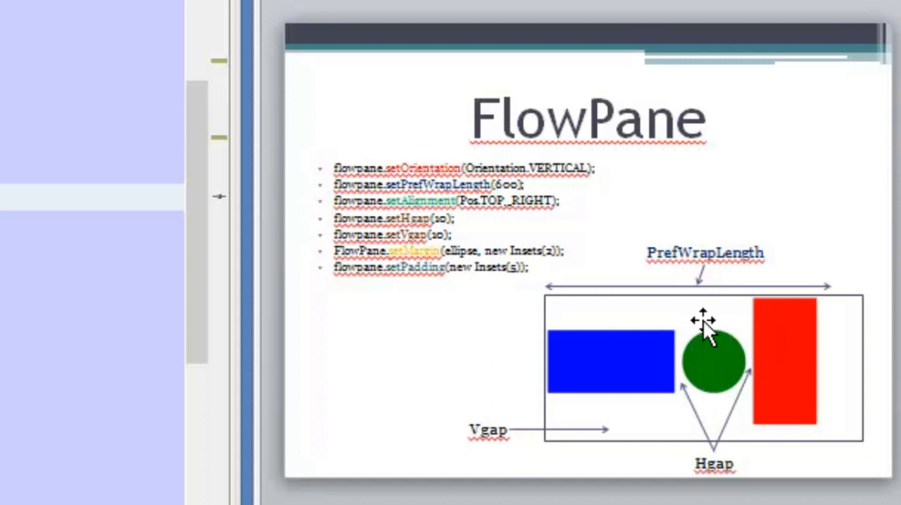
{"action": "mouse_move", "coordinate": [602, 369]}
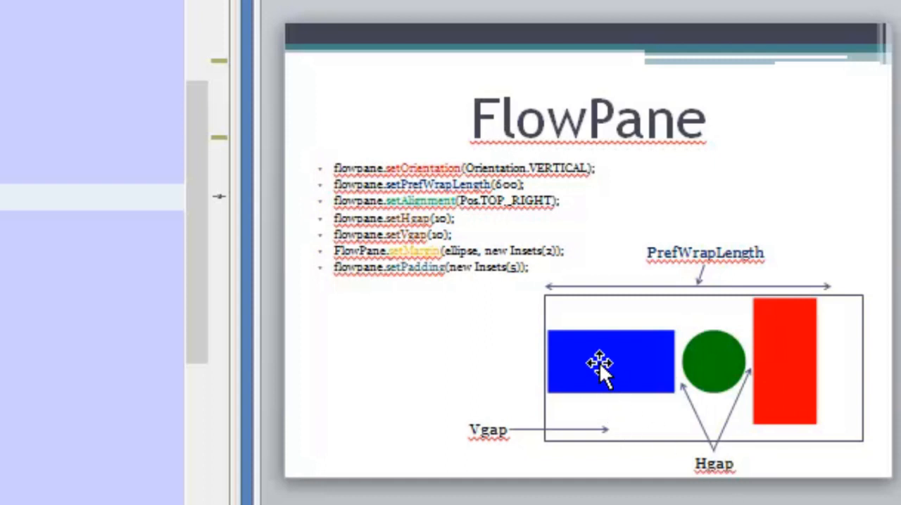
{"action": "mouse_move", "coordinate": [608, 369]}
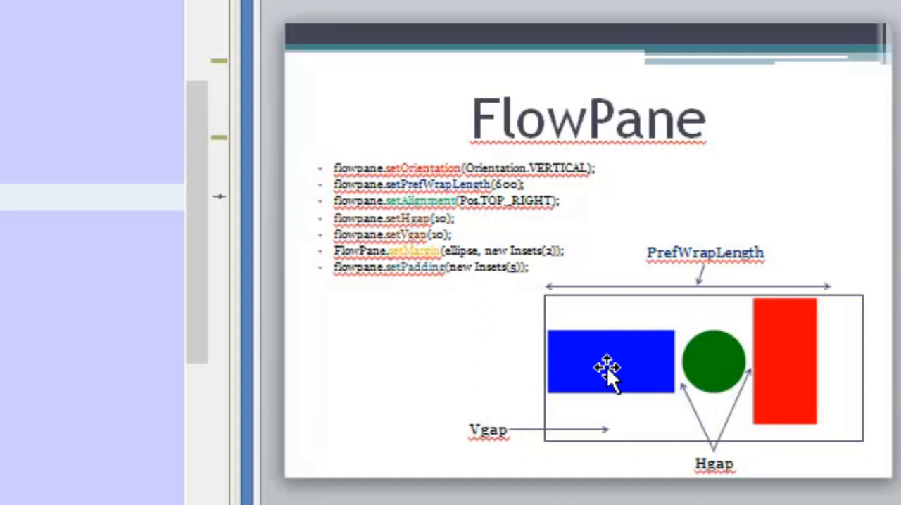
{"action": "mouse_move", "coordinate": [616, 369]}
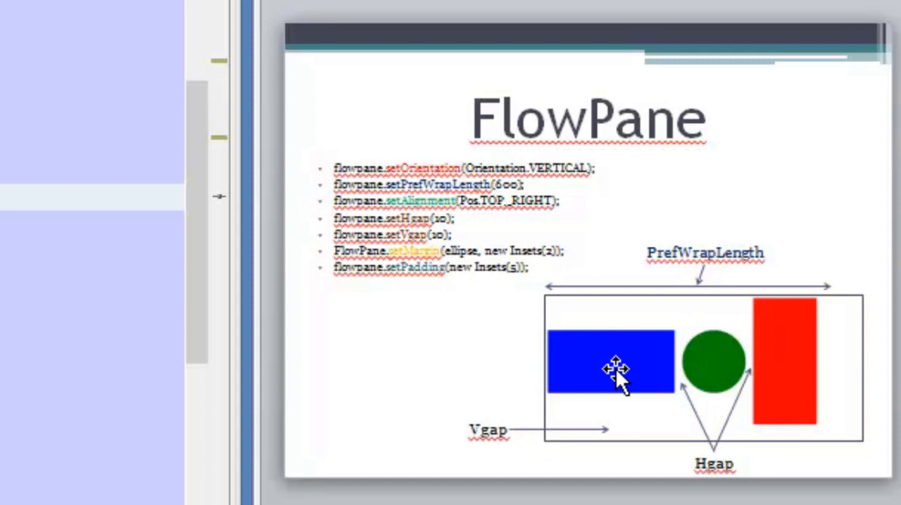
{"action": "mouse_move", "coordinate": [619, 359]}
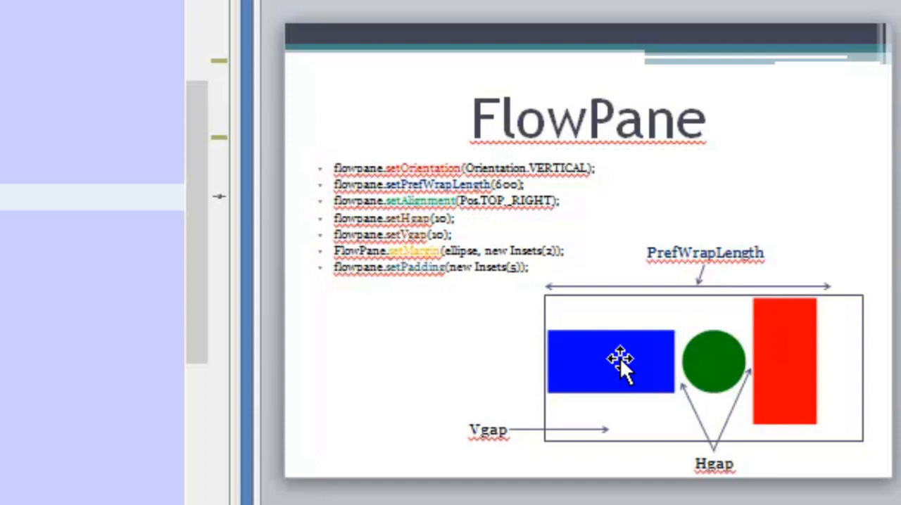
{"action": "mouse_move", "coordinate": [622, 363]}
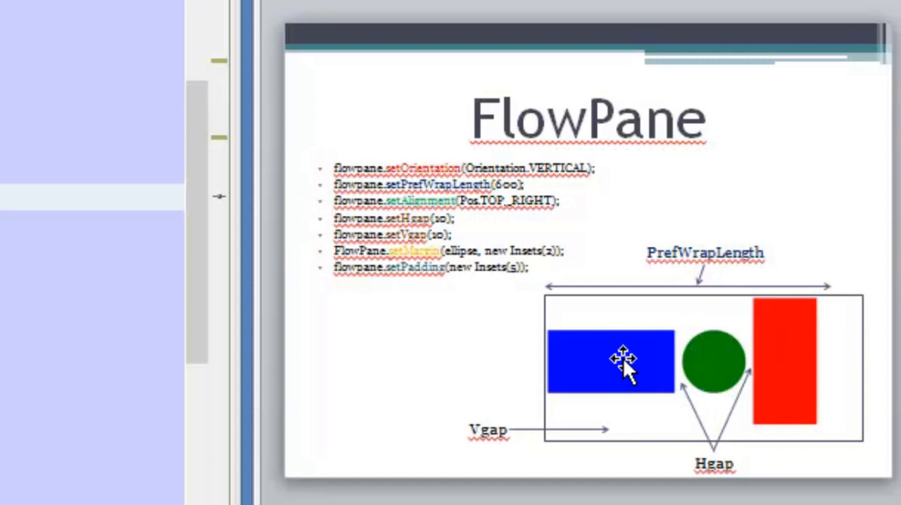
{"action": "mouse_move", "coordinate": [537, 296]}
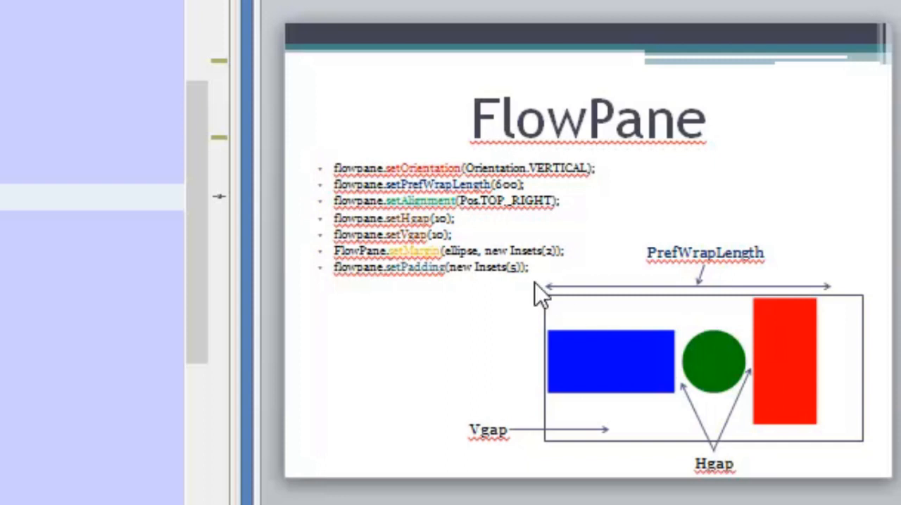
{"action": "mouse_move", "coordinate": [603, 363]}
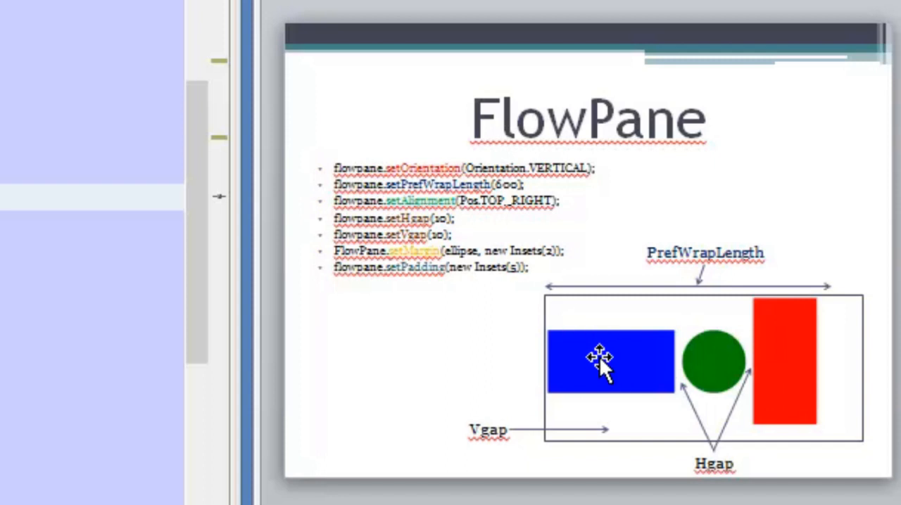
{"action": "mouse_move", "coordinate": [608, 373]}
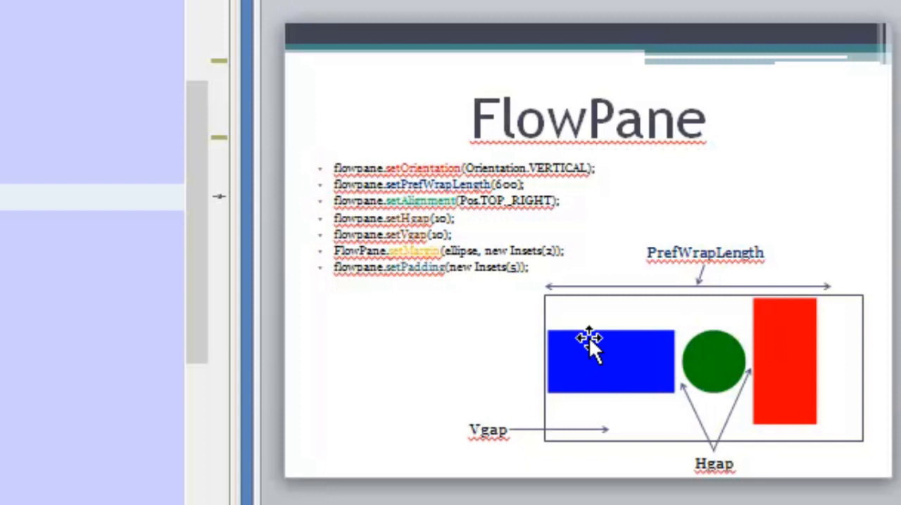
{"action": "mouse_move", "coordinate": [387, 189]}
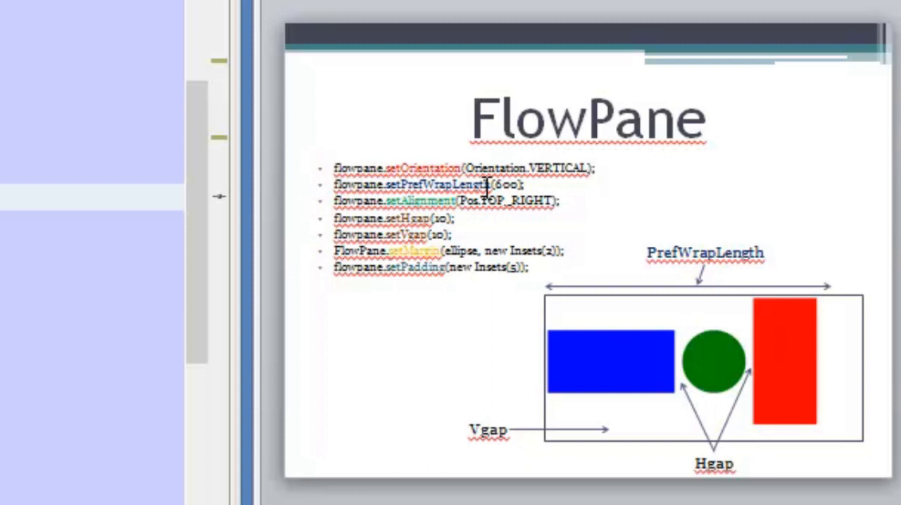
{"action": "mouse_move", "coordinate": [548, 369]}
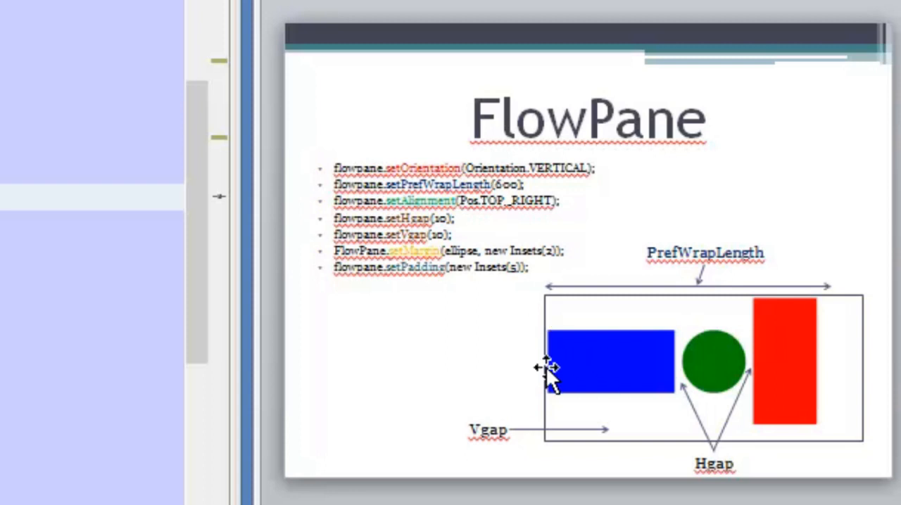
{"action": "mouse_move", "coordinate": [566, 326]}
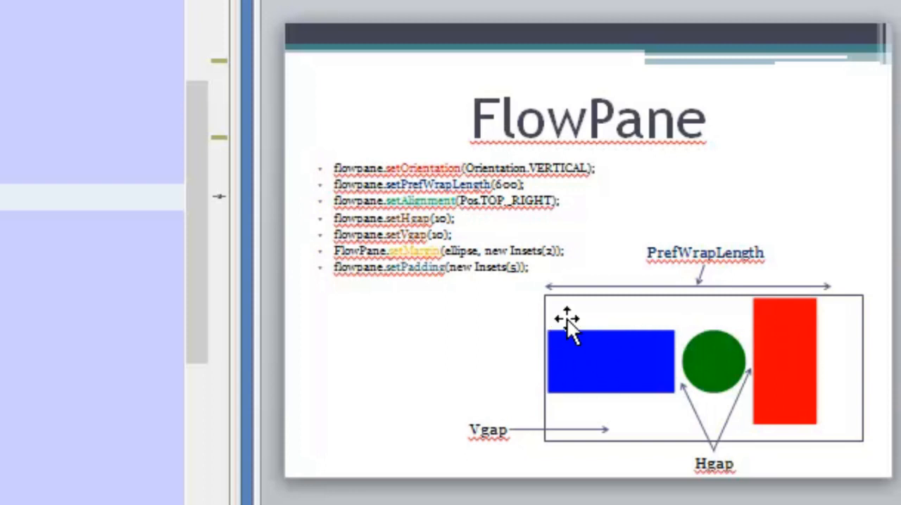
{"action": "mouse_move", "coordinate": [771, 330]}
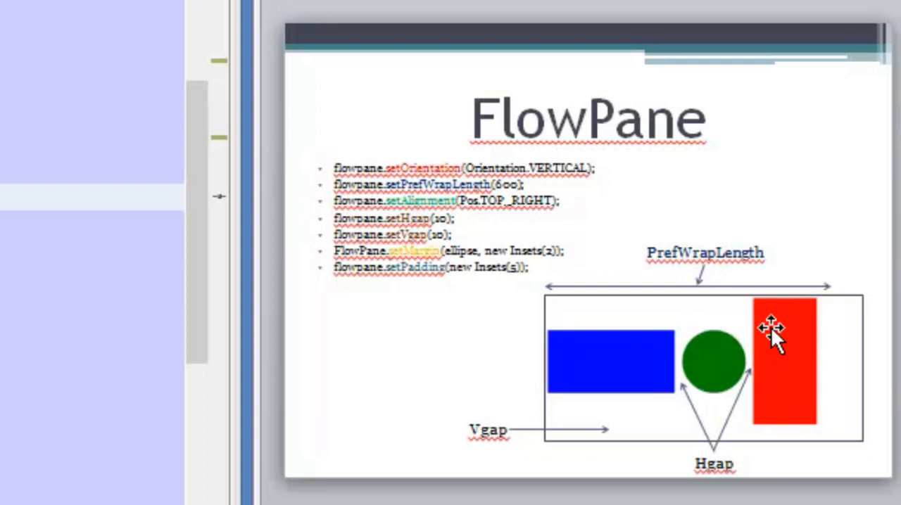
{"action": "mouse_move", "coordinate": [715, 369]}
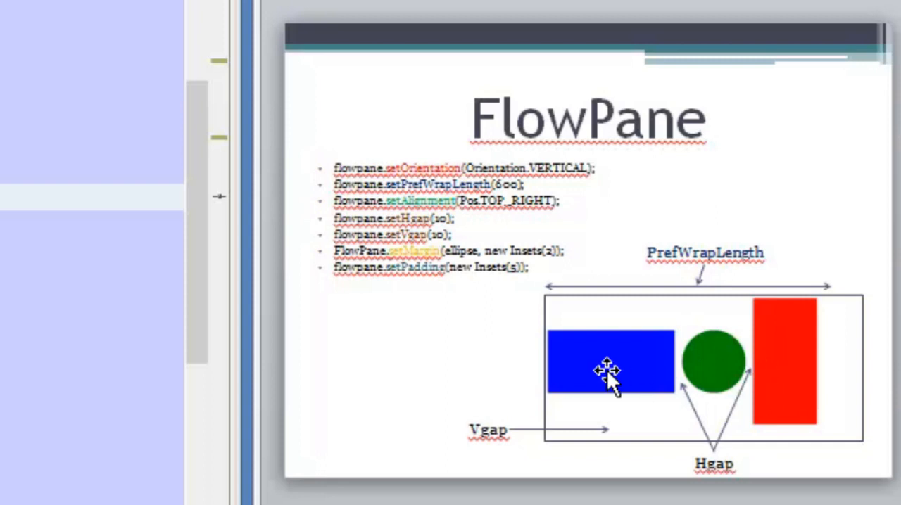
{"action": "mouse_move", "coordinate": [630, 373]}
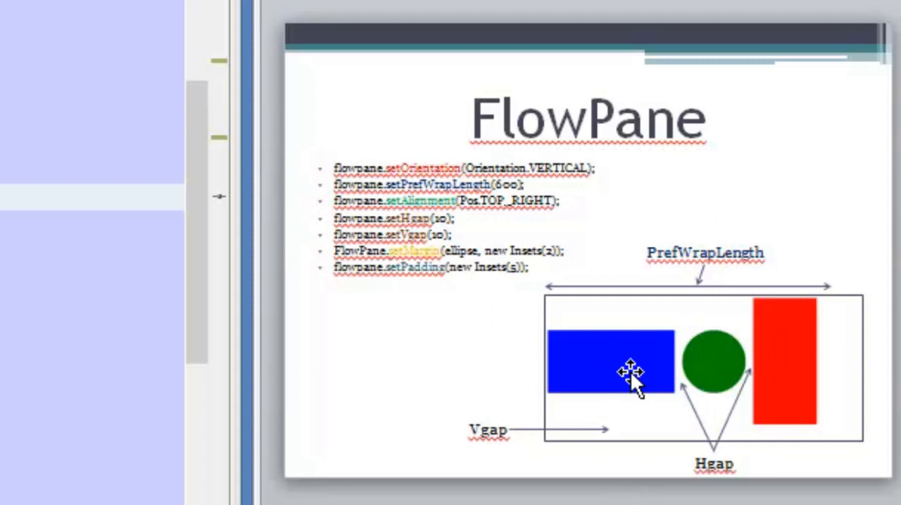
{"action": "mouse_move", "coordinate": [614, 371]}
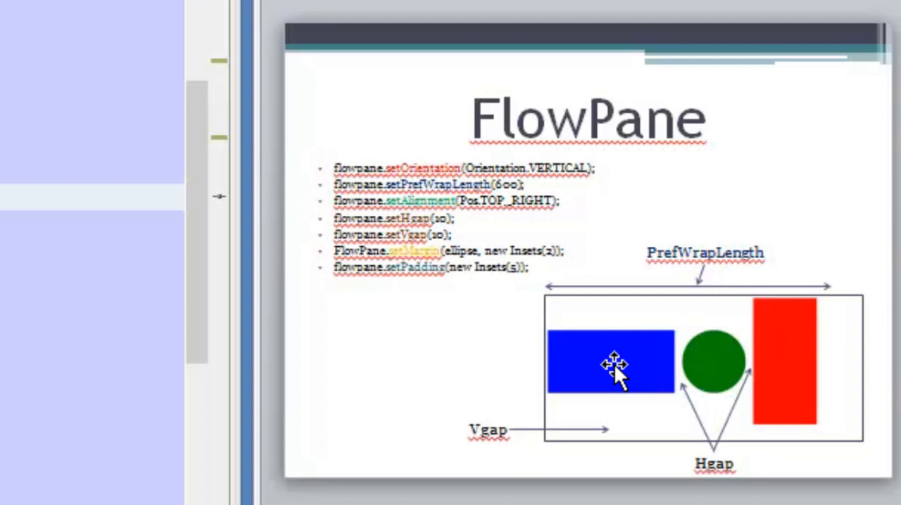
{"action": "mouse_move", "coordinate": [616, 366]}
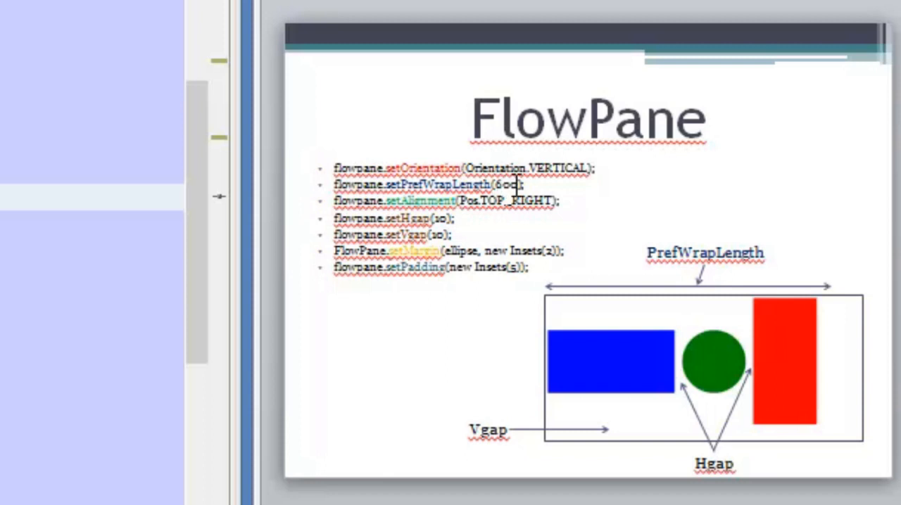
{"action": "mouse_move", "coordinate": [584, 350]}
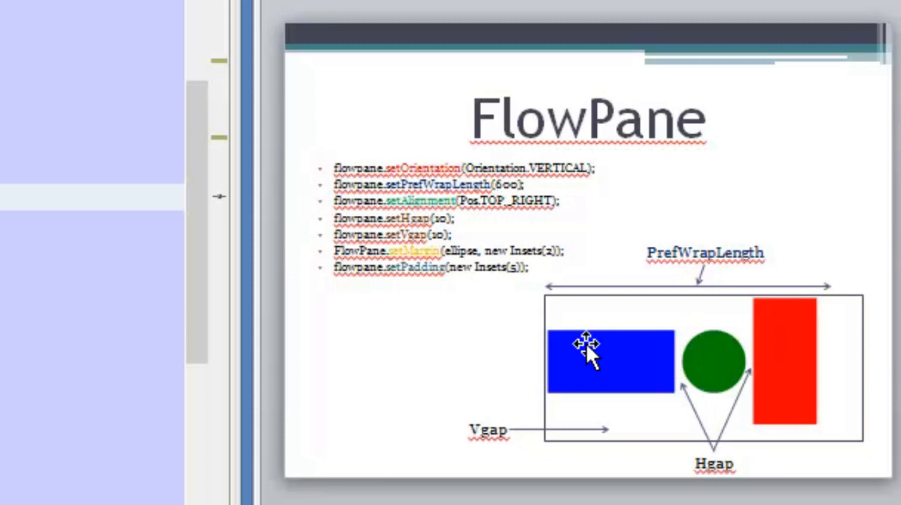
{"action": "mouse_move", "coordinate": [453, 261]}
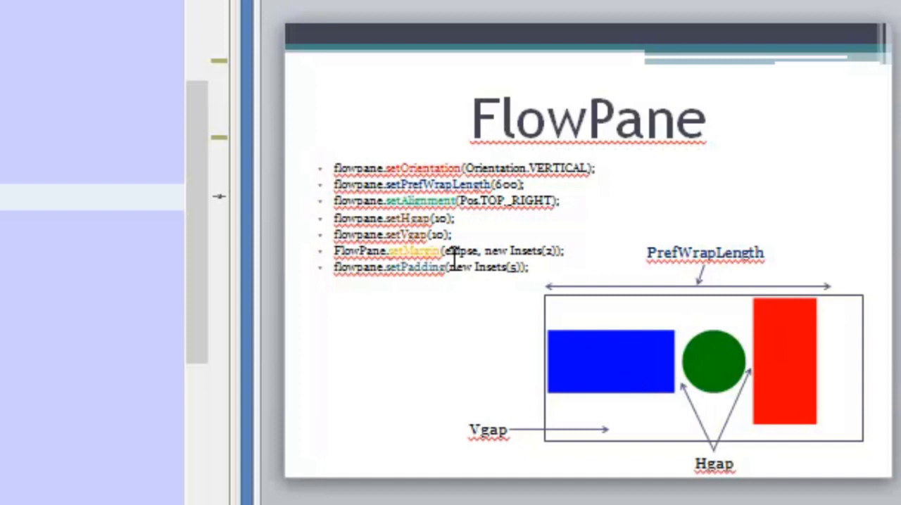
{"action": "mouse_move", "coordinate": [763, 352]}
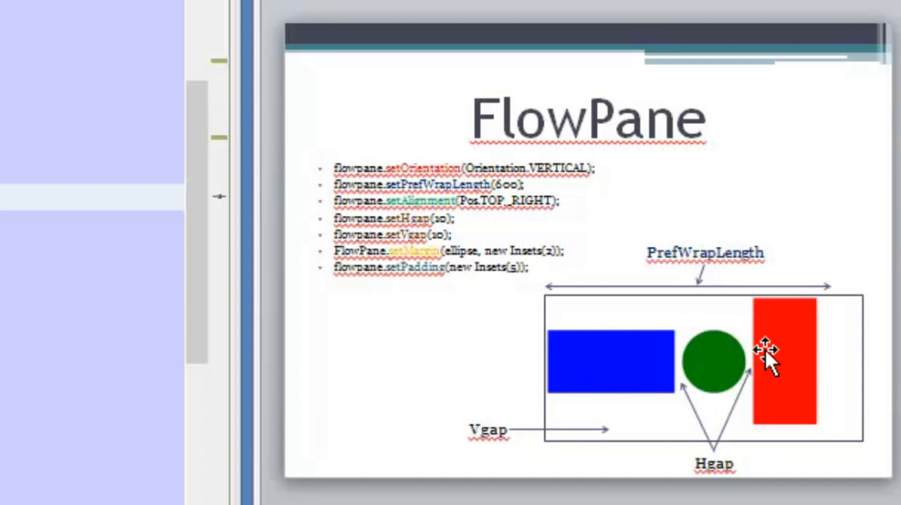
{"action": "mouse_move", "coordinate": [725, 363]}
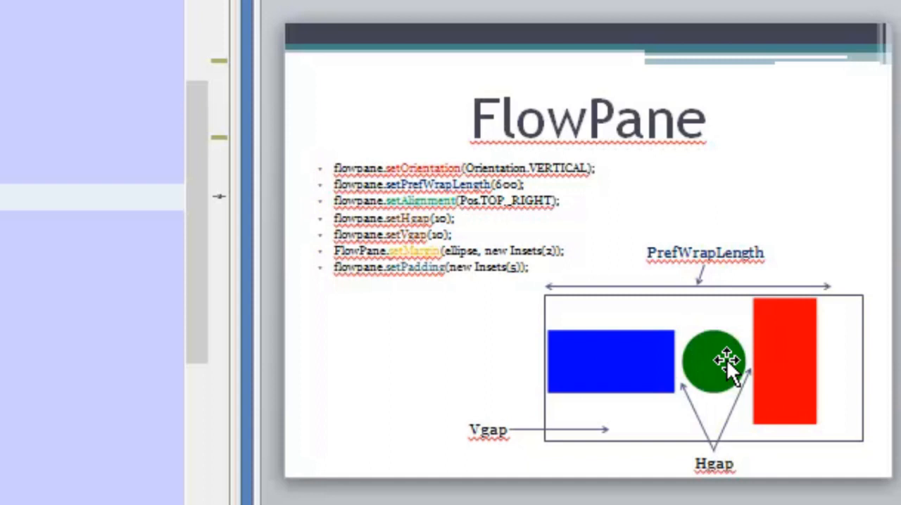
{"action": "mouse_move", "coordinate": [768, 373]}
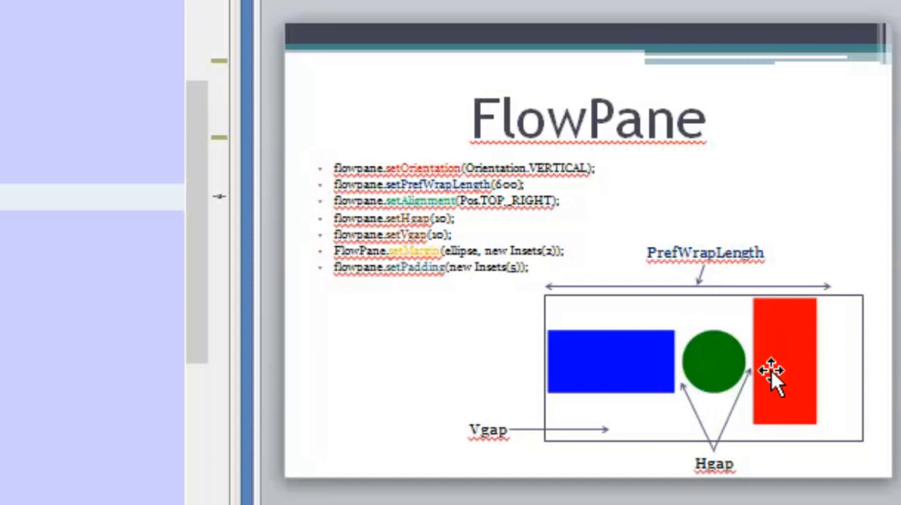
{"action": "mouse_move", "coordinate": [556, 317]}
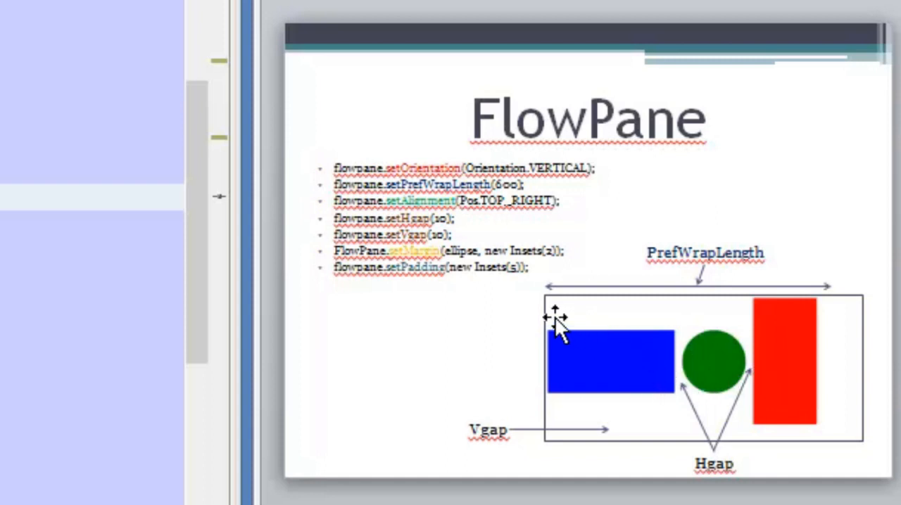
{"action": "mouse_move", "coordinate": [552, 317]}
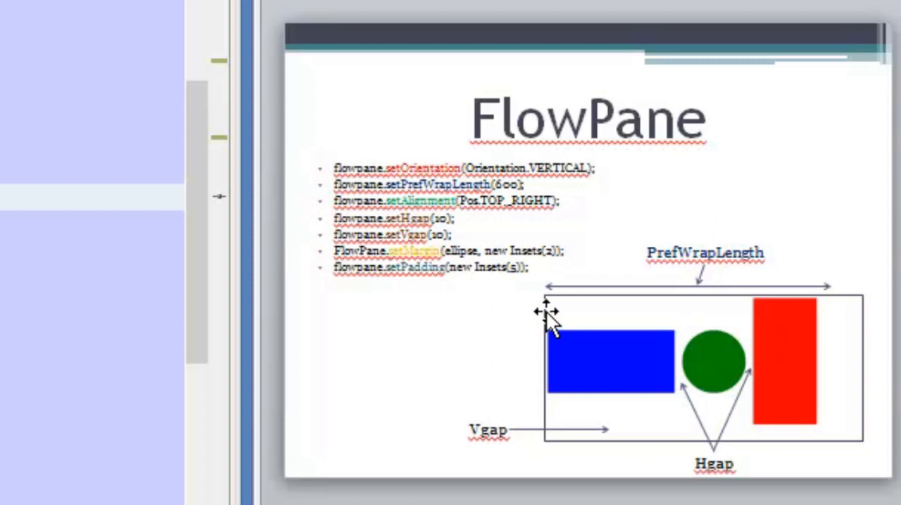
{"action": "mouse_move", "coordinate": [556, 317]}
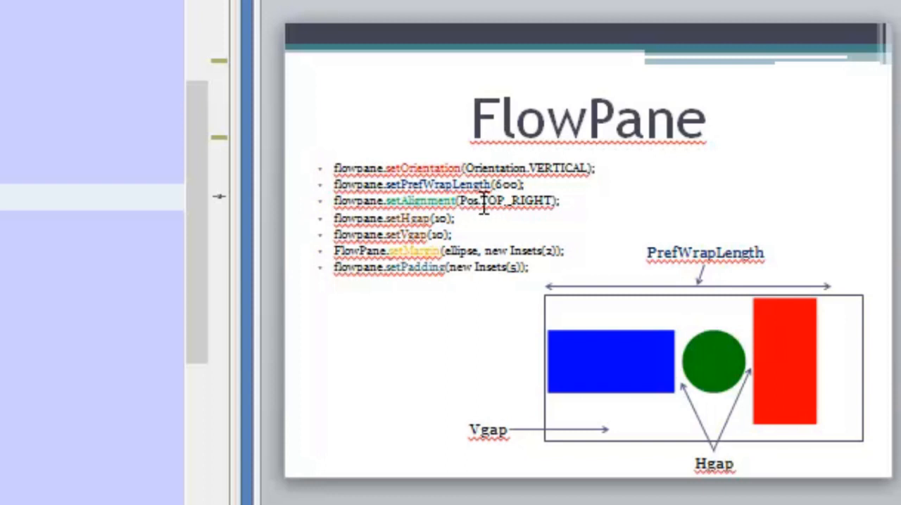
{"action": "mouse_move", "coordinate": [535, 204]}
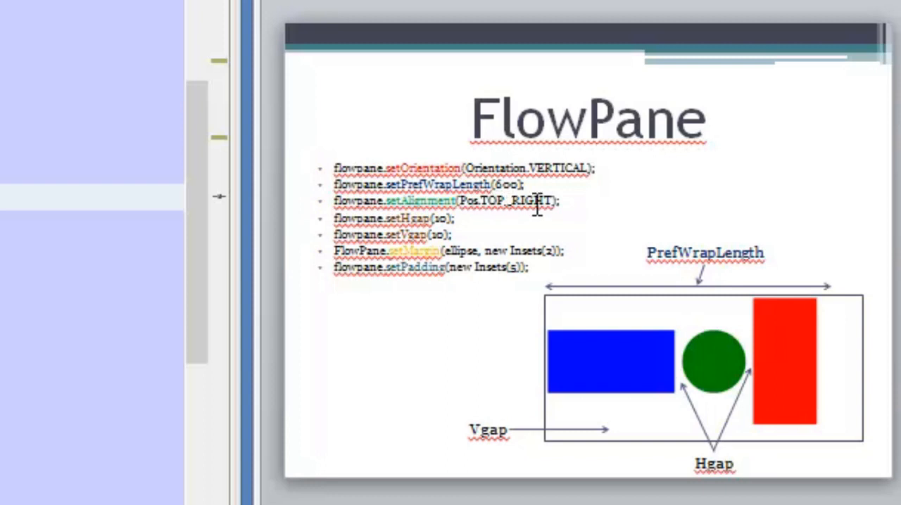
{"action": "mouse_move", "coordinate": [805, 326]}
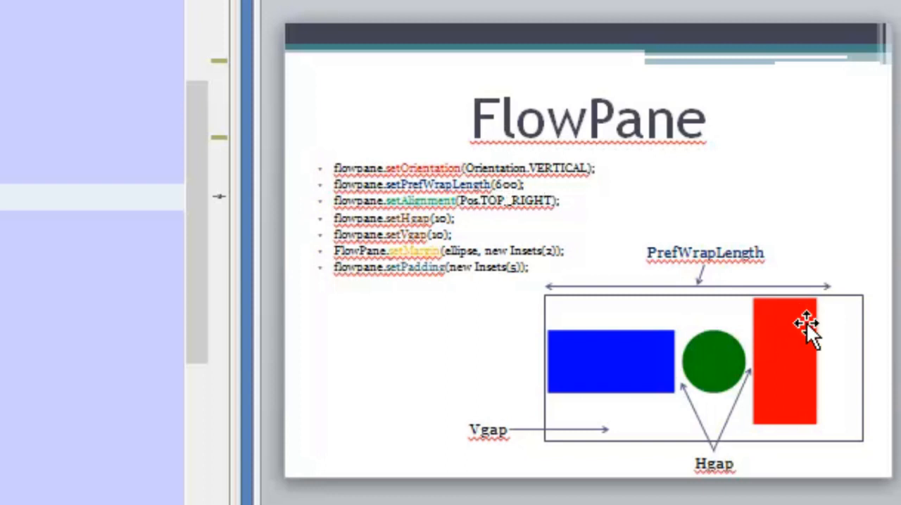
{"action": "mouse_move", "coordinate": [788, 363]}
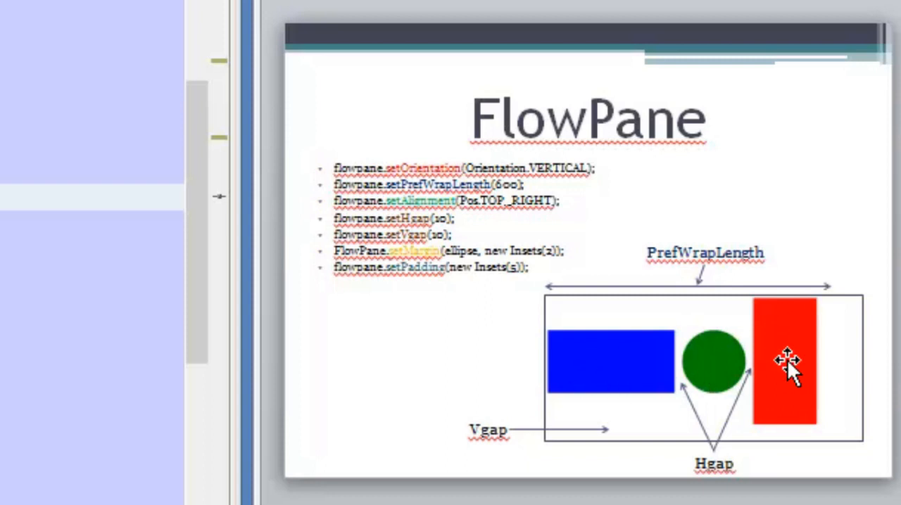
{"action": "mouse_move", "coordinate": [808, 316]}
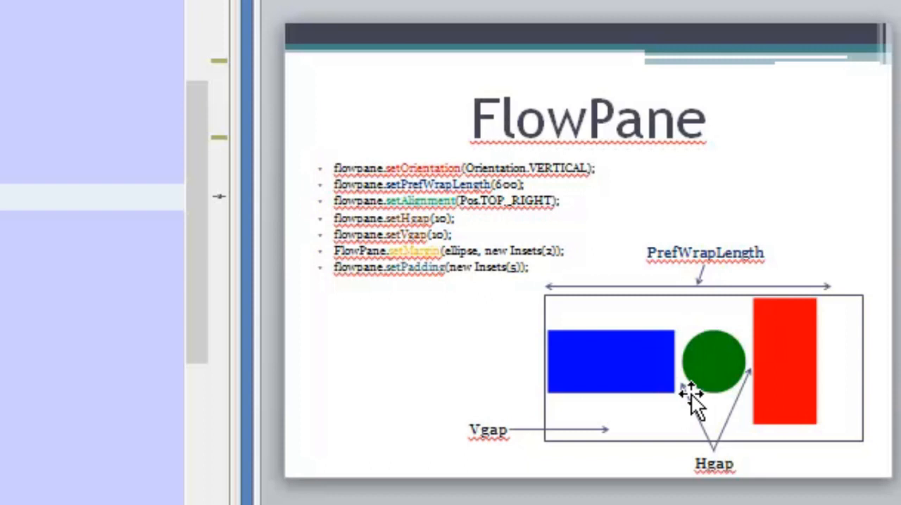
{"action": "mouse_move", "coordinate": [771, 383]}
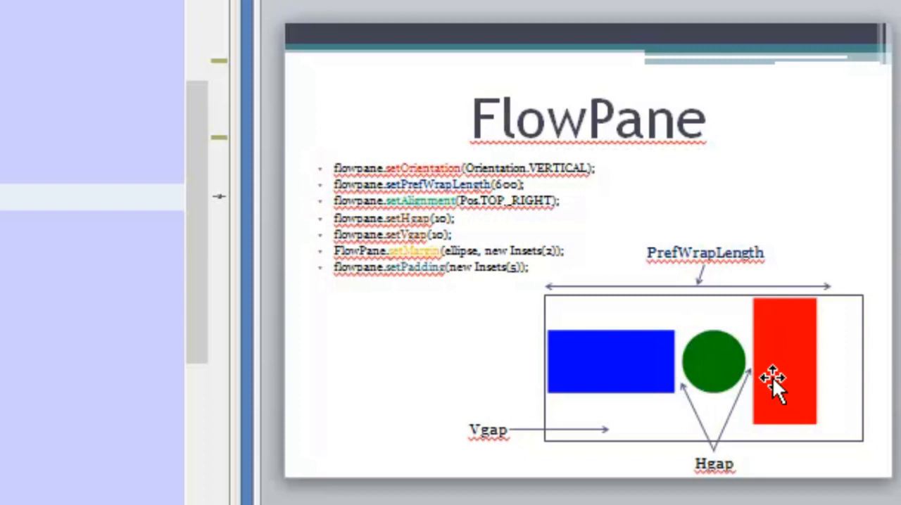
{"action": "mouse_move", "coordinate": [805, 341]}
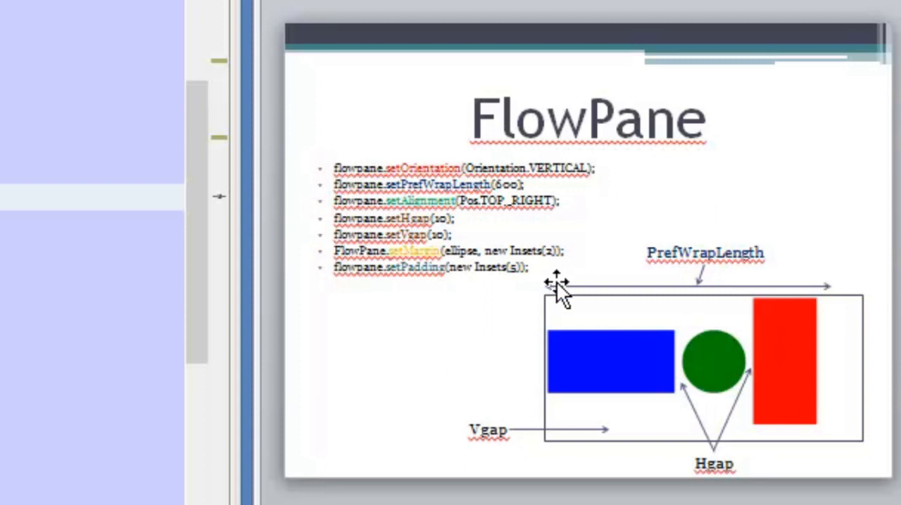
{"action": "mouse_move", "coordinate": [687, 429]}
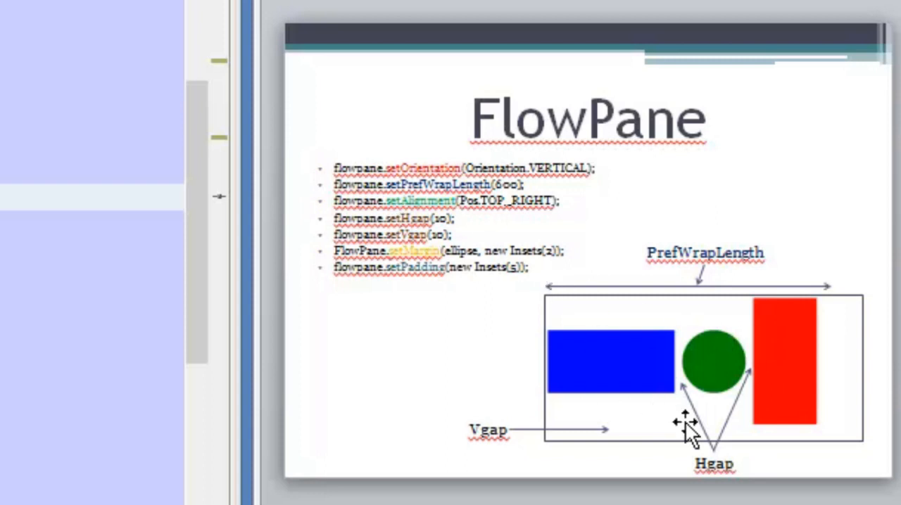
{"action": "mouse_move", "coordinate": [664, 383]}
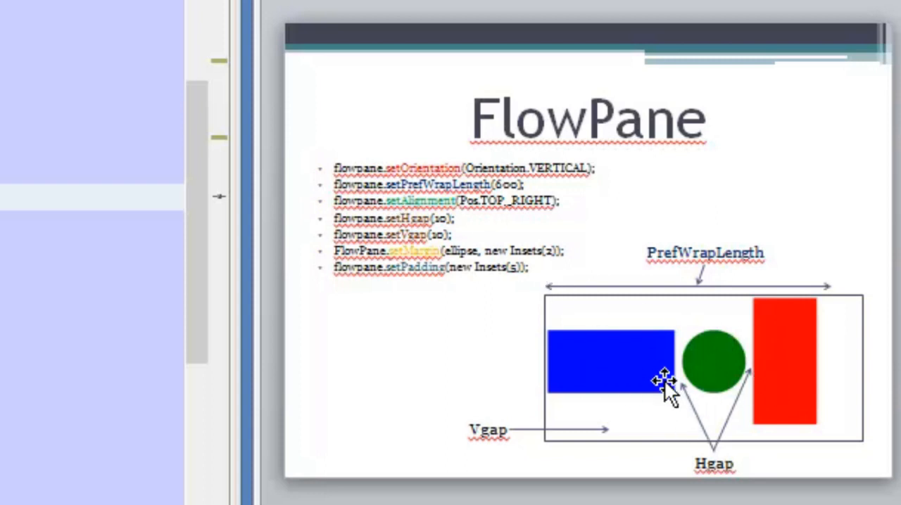
{"action": "mouse_move", "coordinate": [675, 411]}
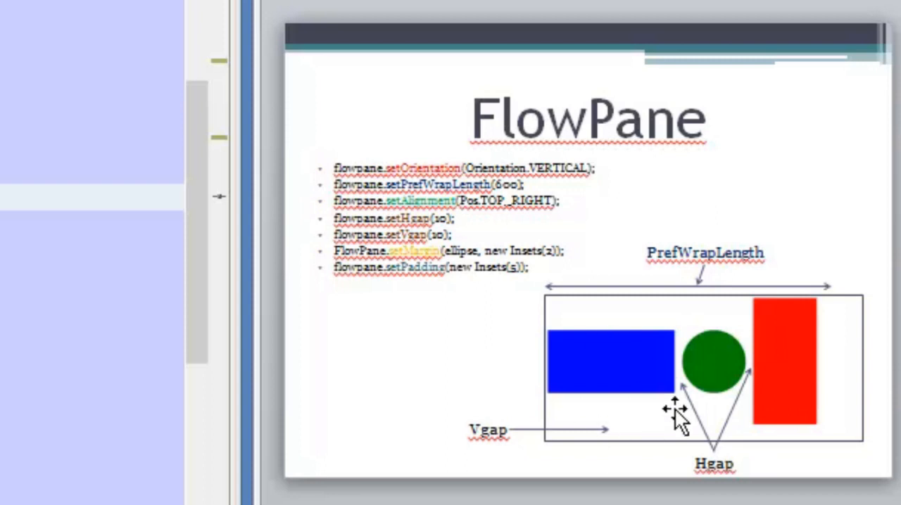
{"action": "mouse_move", "coordinate": [693, 394]}
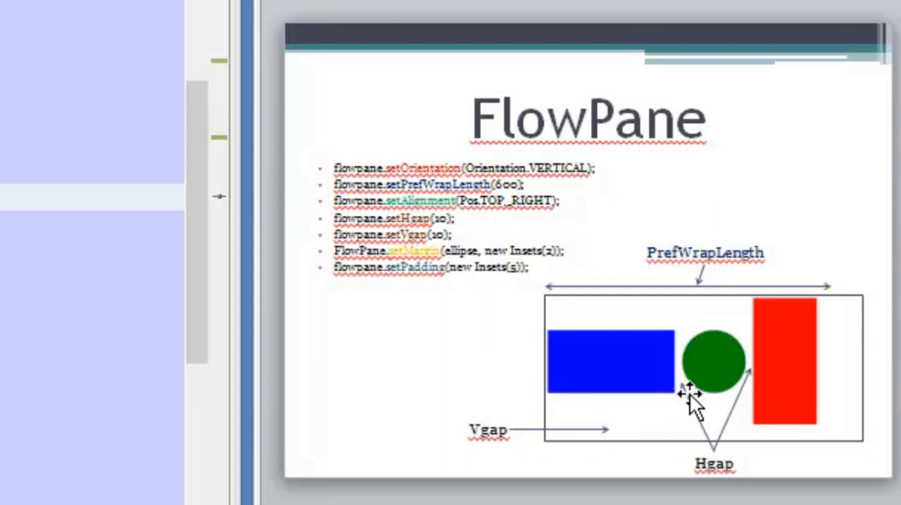
{"action": "mouse_move", "coordinate": [739, 369]}
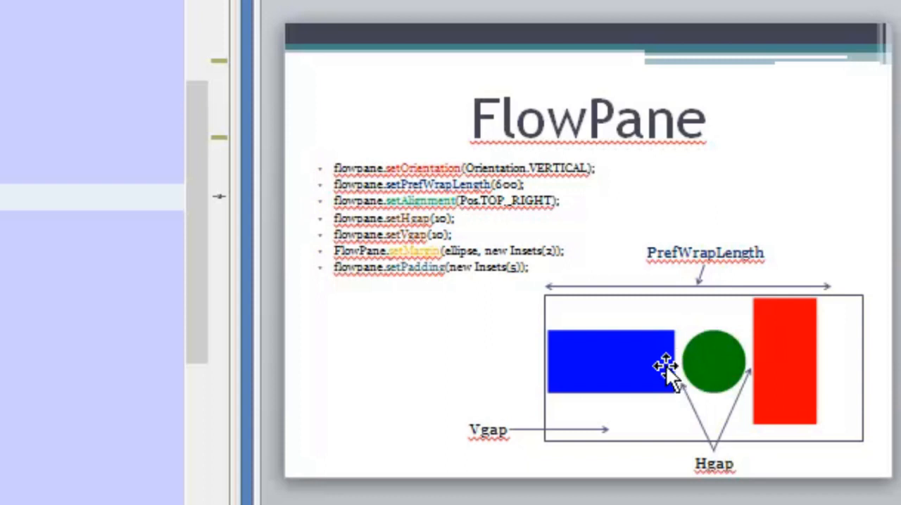
{"action": "mouse_move", "coordinate": [774, 352]}
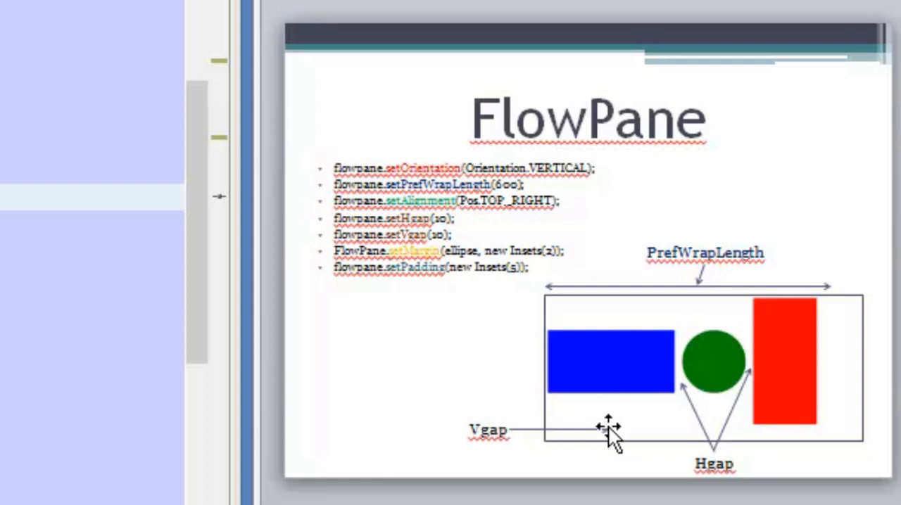
{"action": "mouse_move", "coordinate": [591, 355]}
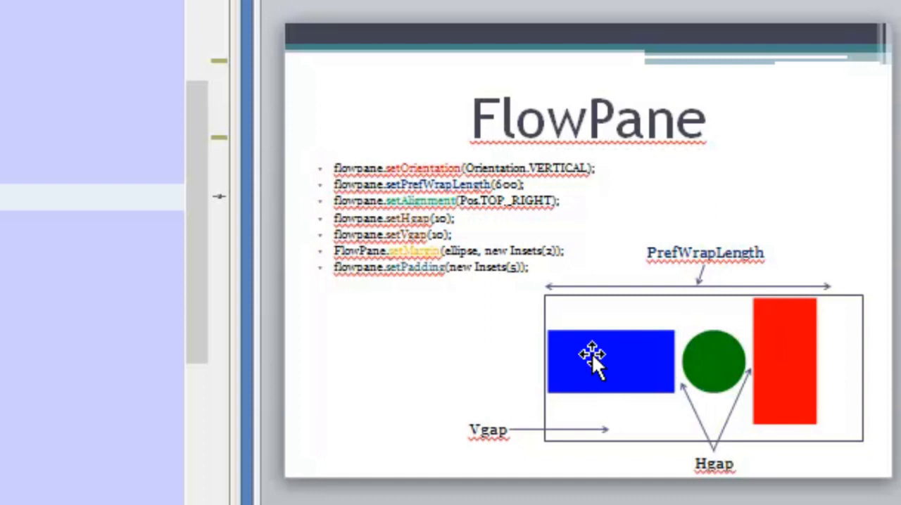
{"action": "mouse_move", "coordinate": [603, 495]}
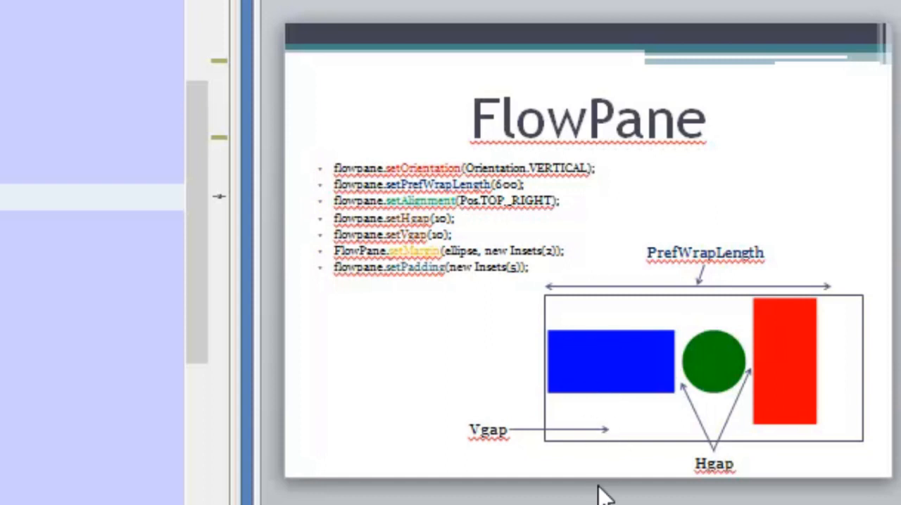
{"action": "mouse_move", "coordinate": [574, 369]}
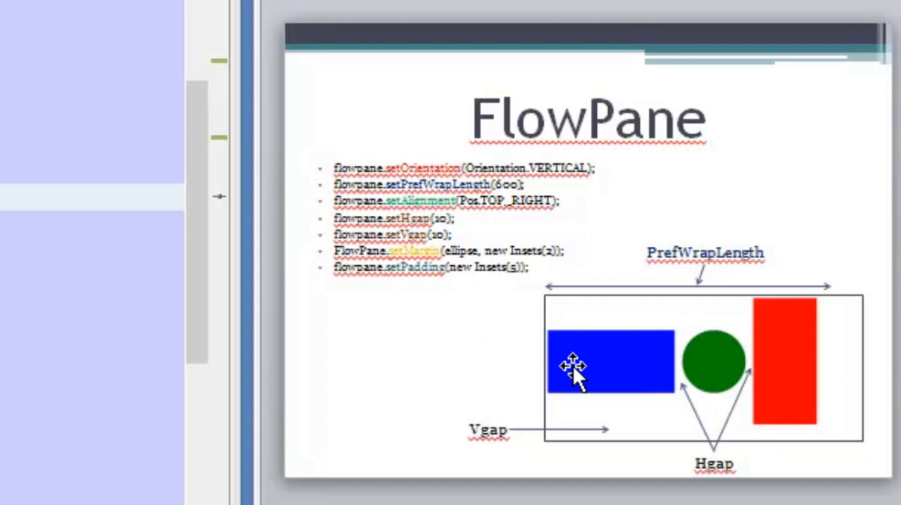
{"action": "mouse_move", "coordinate": [403, 222]}
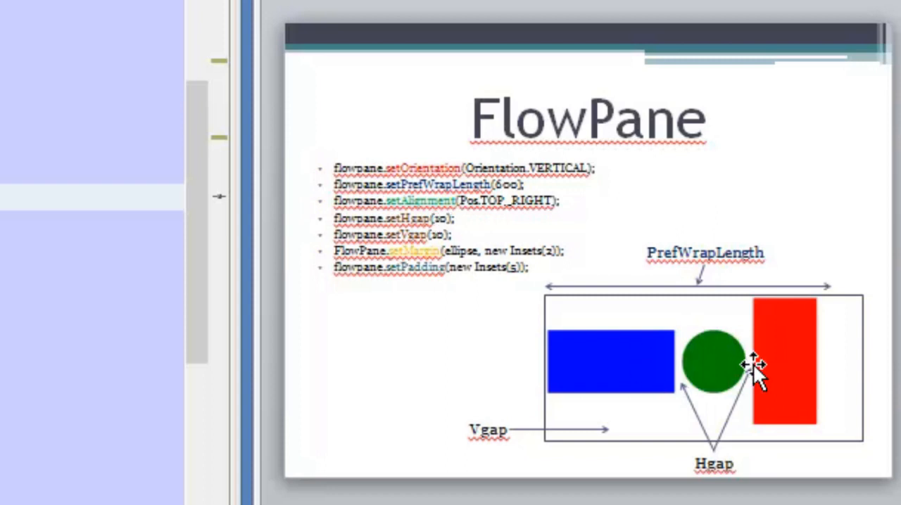
{"action": "mouse_move", "coordinate": [428, 270]}
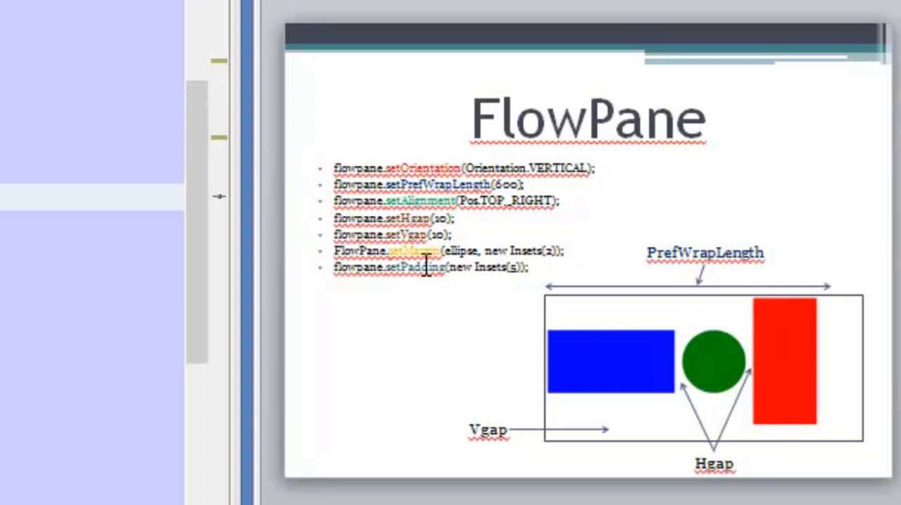
{"action": "mouse_move", "coordinate": [391, 248]}
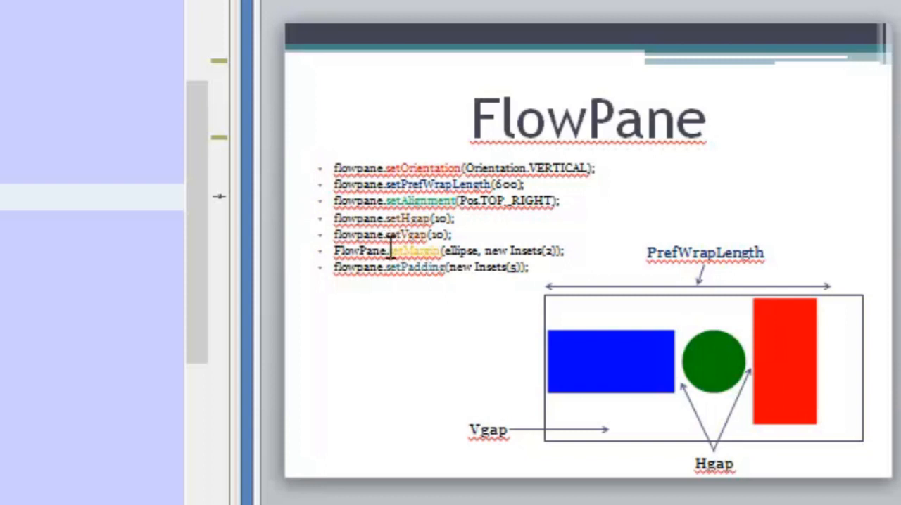
{"action": "mouse_move", "coordinate": [395, 261]}
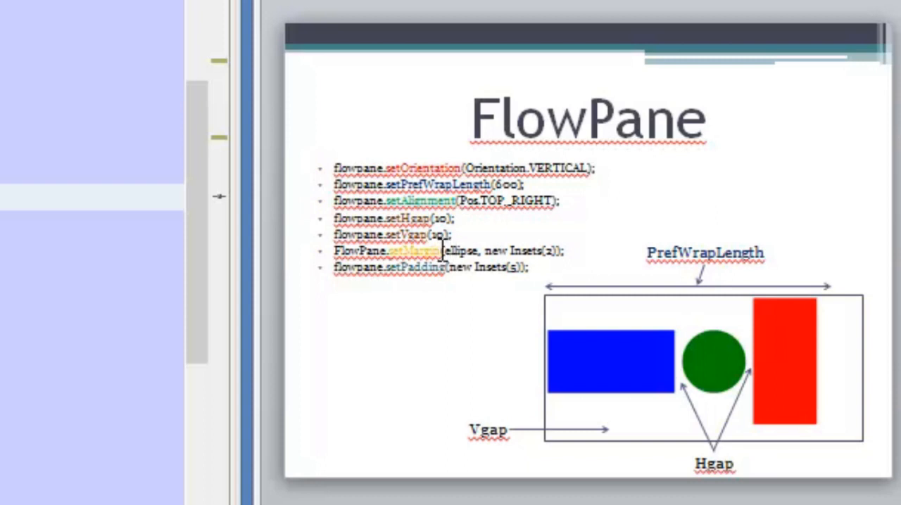
{"action": "mouse_move", "coordinate": [729, 341]}
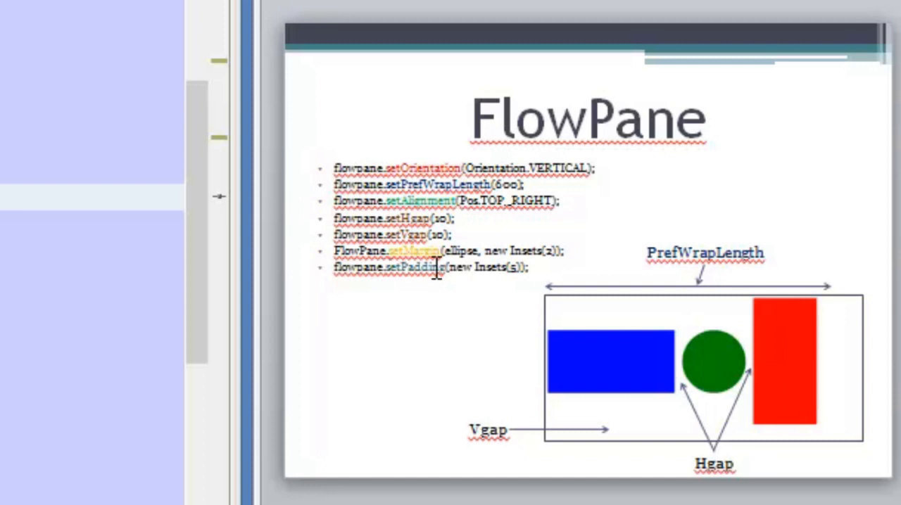
{"action": "mouse_move", "coordinate": [549, 313]}
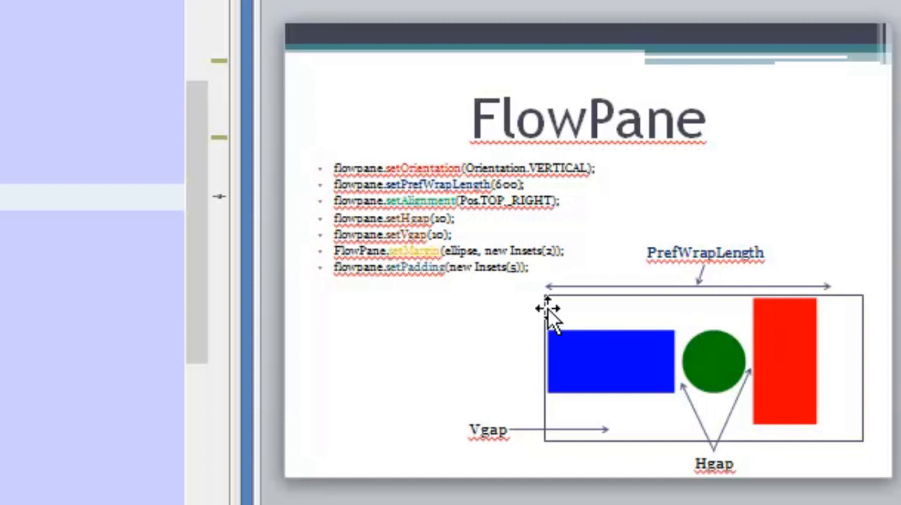
{"action": "mouse_move", "coordinate": [552, 312]}
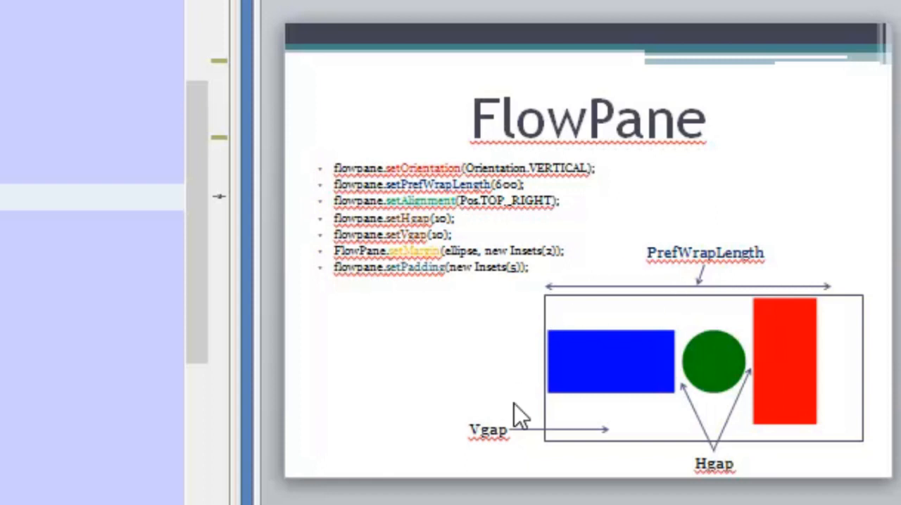
{"action": "mouse_move", "coordinate": [551, 329]}
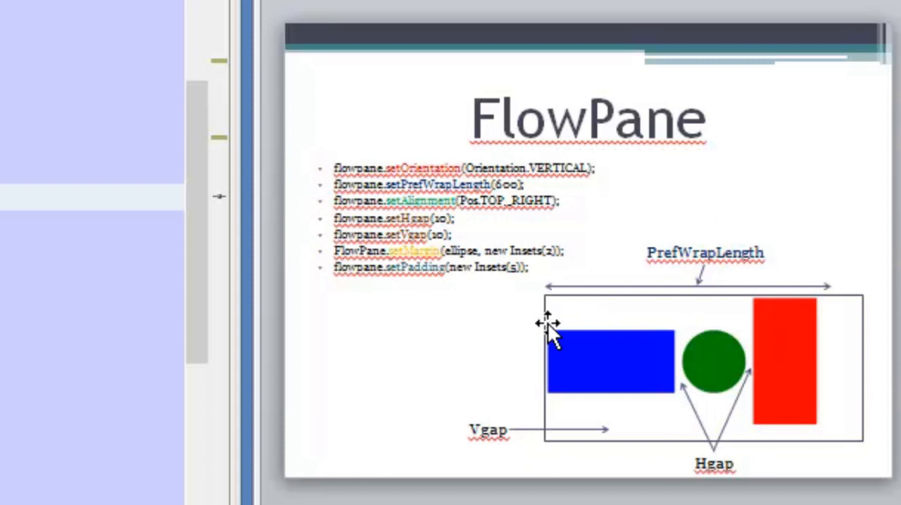
{"action": "mouse_move", "coordinate": [563, 300]}
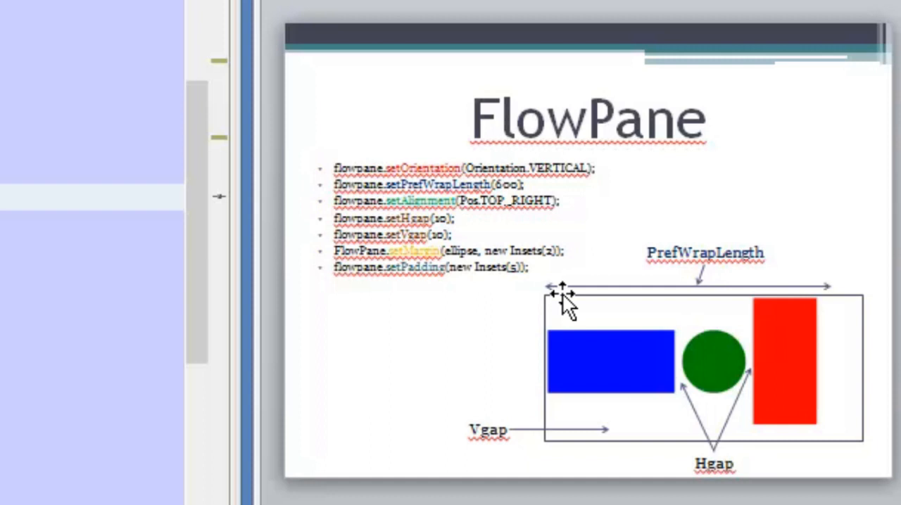
{"action": "mouse_move", "coordinate": [575, 309]}
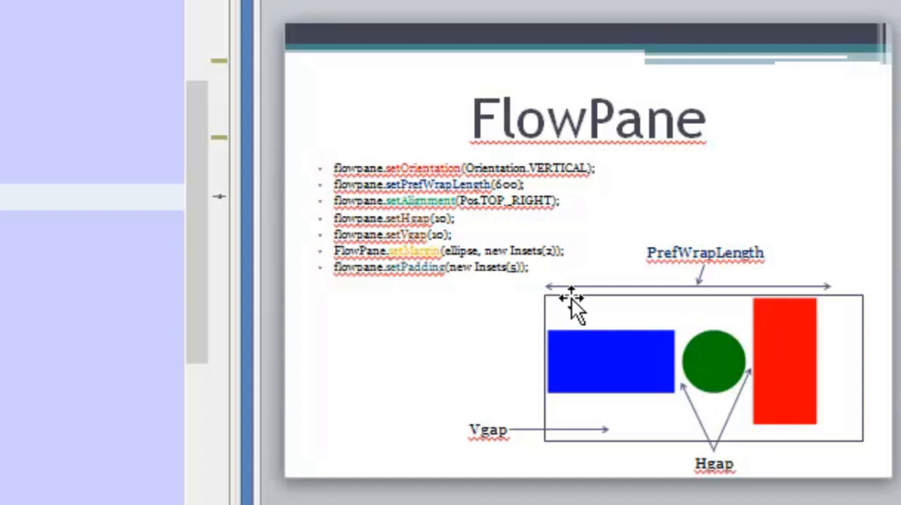
{"action": "mouse_move", "coordinate": [546, 349]}
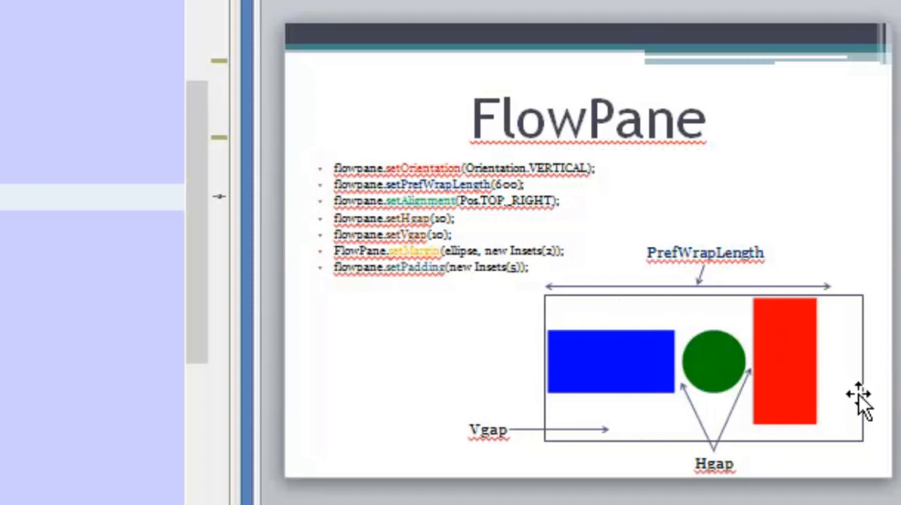
{"action": "mouse_move", "coordinate": [501, 463]}
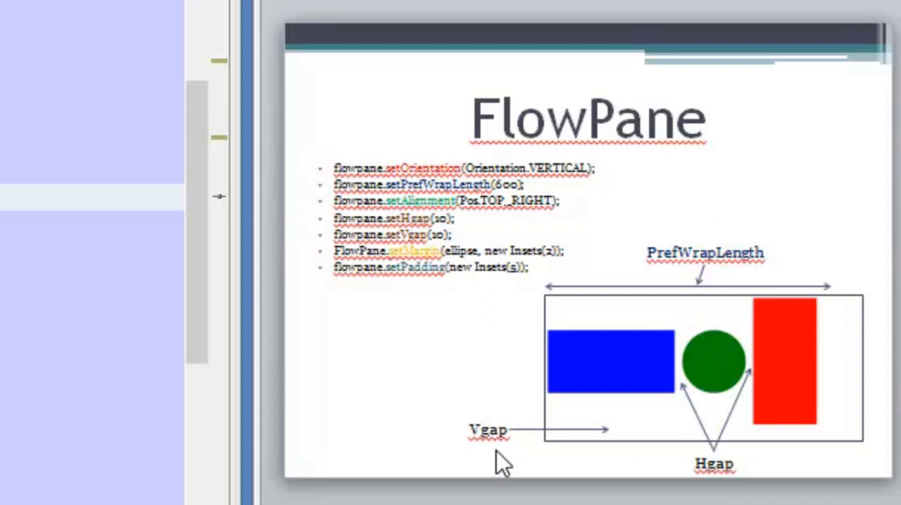
{"action": "mouse_move", "coordinate": [473, 364]}
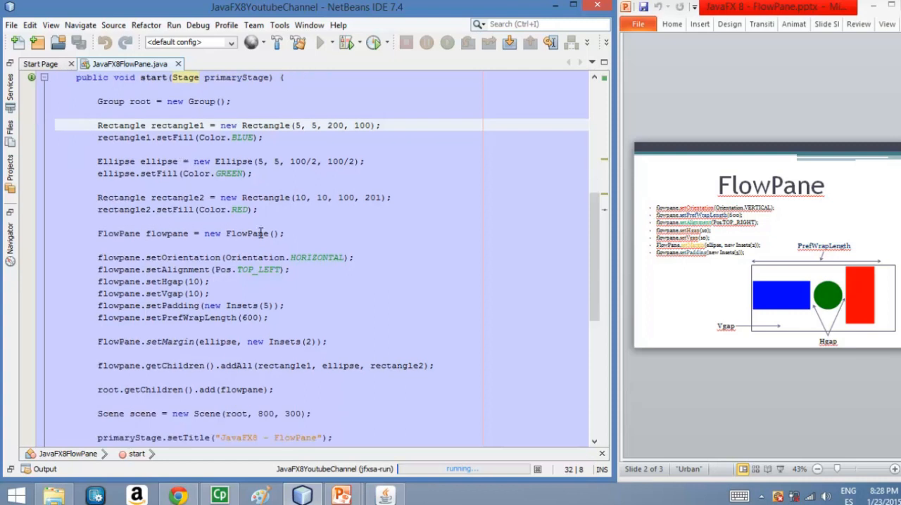
{"action": "mouse_move", "coordinate": [238, 257]}
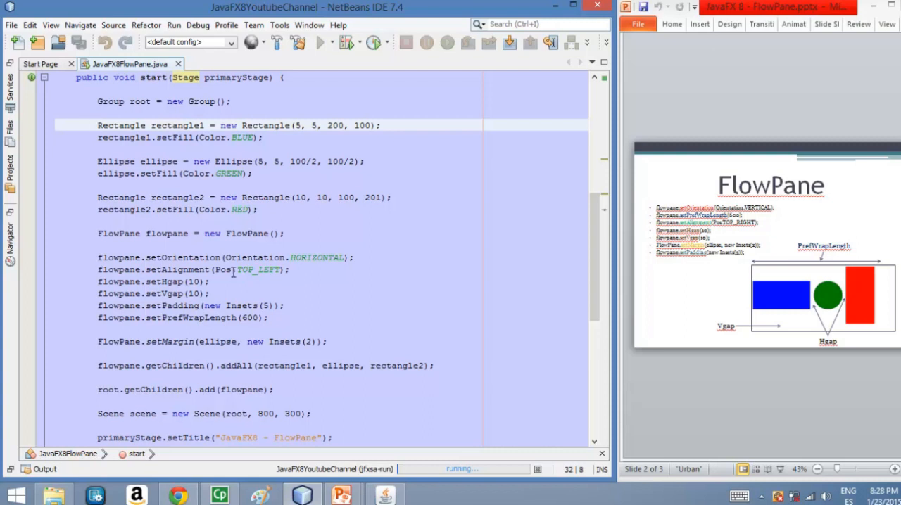
{"action": "mouse_move", "coordinate": [252, 275]}
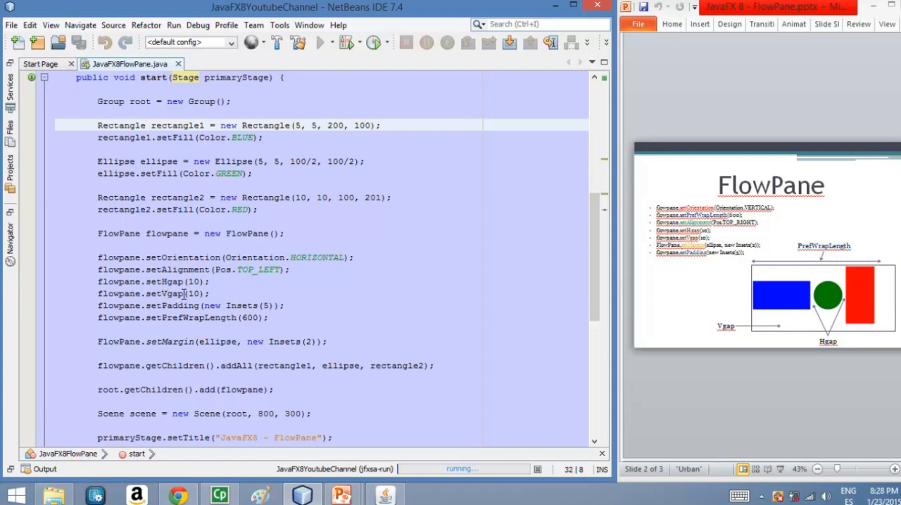
{"action": "mouse_move", "coordinate": [176, 292]}
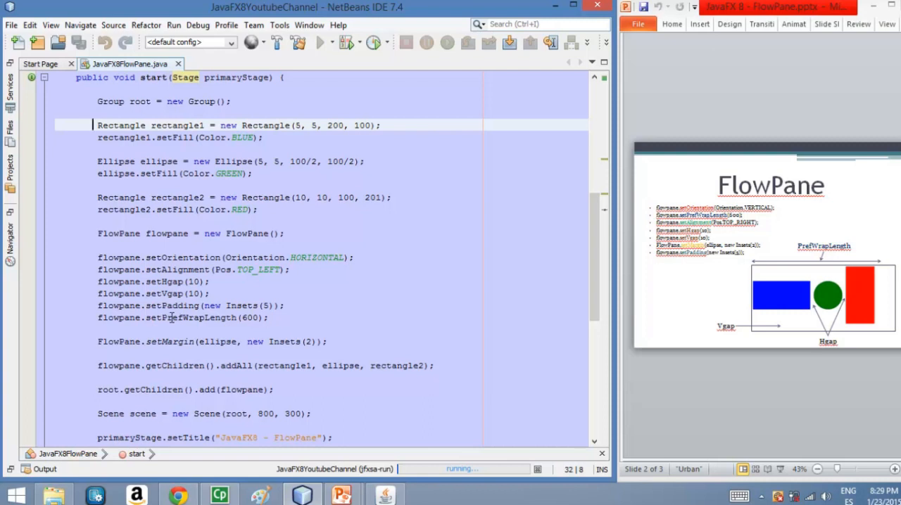
{"action": "mouse_move", "coordinate": [256, 318]}
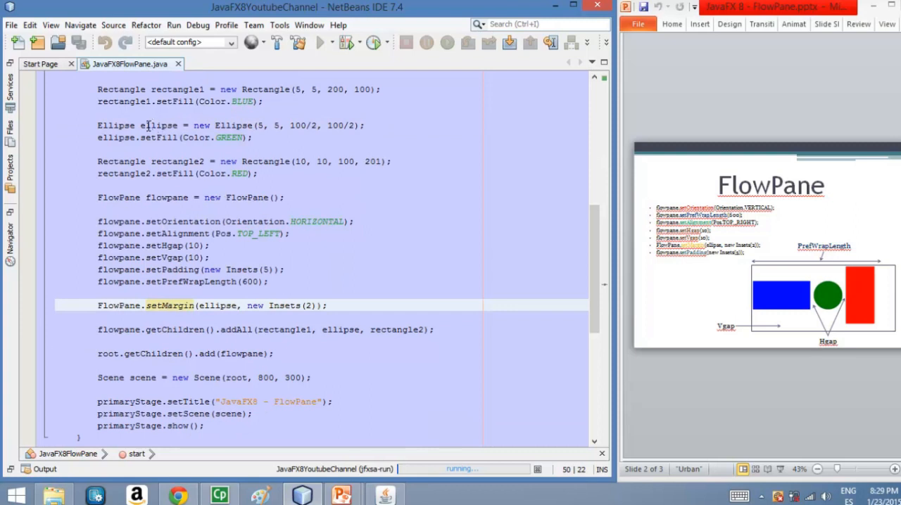
{"action": "mouse_move", "coordinate": [141, 329]}
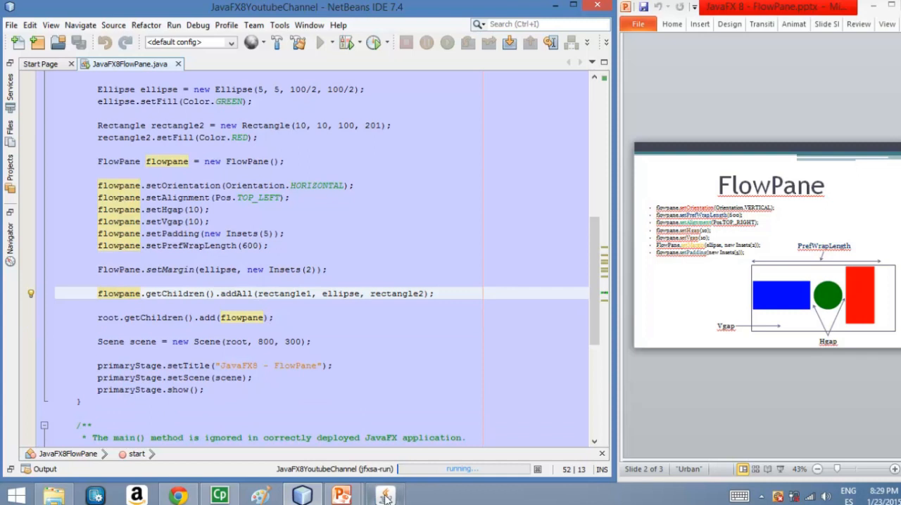
{"action": "left_click", "coordinate": [386, 494]}
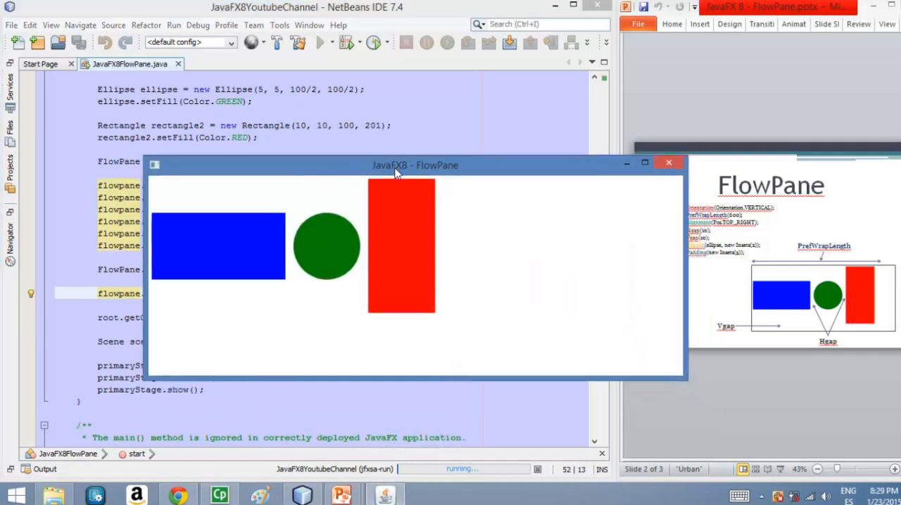
{"action": "left_click_drag", "start_coordinate": [416, 165], "coordinate": [327, 104]}
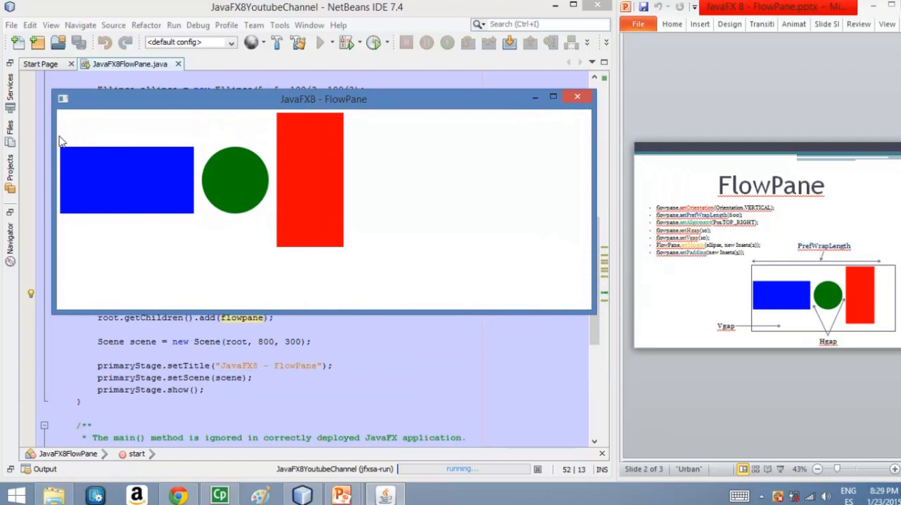
{"action": "mouse_move", "coordinate": [56, 165]}
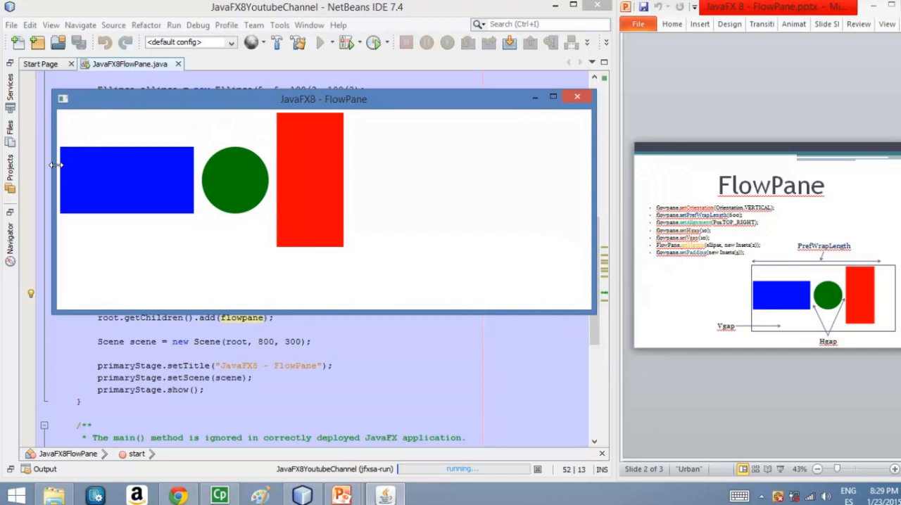
{"action": "mouse_move", "coordinate": [61, 178]}
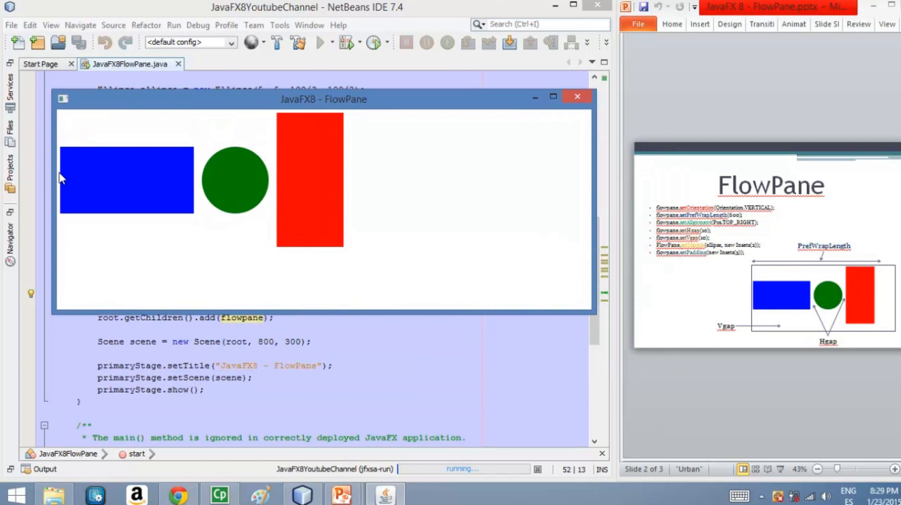
{"action": "left_click_drag", "start_coordinate": [324, 99], "coordinate": [314, 121]}
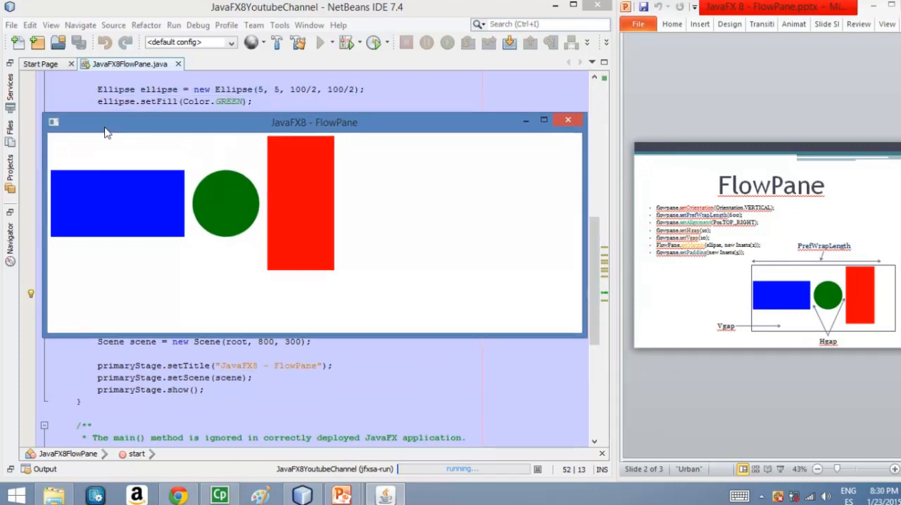
{"action": "left_click_drag", "start_coordinate": [314, 121], "coordinate": [309, 131]}
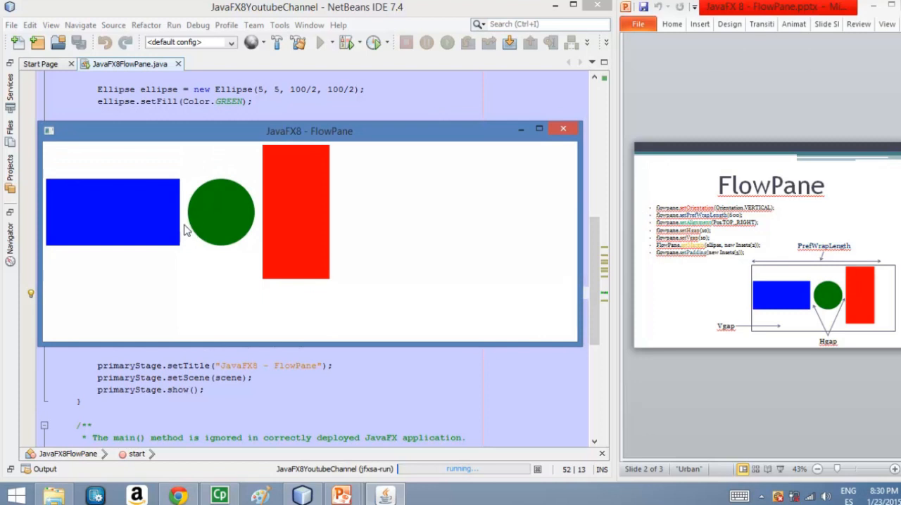
{"action": "mouse_move", "coordinate": [186, 222]}
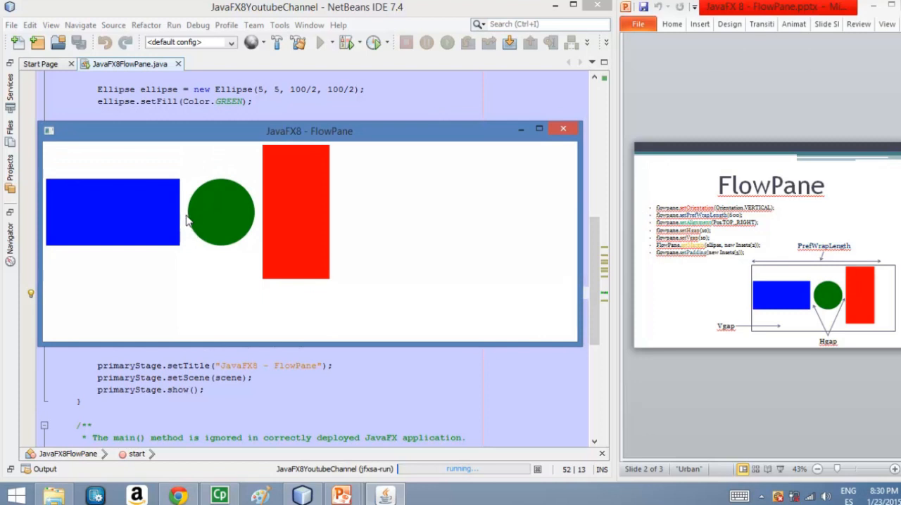
{"action": "mouse_move", "coordinate": [184, 218]}
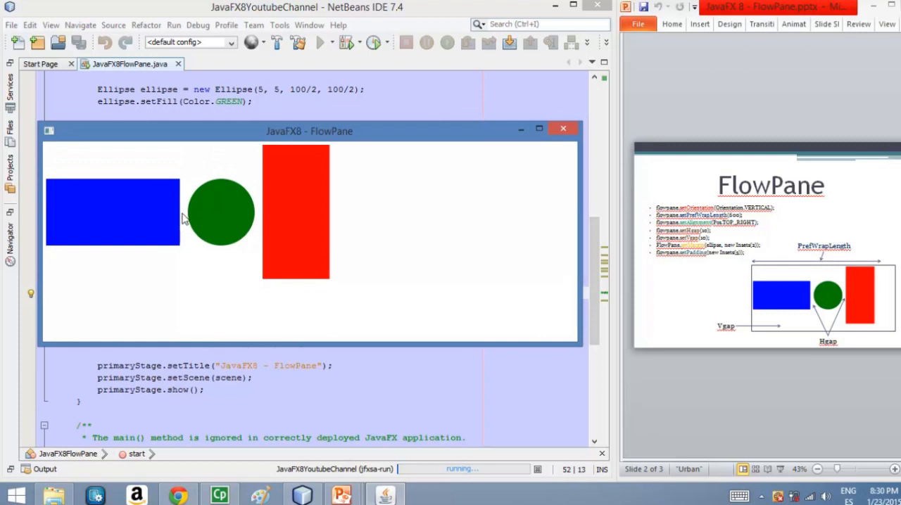
{"action": "mouse_move", "coordinate": [233, 217]}
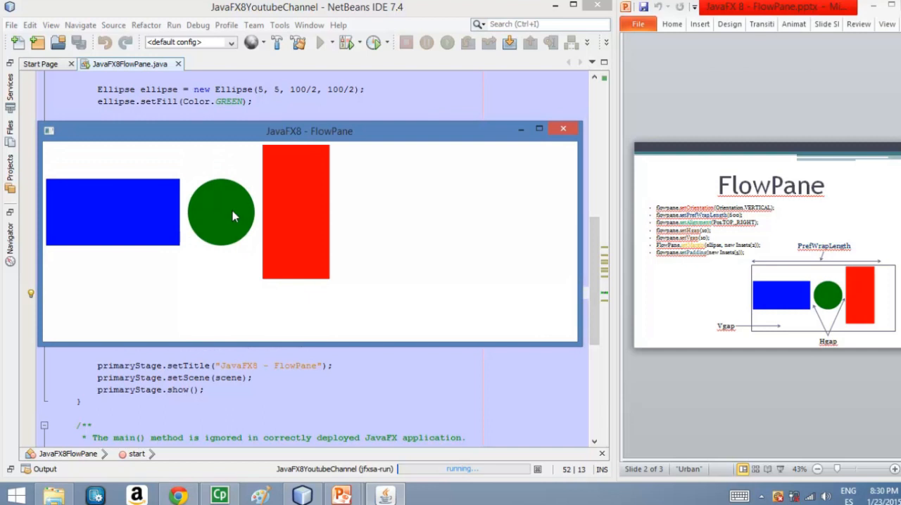
{"action": "mouse_move", "coordinate": [245, 134]}
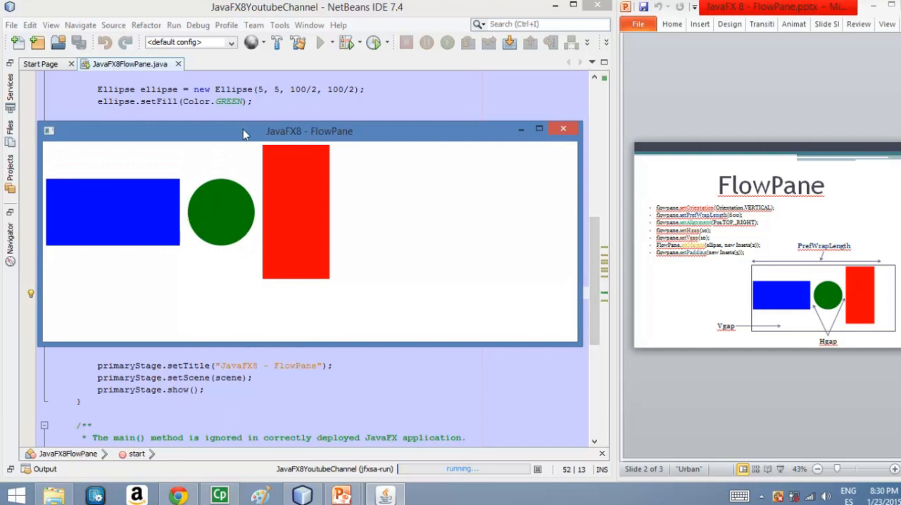
{"action": "left_click_drag", "start_coordinate": [310, 131], "coordinate": [302, 227]}
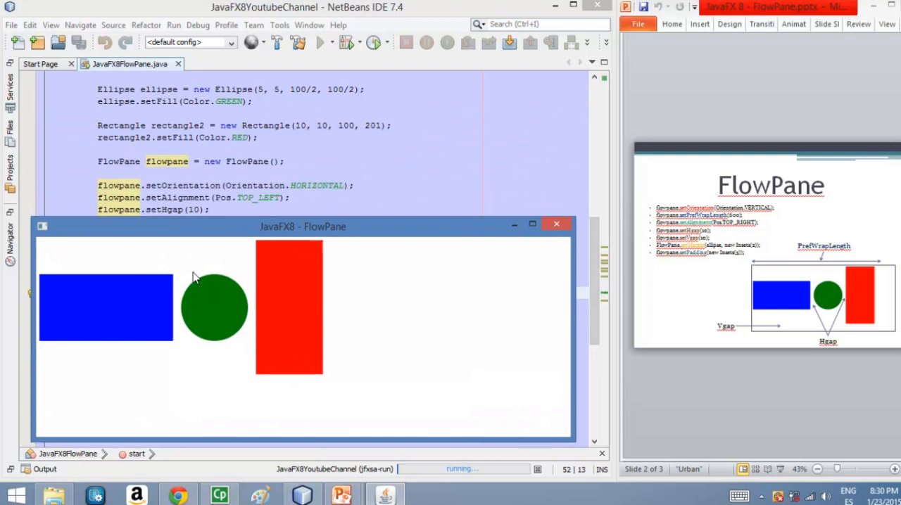
{"action": "mouse_move", "coordinate": [204, 303]}
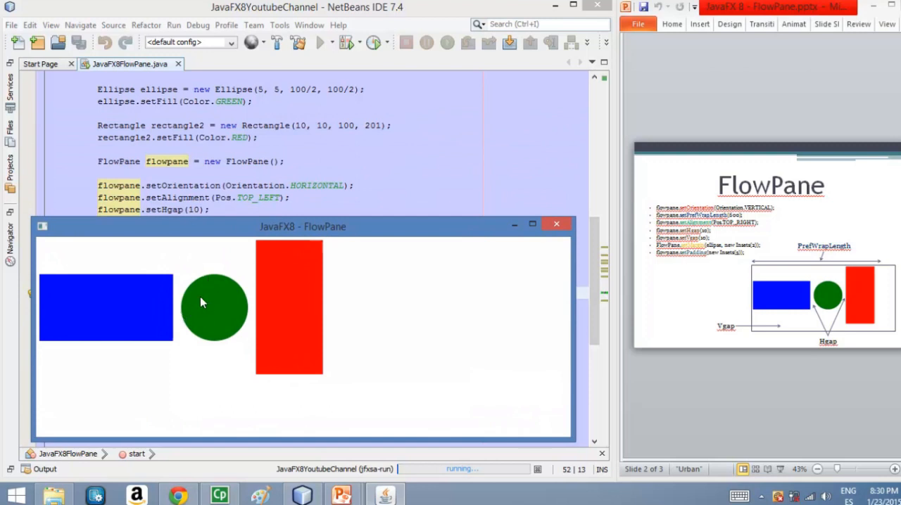
{"action": "mouse_move", "coordinate": [225, 290]}
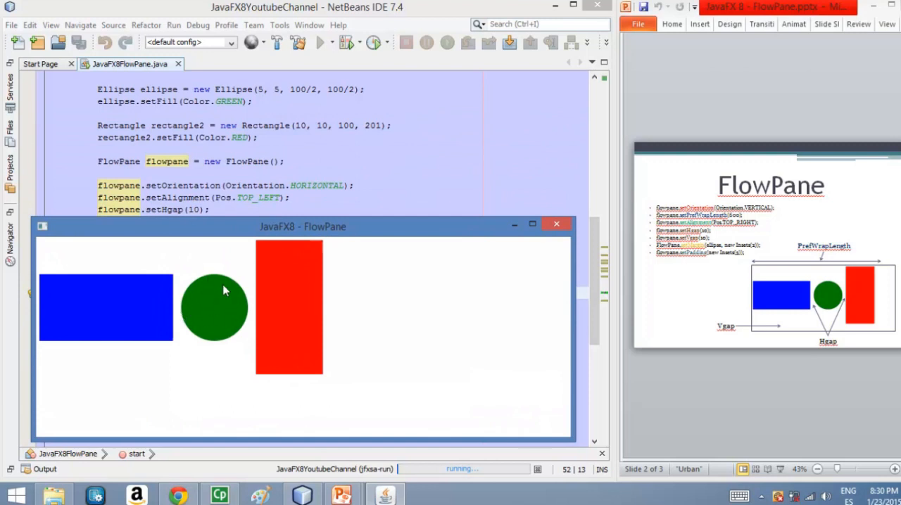
{"action": "mouse_move", "coordinate": [185, 274]}
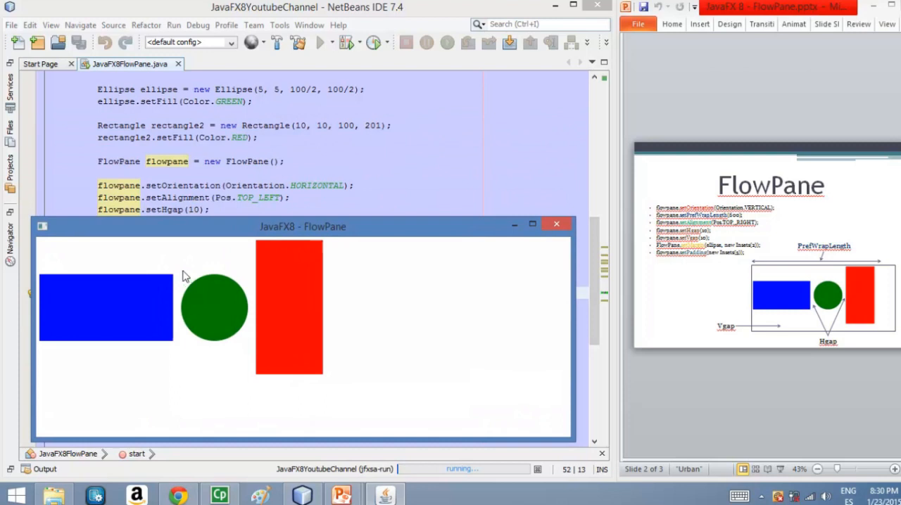
{"action": "mouse_move", "coordinate": [176, 313]}
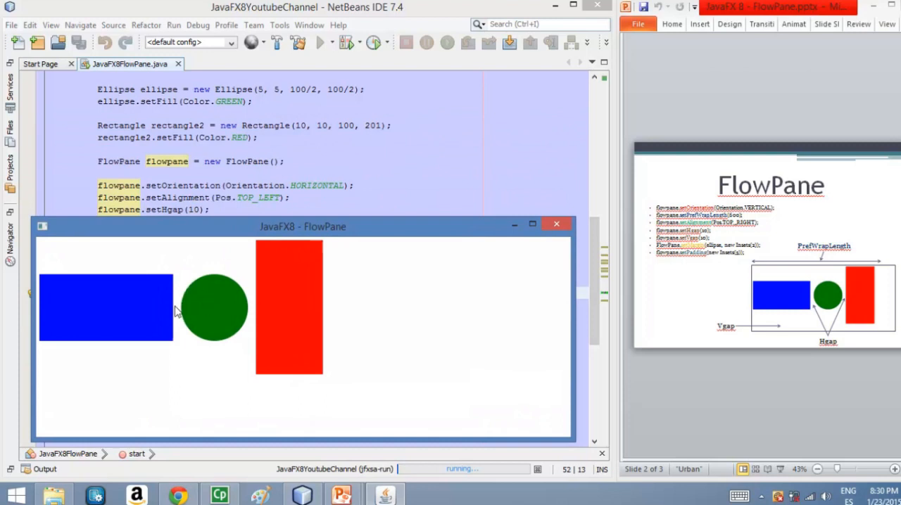
{"action": "mouse_move", "coordinate": [252, 313]}
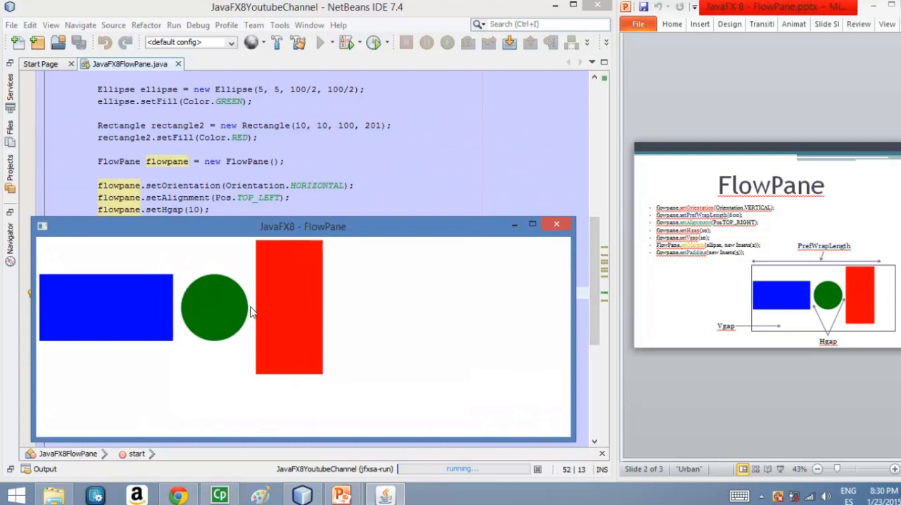
{"action": "mouse_move", "coordinate": [251, 312]}
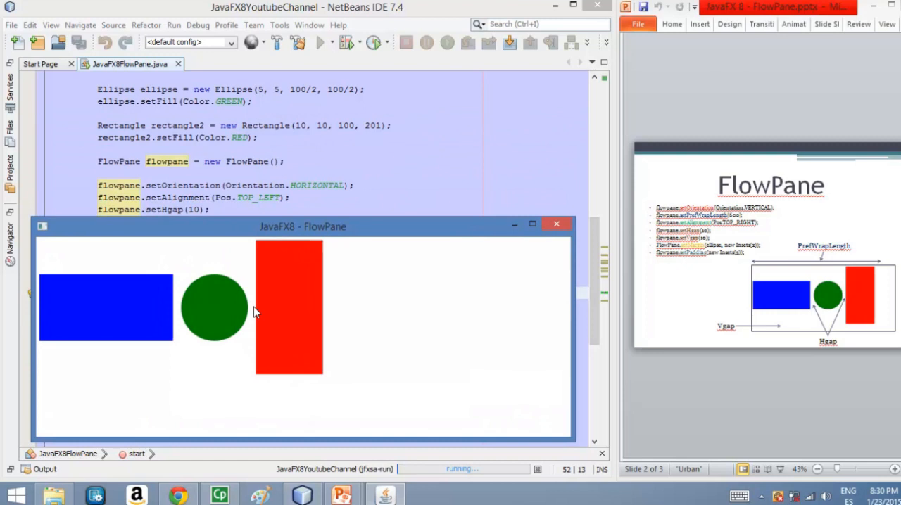
{"action": "mouse_move", "coordinate": [216, 317]}
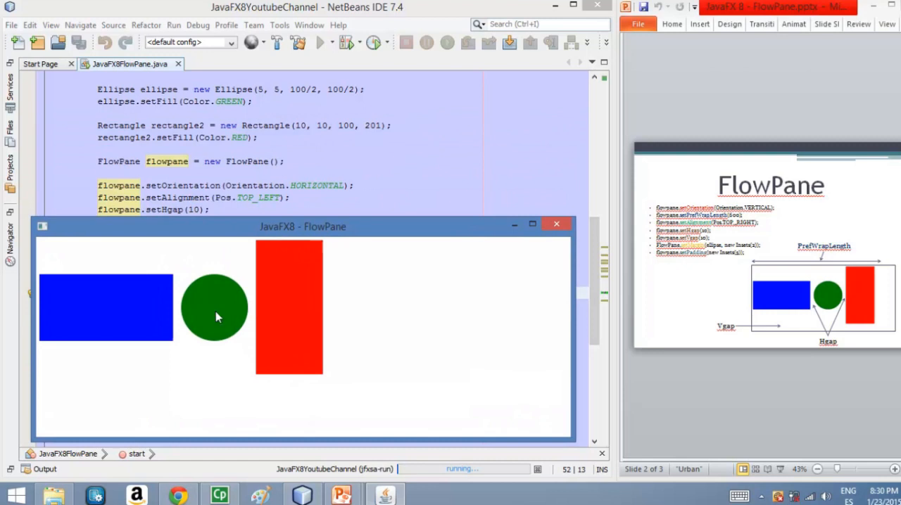
{"action": "mouse_move", "coordinate": [250, 316]}
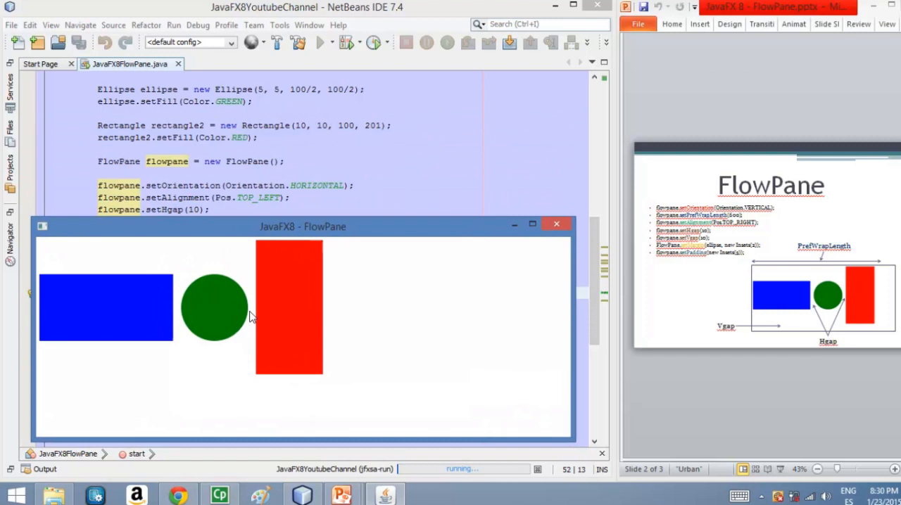
{"action": "mouse_move", "coordinate": [97, 301]}
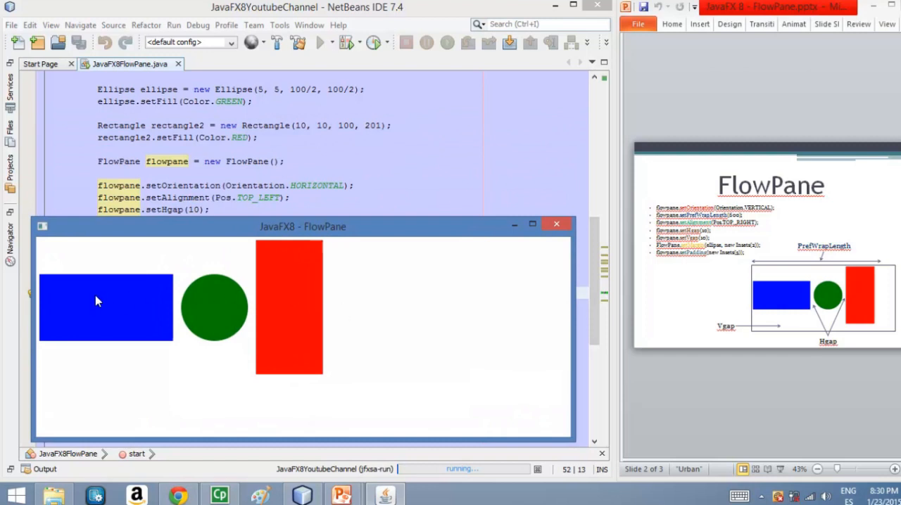
{"action": "mouse_move", "coordinate": [336, 303]}
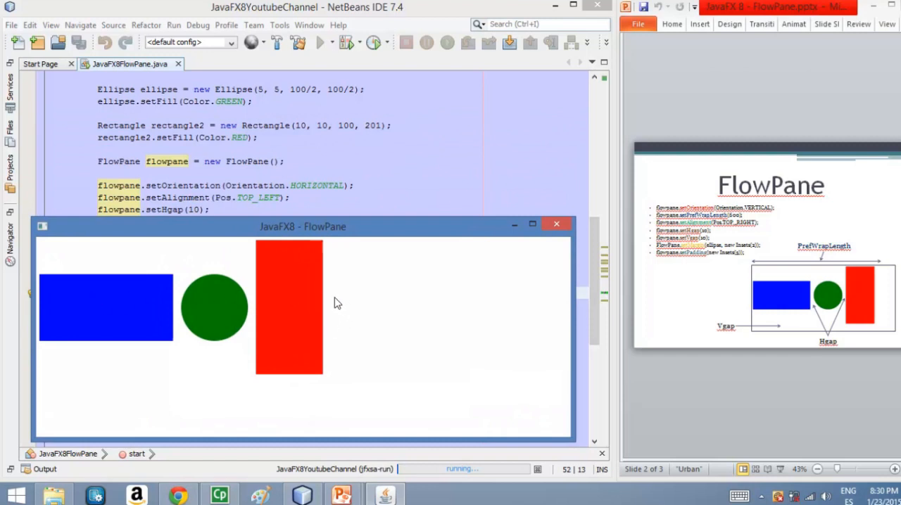
{"action": "mouse_move", "coordinate": [175, 316]}
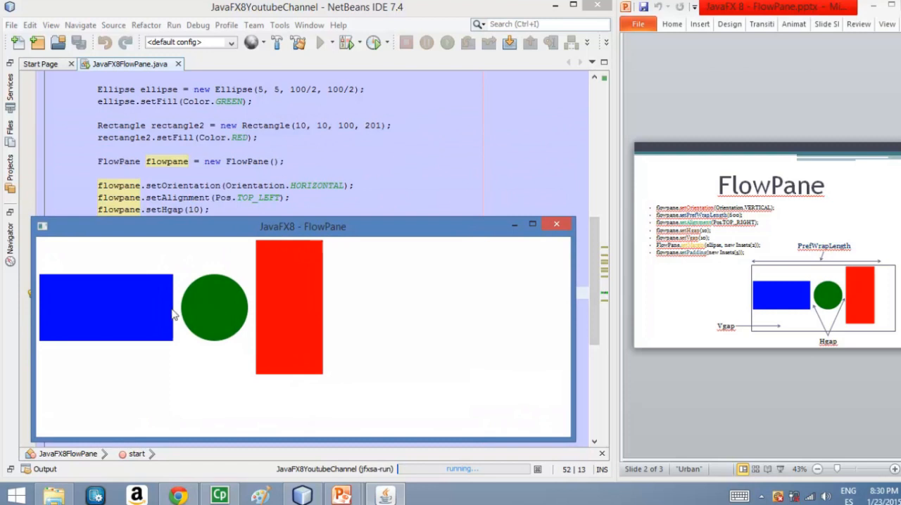
{"action": "mouse_move", "coordinate": [371, 273]}
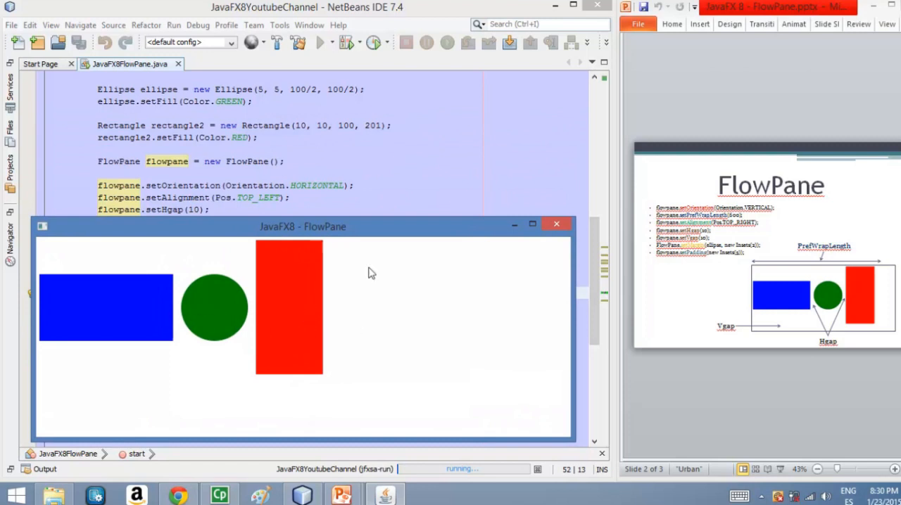
{"action": "mouse_move", "coordinate": [149, 319]}
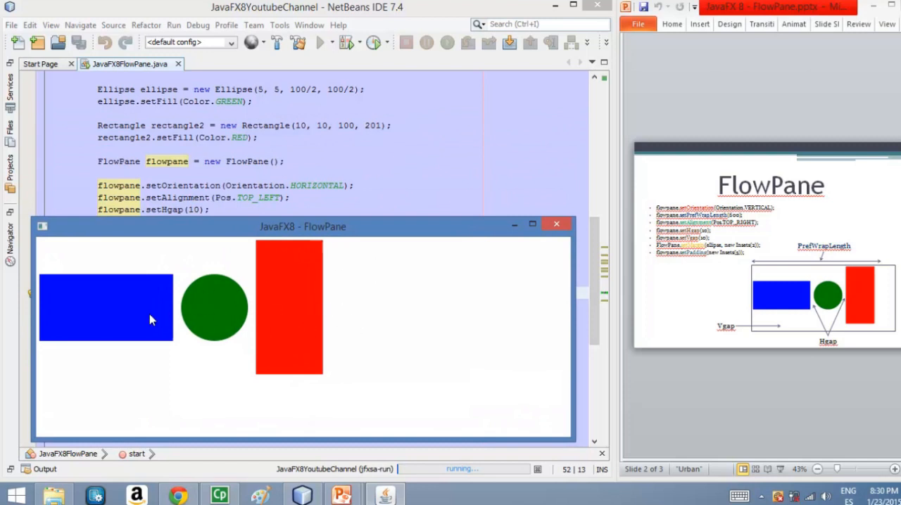
{"action": "mouse_move", "coordinate": [293, 326]}
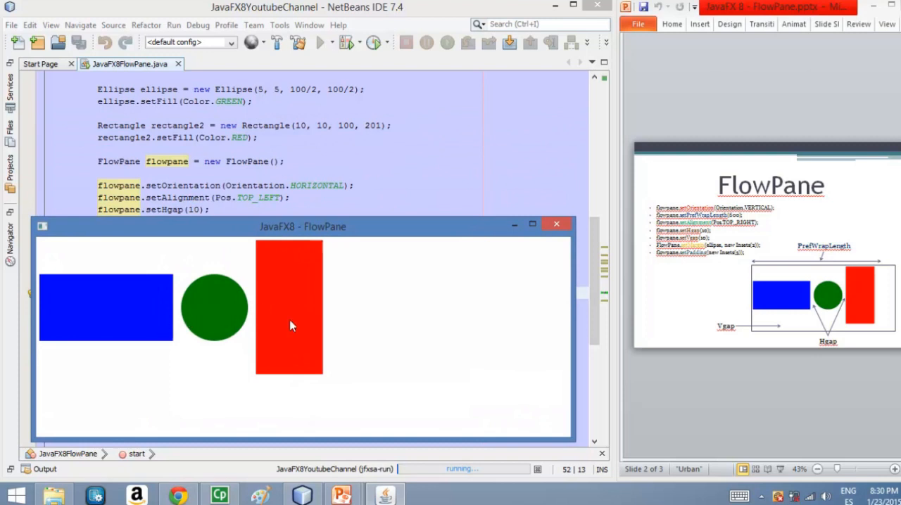
{"action": "mouse_move", "coordinate": [175, 318]}
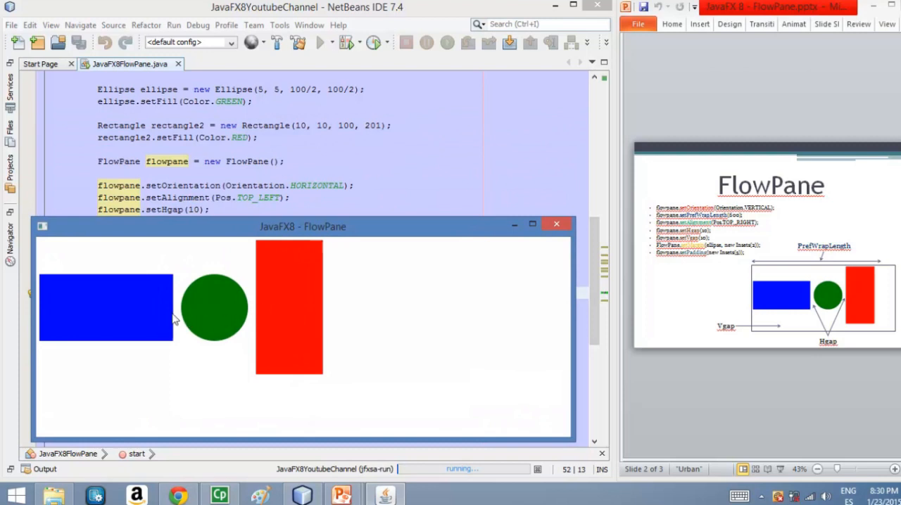
{"action": "mouse_move", "coordinate": [335, 318]}
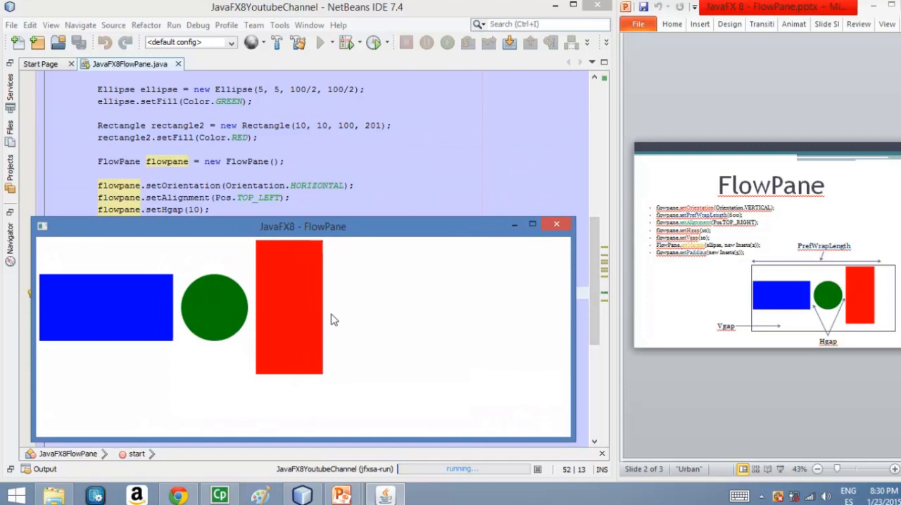
{"action": "mouse_move", "coordinate": [288, 322]}
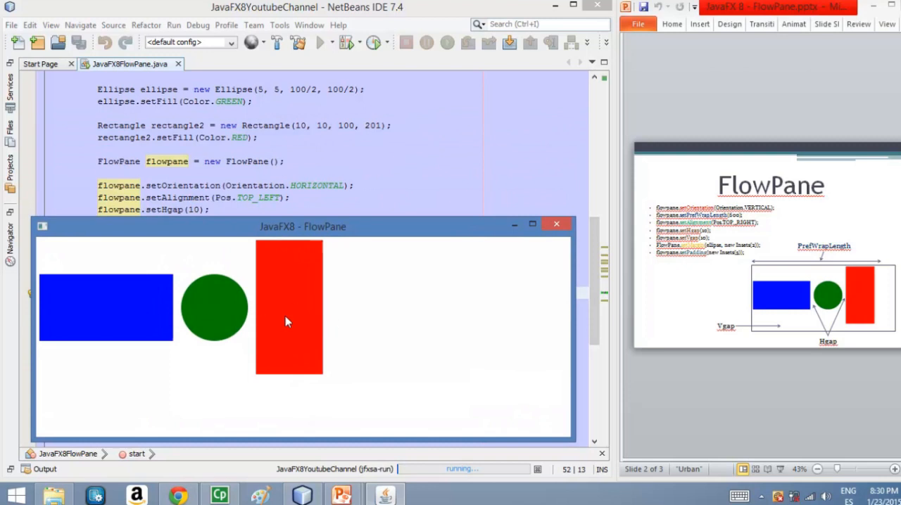
{"action": "mouse_move", "coordinate": [345, 239]}
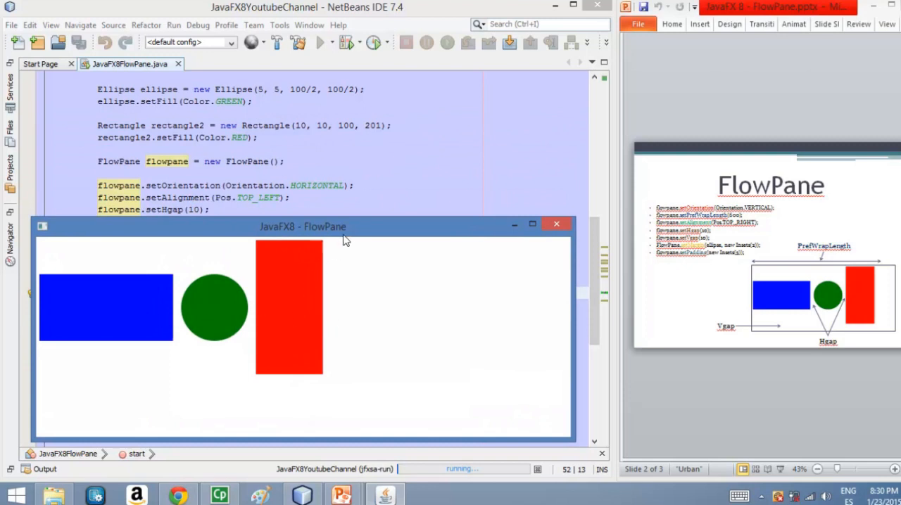
{"action": "mouse_move", "coordinate": [330, 326]}
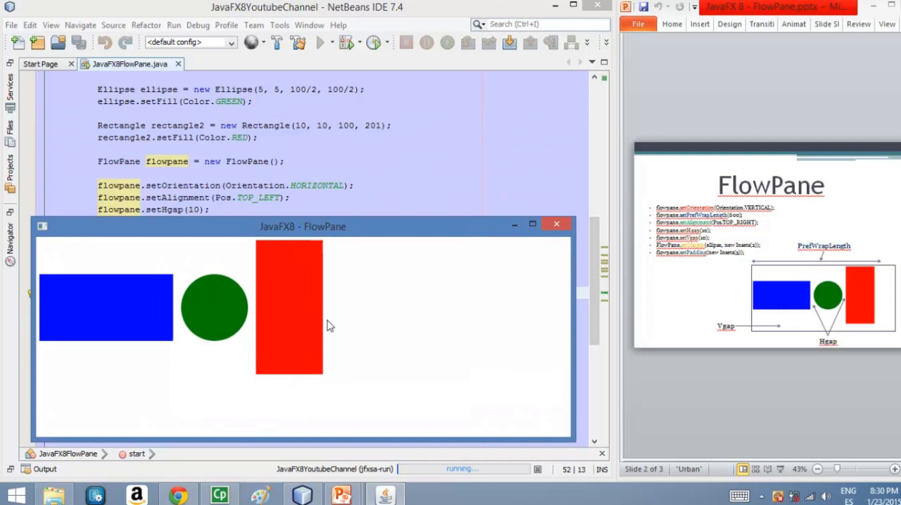
{"action": "mouse_move", "coordinate": [119, 321]}
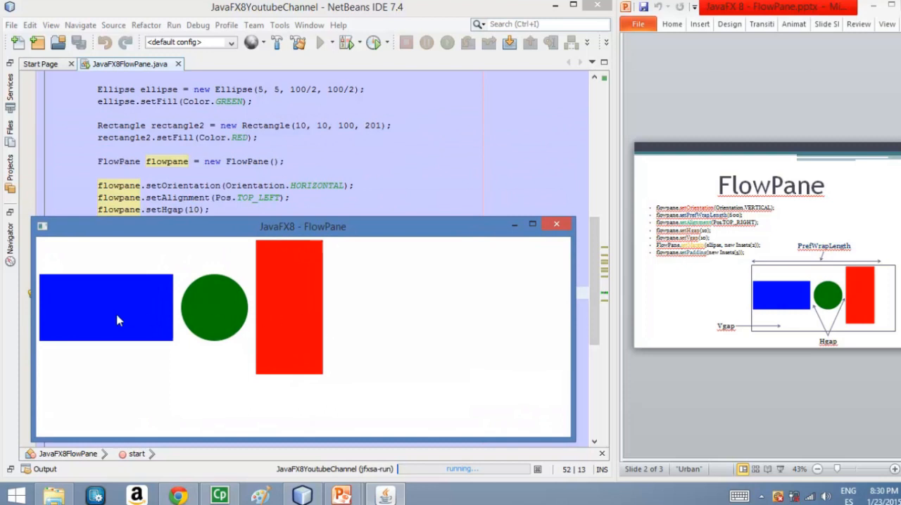
{"action": "mouse_move", "coordinate": [98, 346]}
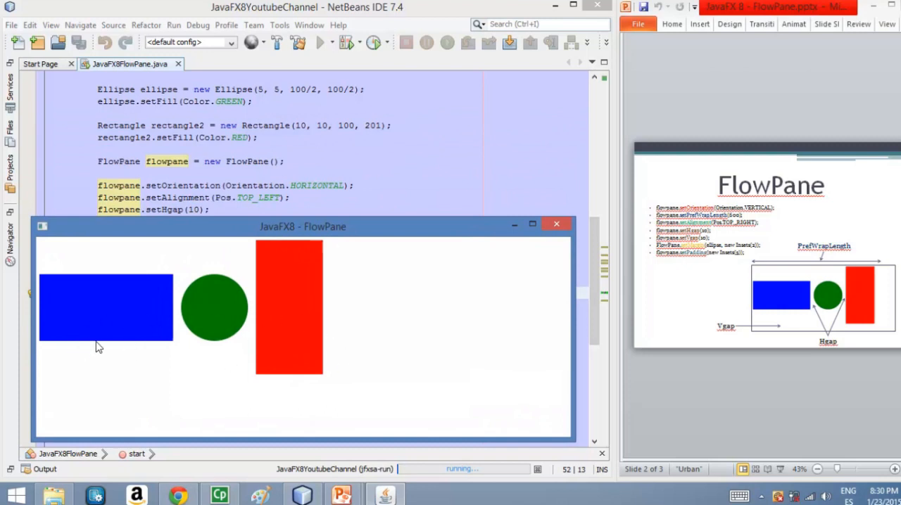
{"action": "mouse_move", "coordinate": [224, 355]}
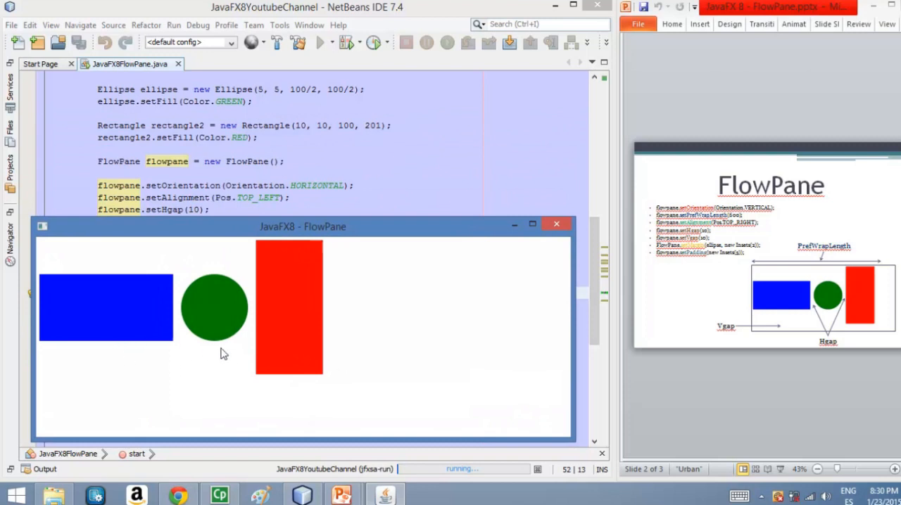
{"action": "mouse_move", "coordinate": [340, 317]}
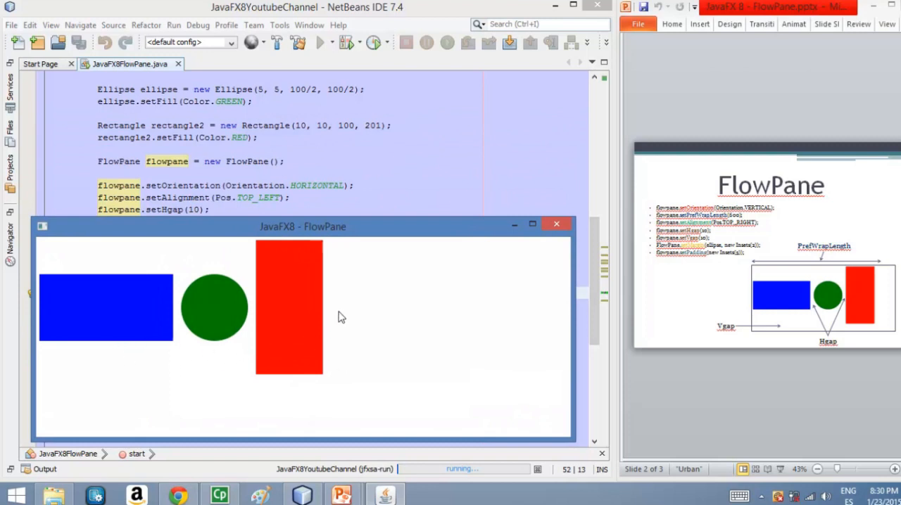
{"action": "mouse_move", "coordinate": [344, 314]}
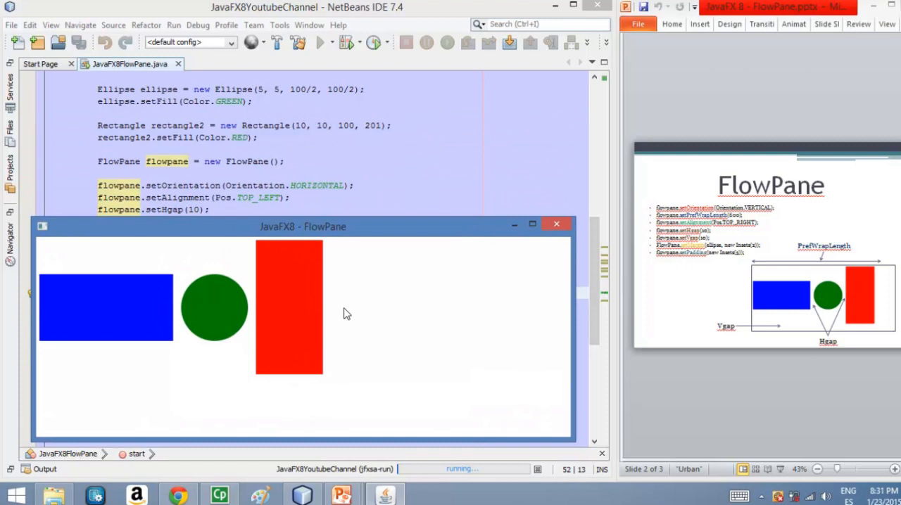
{"action": "mouse_move", "coordinate": [76, 411]}
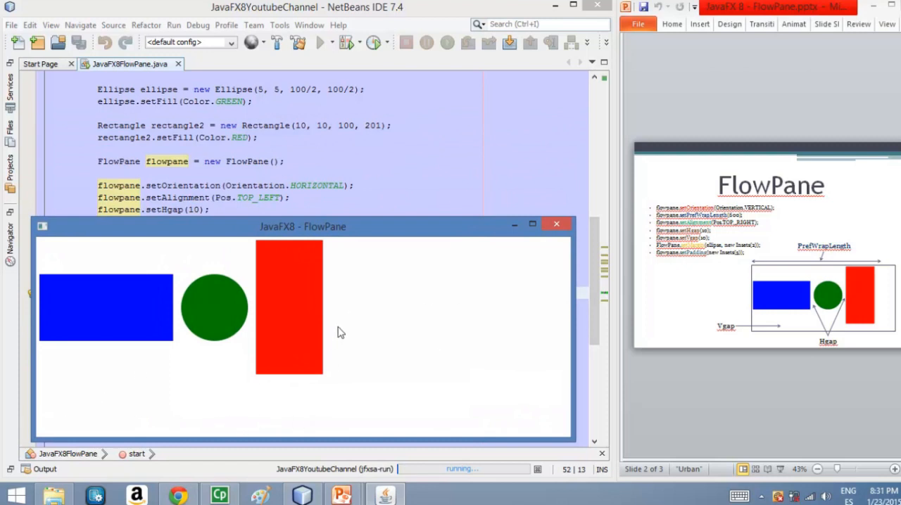
{"action": "mouse_move", "coordinate": [175, 319]}
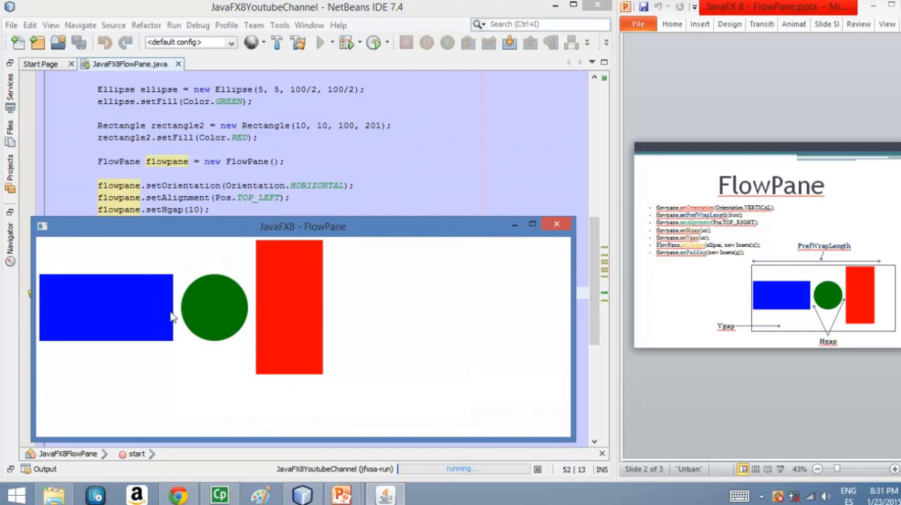
{"action": "mouse_move", "coordinate": [537, 245]}
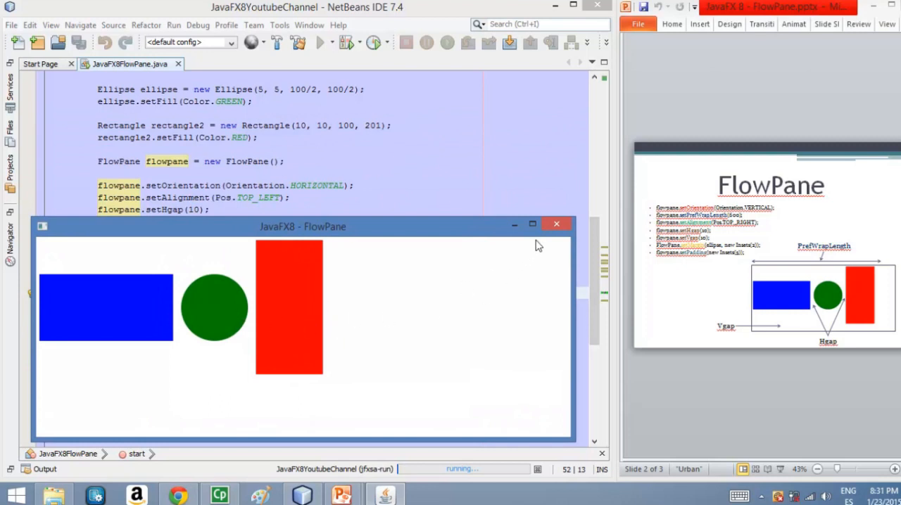
Step: Close the app window and change rectangle1 to new Rectangle(5, 5, 400, 100)
{"action": "left_click", "coordinate": [556, 224]}
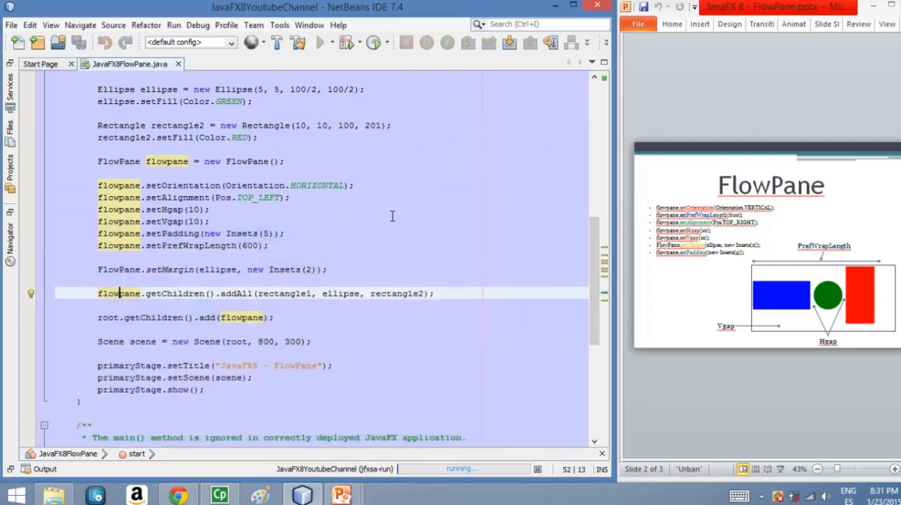
{"action": "scroll", "scroll_direction": "up", "scroll_amount": 3}
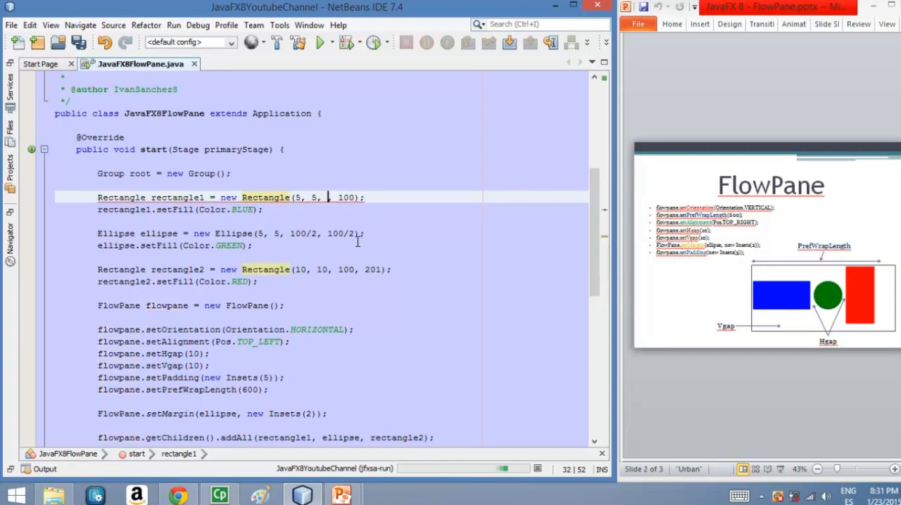
{"action": "type", "text": ","}
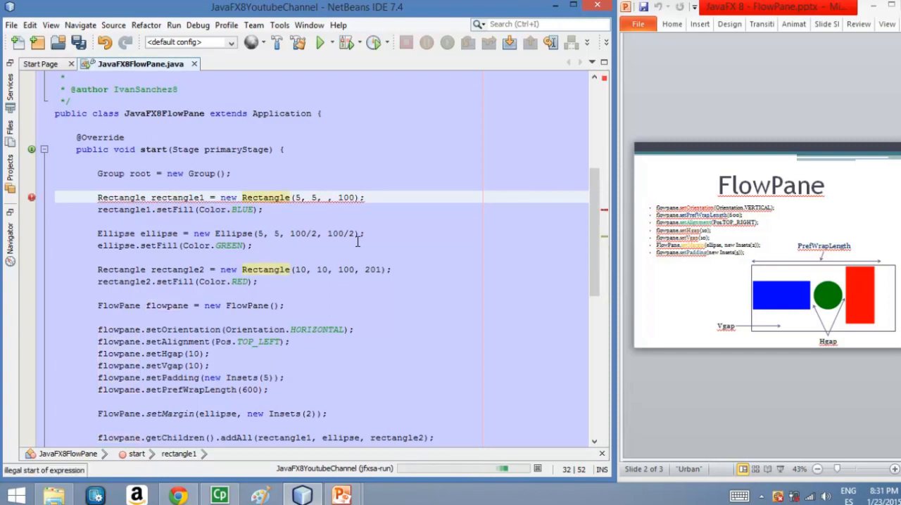
{"action": "type", "text": "400"}
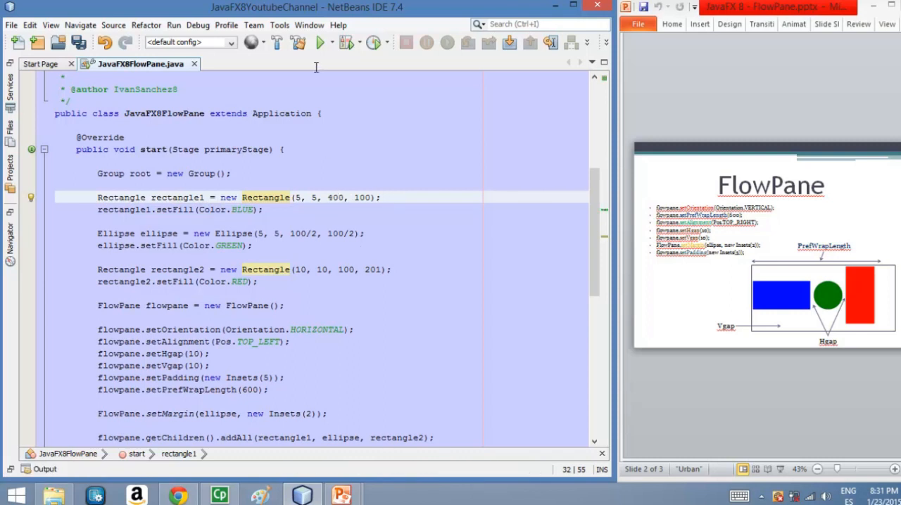
{"action": "mouse_move", "coordinate": [321, 43]}
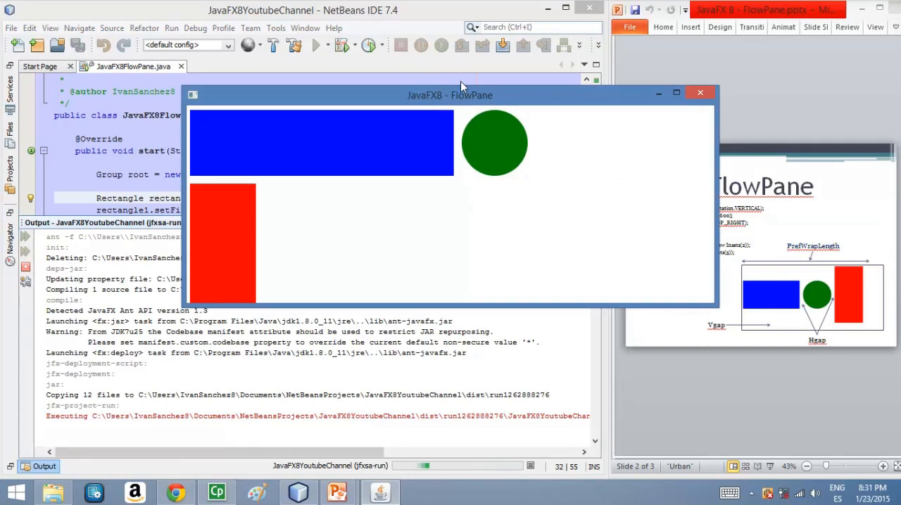
{"action": "left_click_drag", "start_coordinate": [450, 96], "coordinate": [341, 124]}
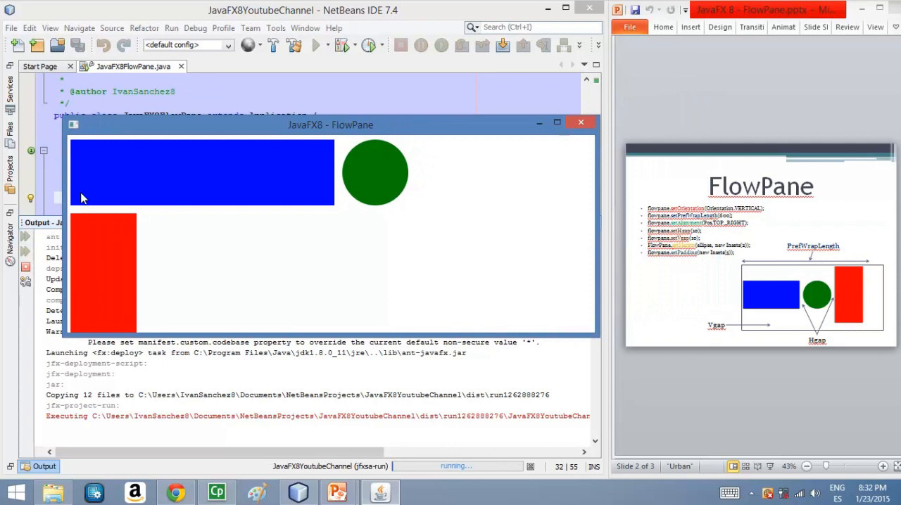
{"action": "mouse_move", "coordinate": [96, 197]}
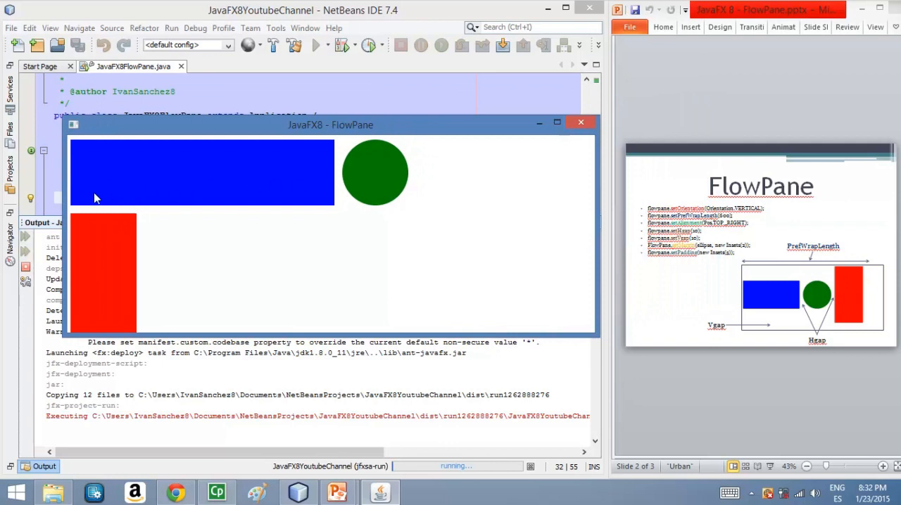
{"action": "mouse_move", "coordinate": [411, 190]}
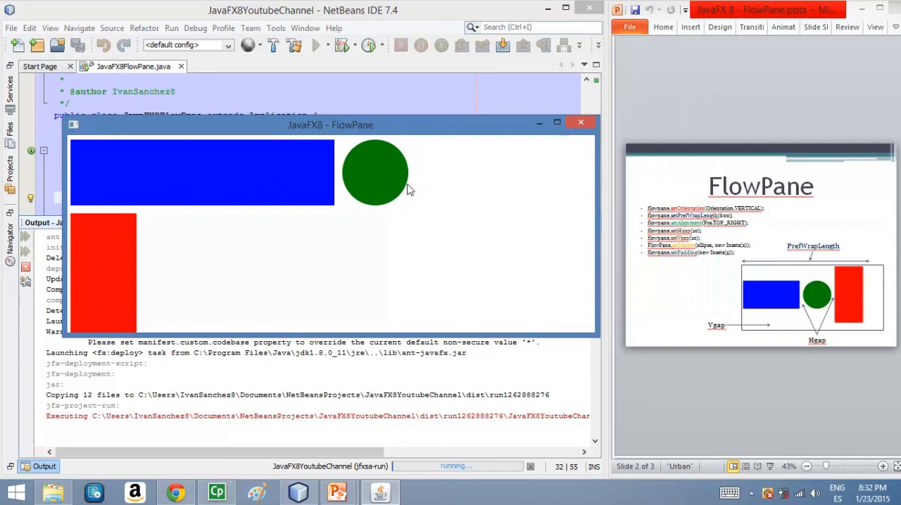
{"action": "mouse_move", "coordinate": [368, 189]}
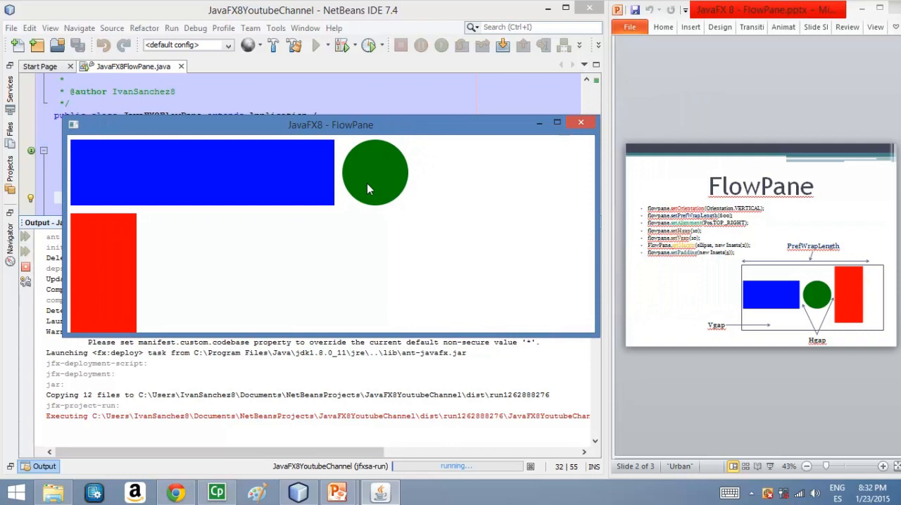
{"action": "mouse_move", "coordinate": [458, 163]}
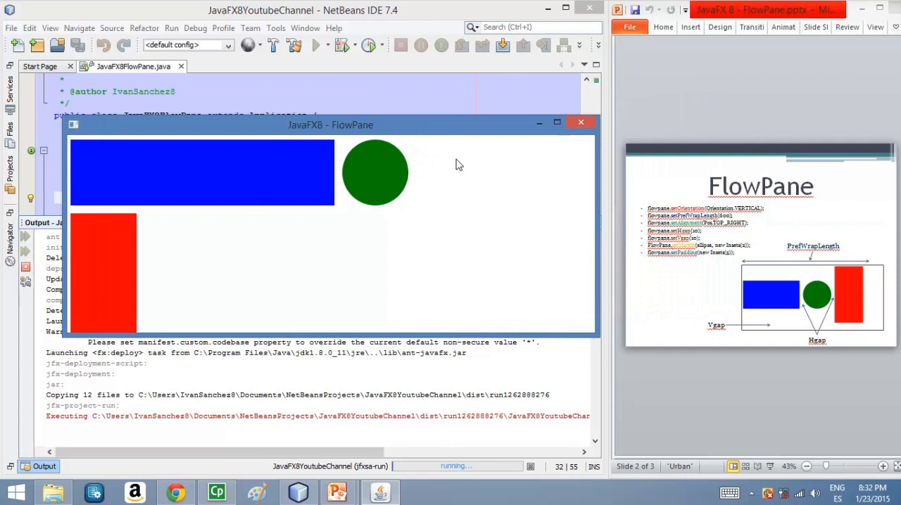
{"action": "mouse_move", "coordinate": [482, 167]}
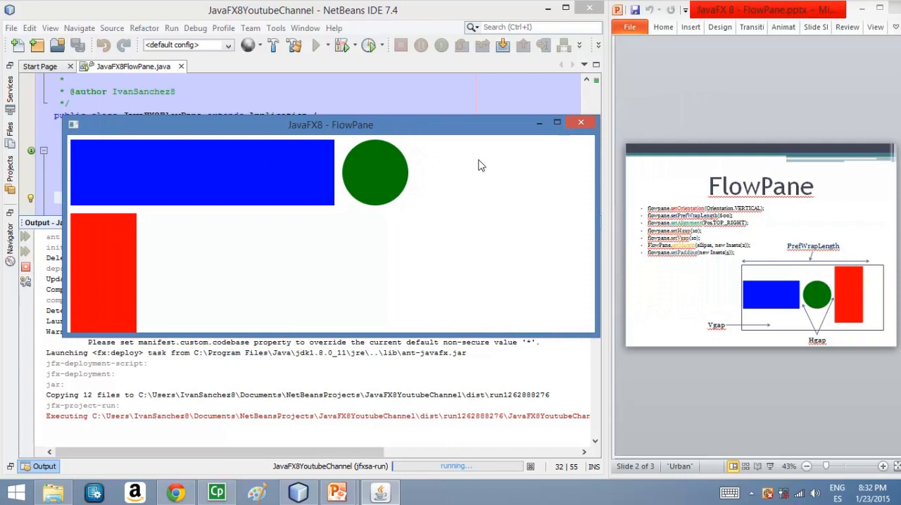
{"action": "mouse_move", "coordinate": [109, 284]}
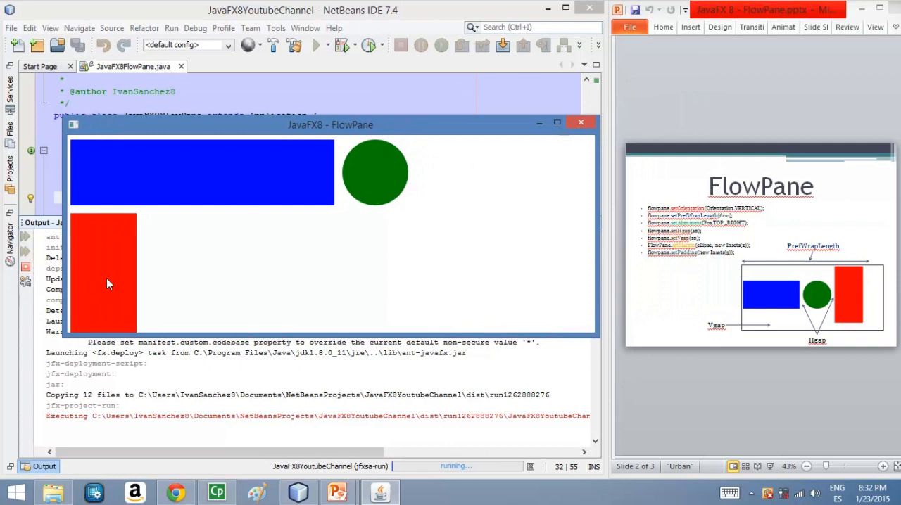
{"action": "mouse_move", "coordinate": [177, 286]}
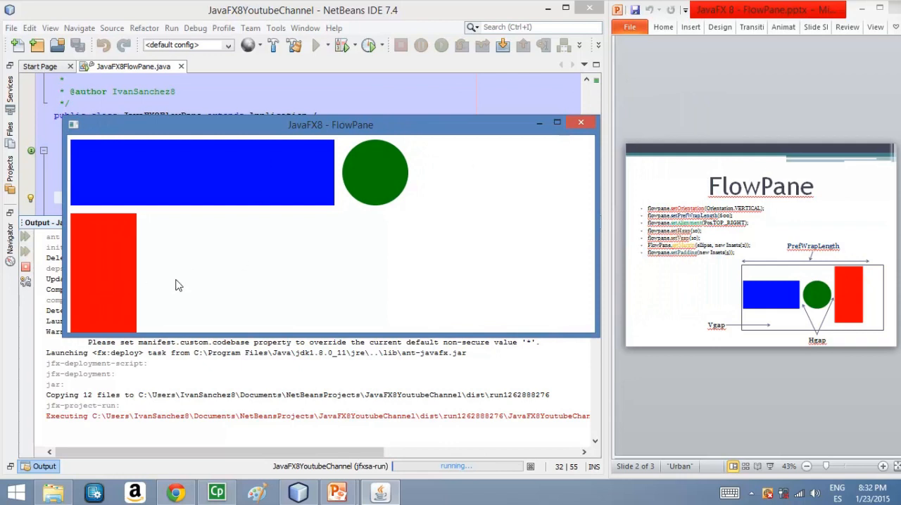
{"action": "left_click_drag", "start_coordinate": [330, 124], "coordinate": [315, 207]}
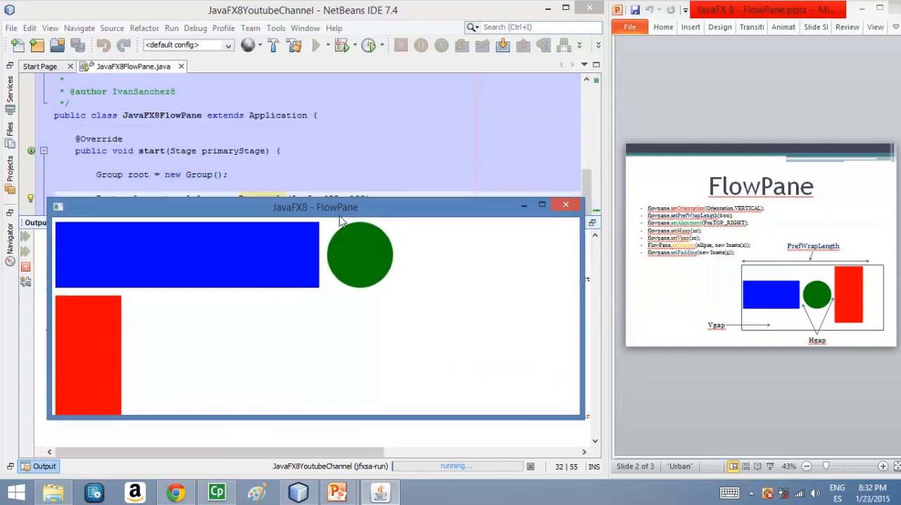
{"action": "left_click", "coordinate": [566, 205]}
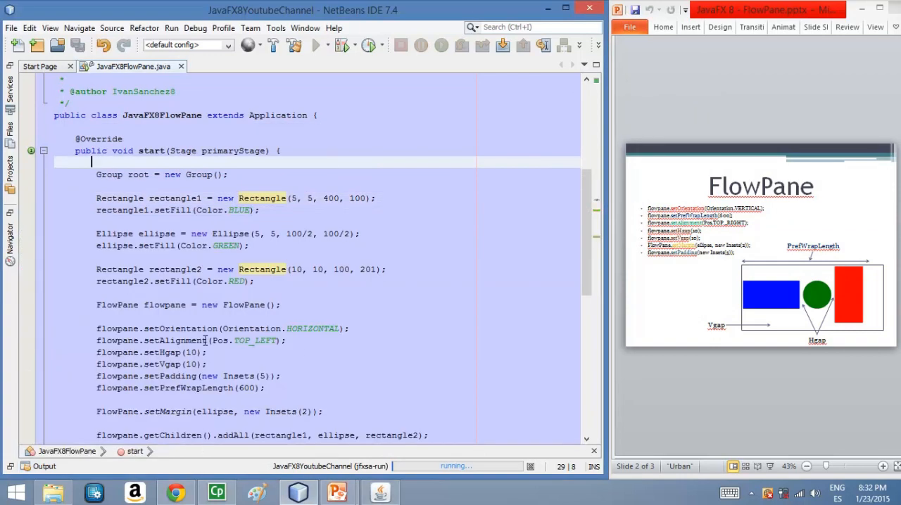
{"action": "scroll", "scroll_direction": "down", "scroll_amount": 3}
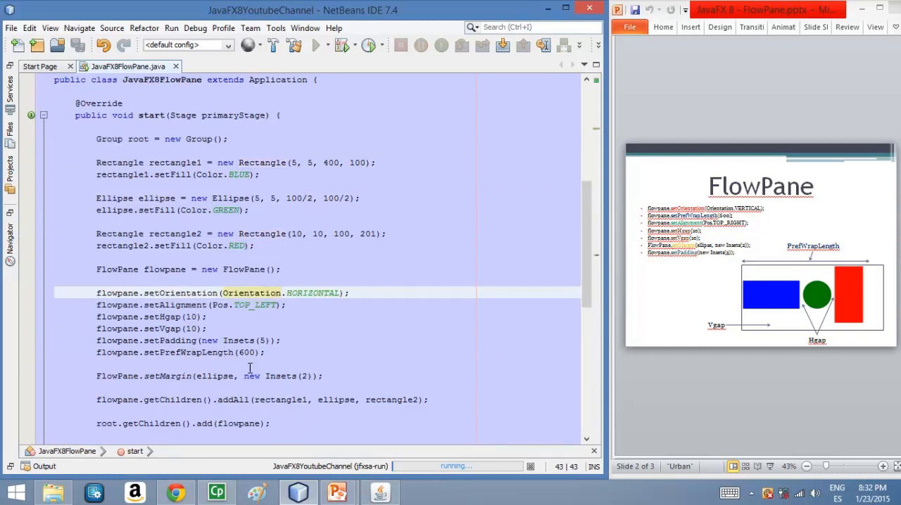
{"action": "left_click", "coordinate": [316, 45]}
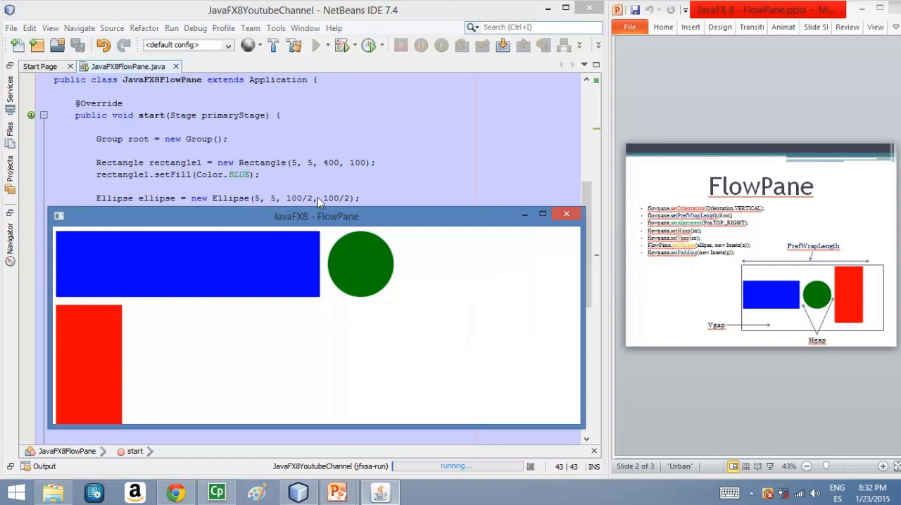
{"action": "left_click_drag", "start_coordinate": [316, 217], "coordinate": [310, 68]}
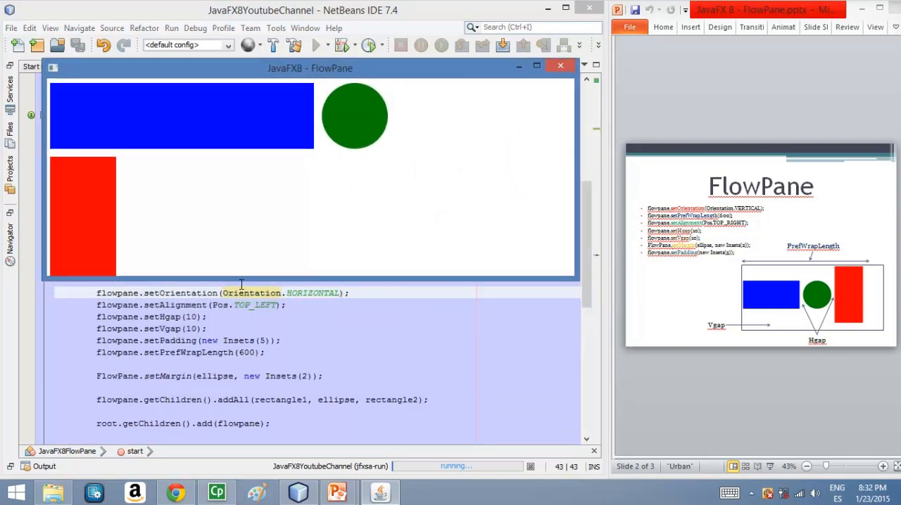
{"action": "mouse_move", "coordinate": [298, 175]}
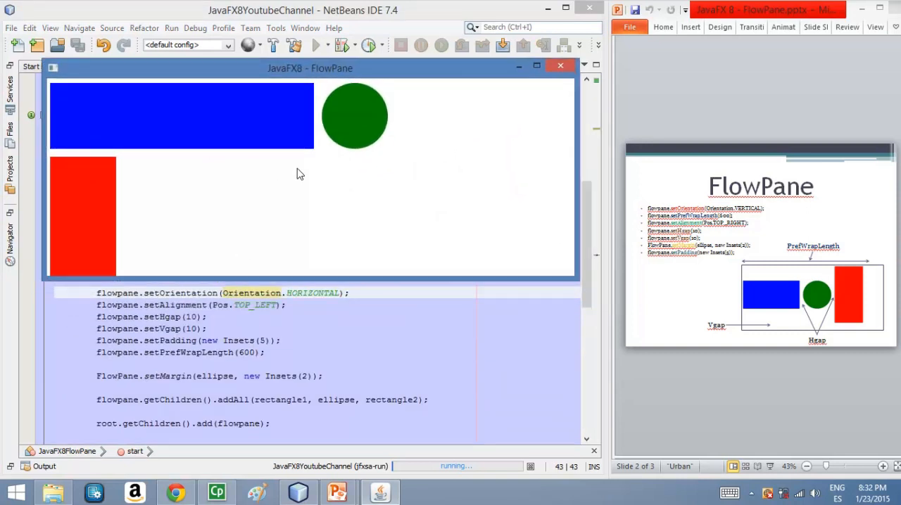
{"action": "mouse_move", "coordinate": [224, 170]}
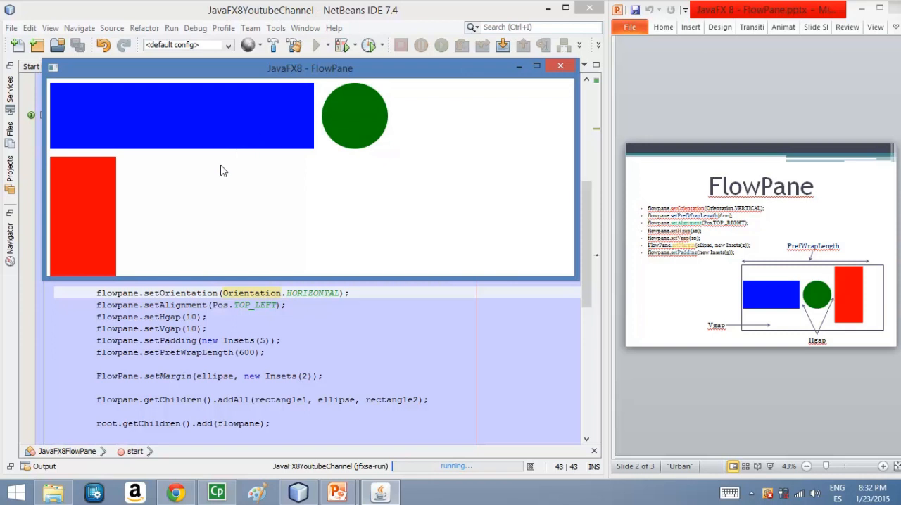
{"action": "left_click_drag", "start_coordinate": [310, 67], "coordinate": [304, 110]}
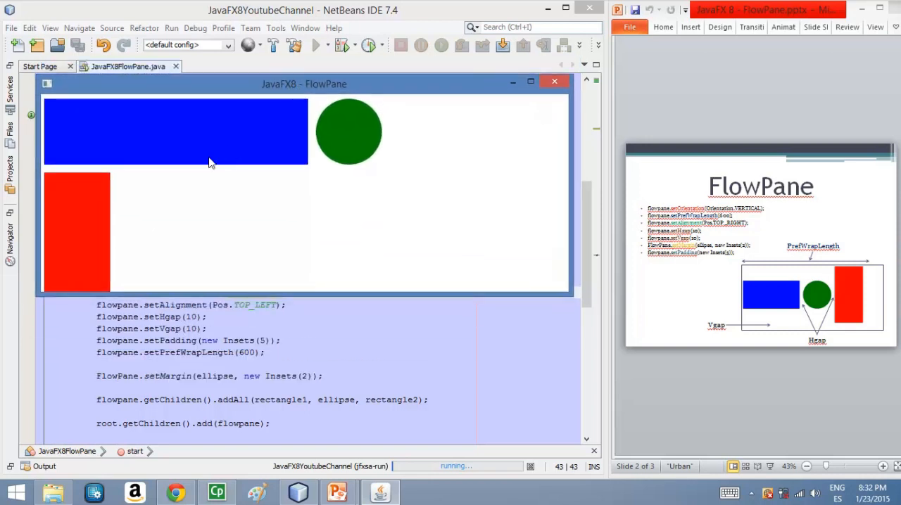
{"action": "mouse_move", "coordinate": [552, 217]}
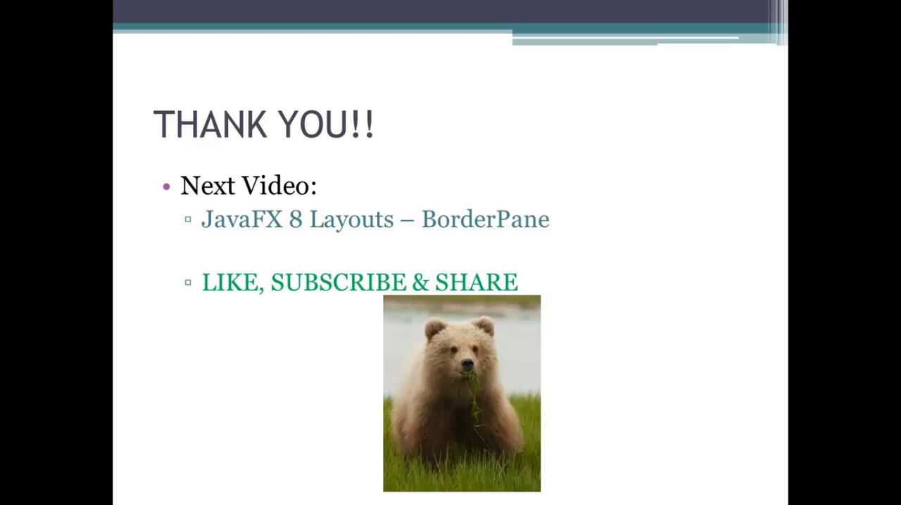
{"action": "mouse_move", "coordinate": [825, 360]}
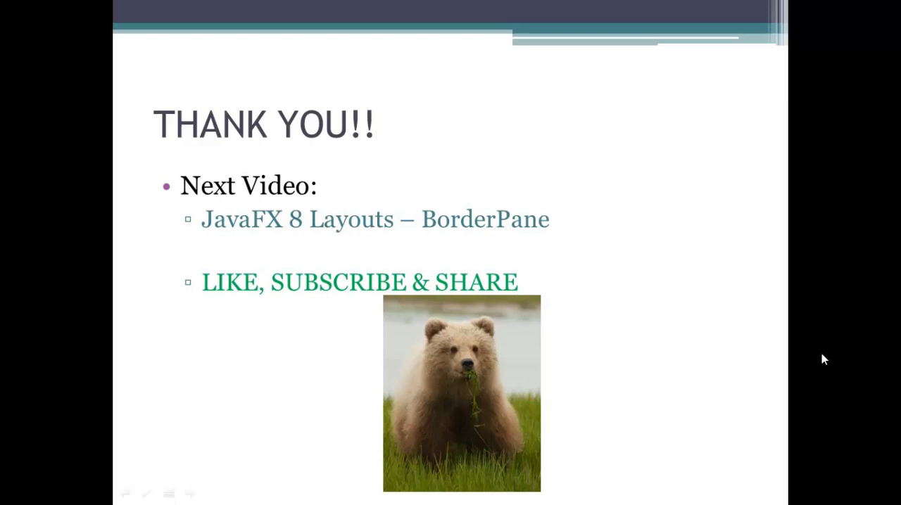